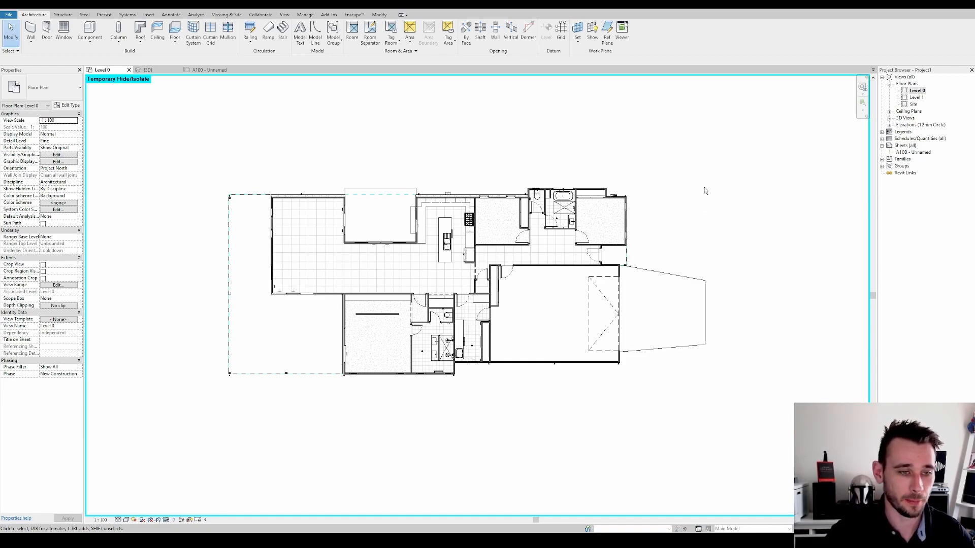
mouse_move(737, 196)
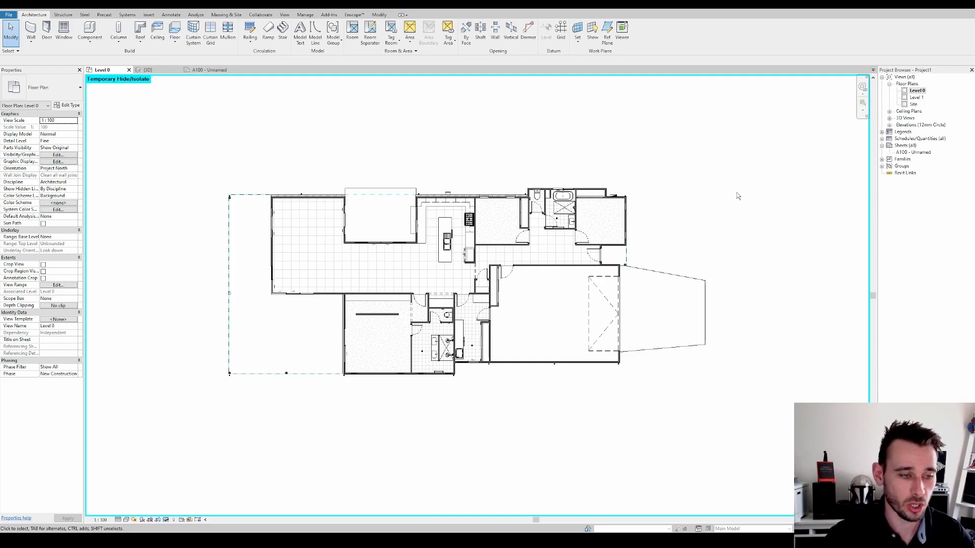
mouse_move(722, 199)
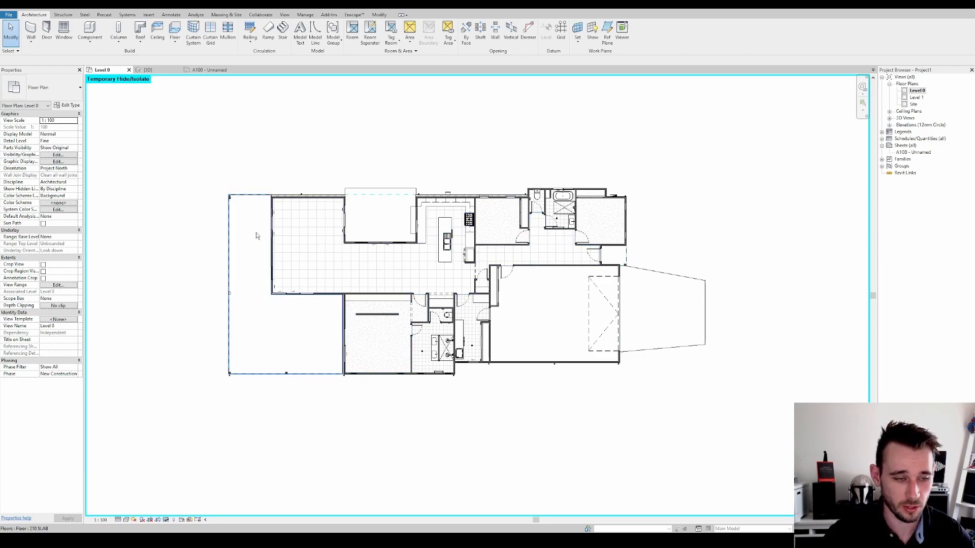
mouse_move(268, 253)
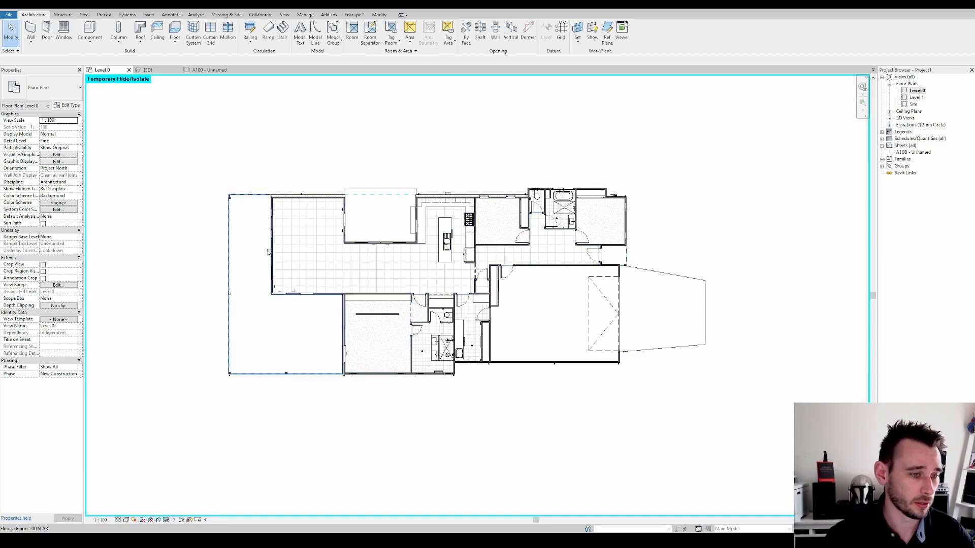
Duplicate the Level 0 floor plan together with its detailing
left_click(400, 268)
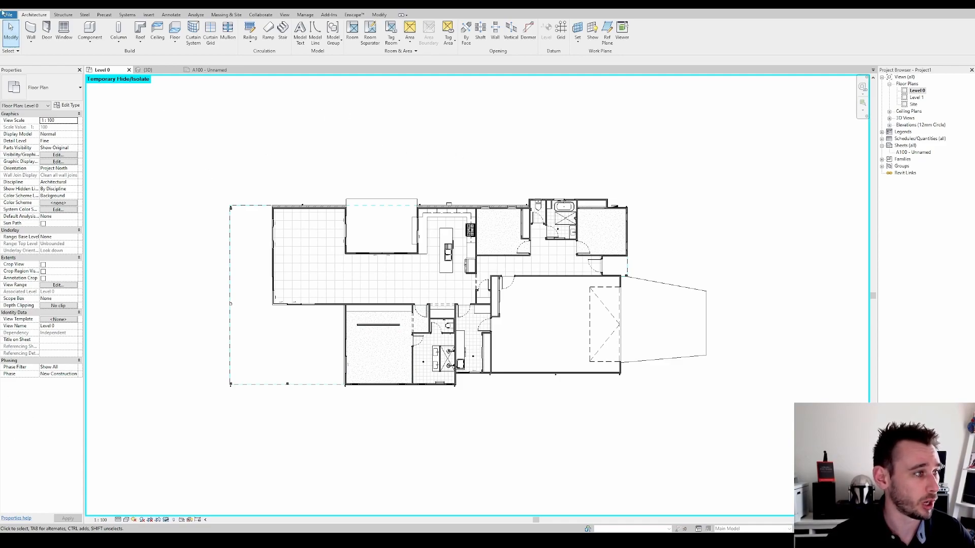
mouse_move(737, 140)
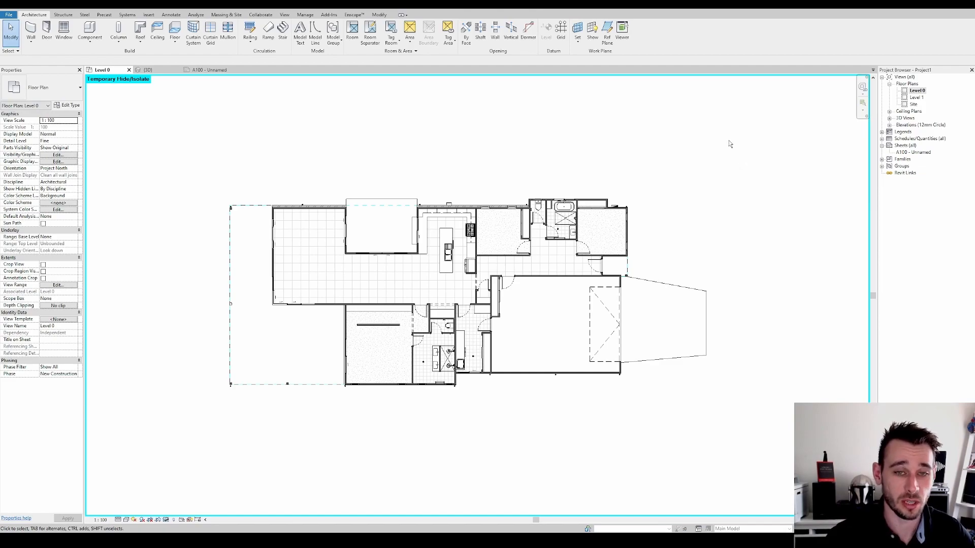
mouse_move(853, 215)
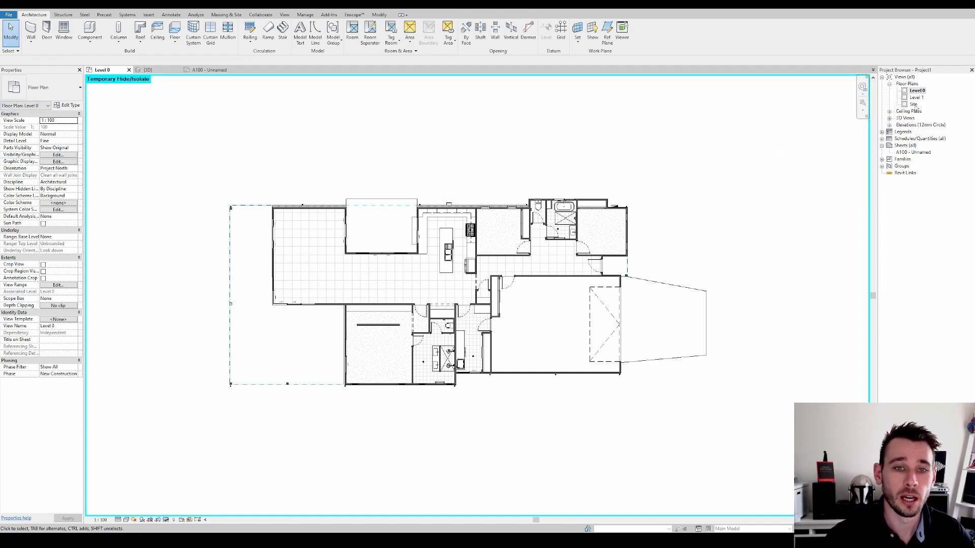
mouse_move(585, 199)
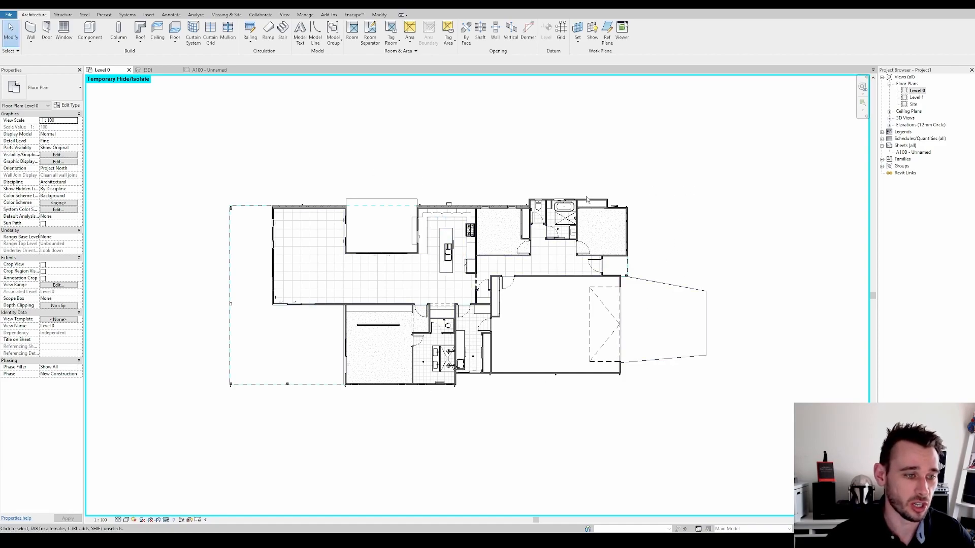
mouse_move(620, 166)
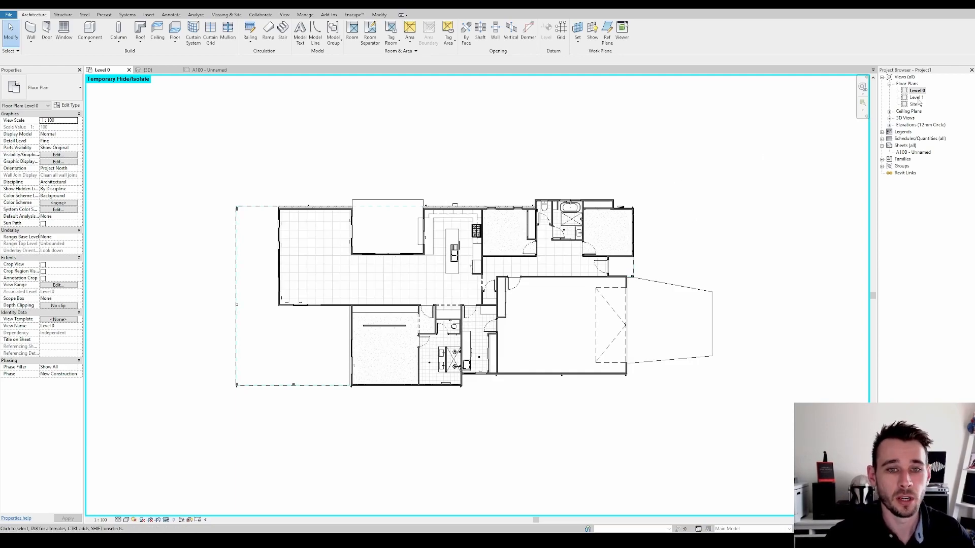
right_click(917, 90)
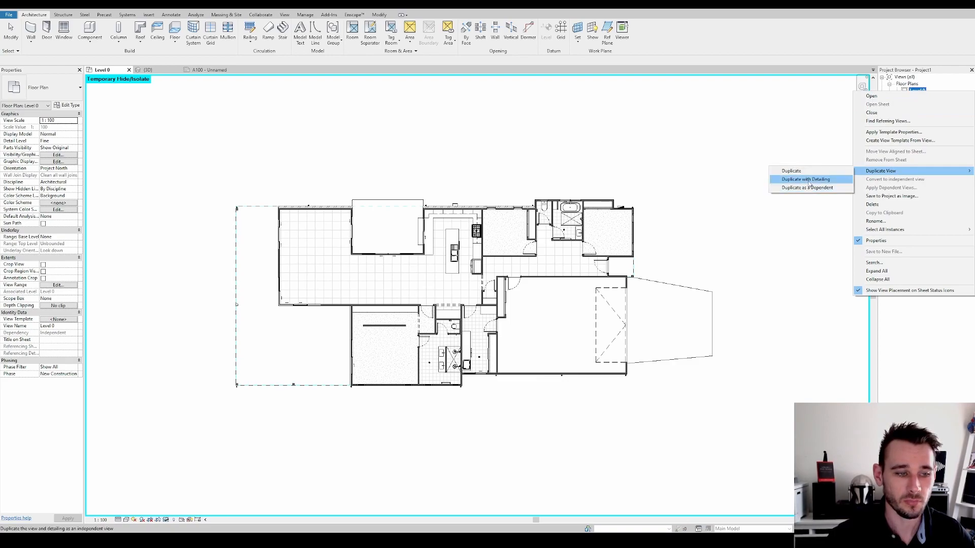
left_click(805, 178)
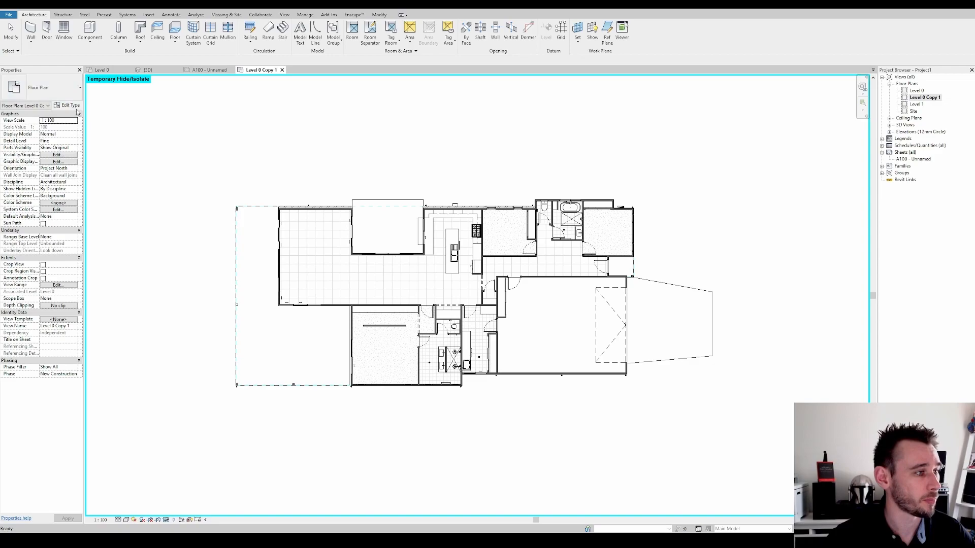
Give the copy a new 'Electrical' floor plan view type and rename it Electrical Plan
left_click(530, 180)
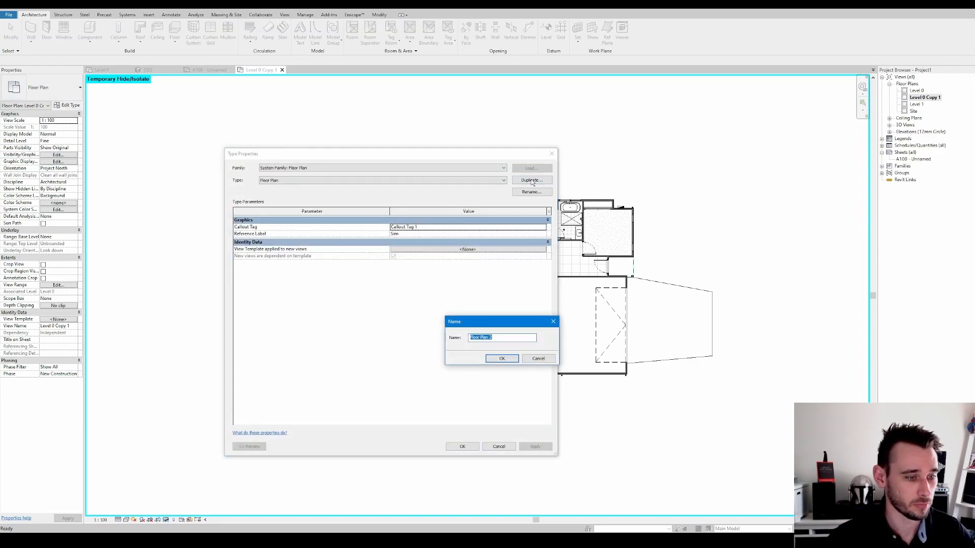
type("Electrical")
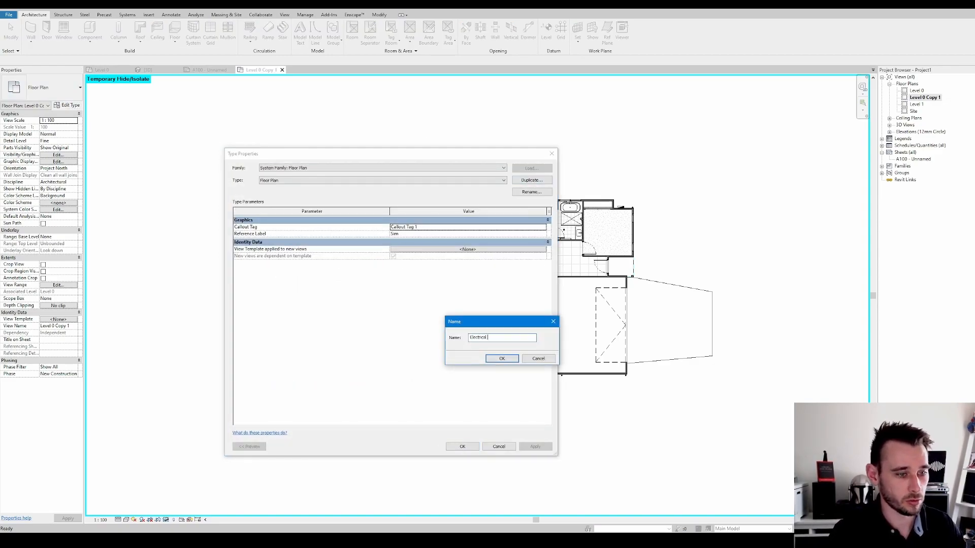
left_click(502, 358)
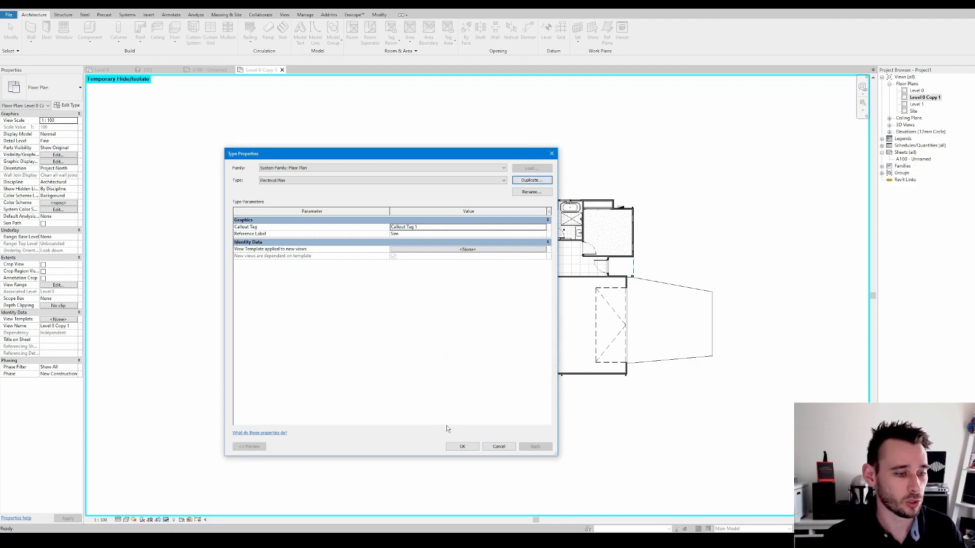
left_click(462, 447)
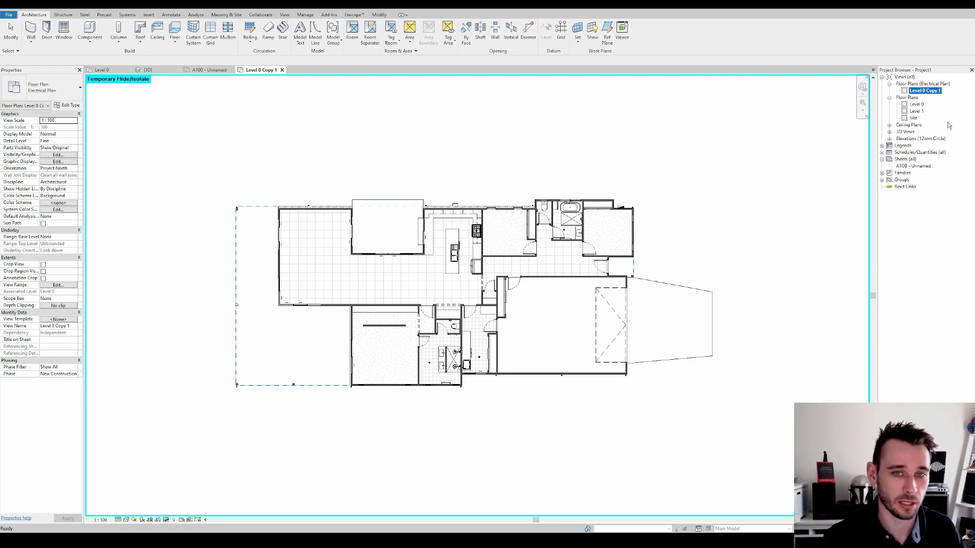
right_click(924, 90)
type("Electrical Plan")
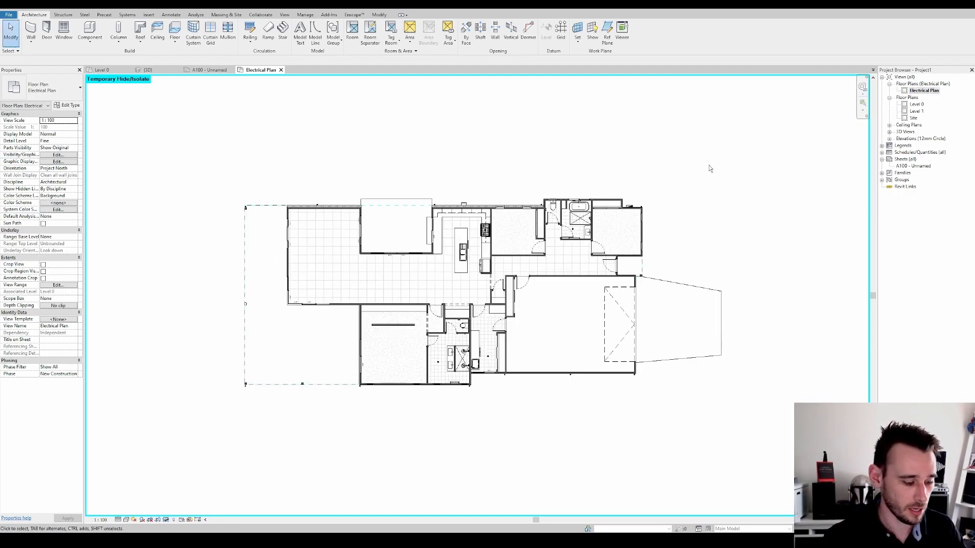
Override the floor category's graphics in this view to hide its surface patterns
left_click(513, 223)
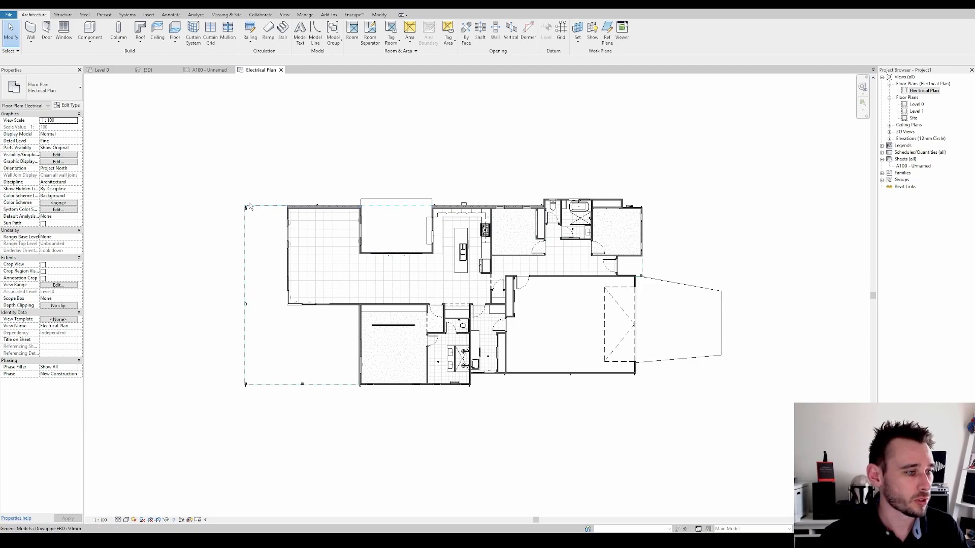
left_click(486, 206)
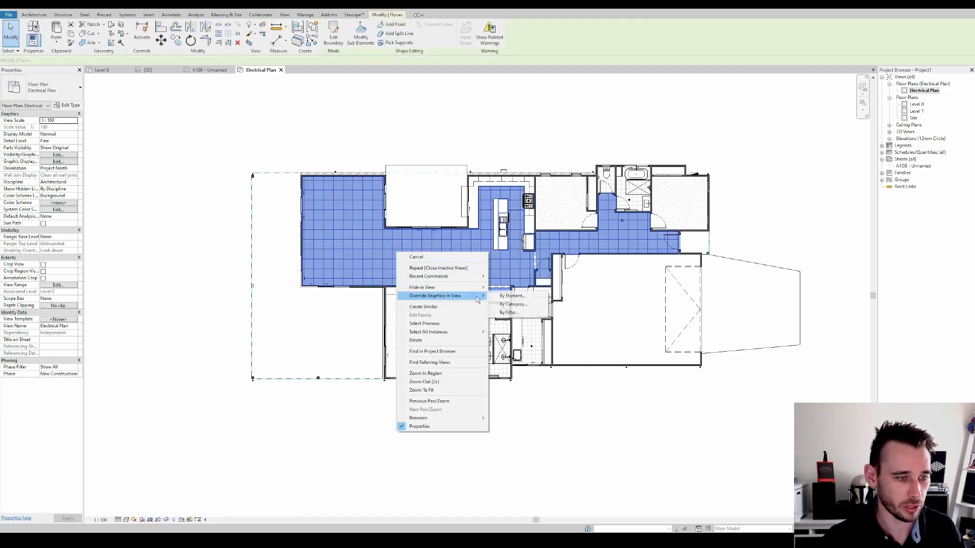
left_click(511, 295)
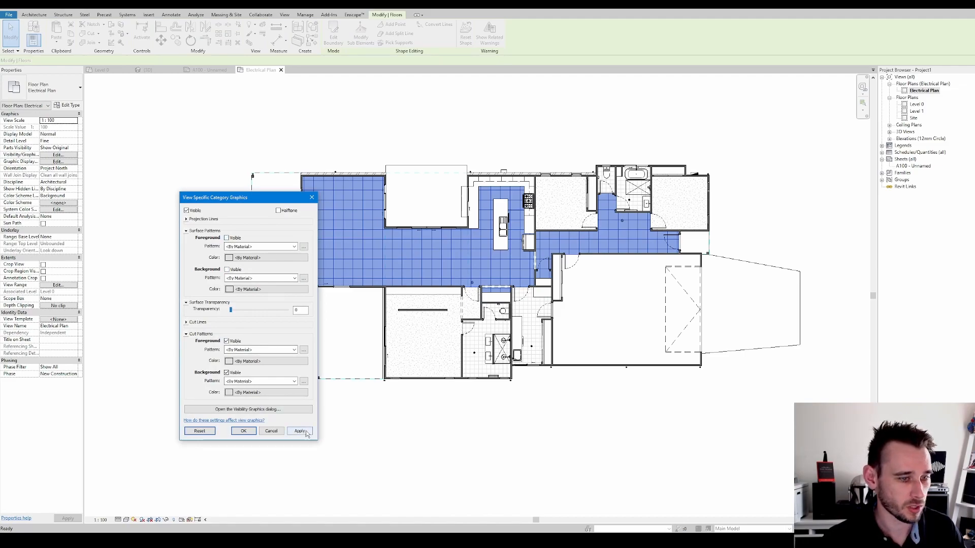
left_click(243, 431)
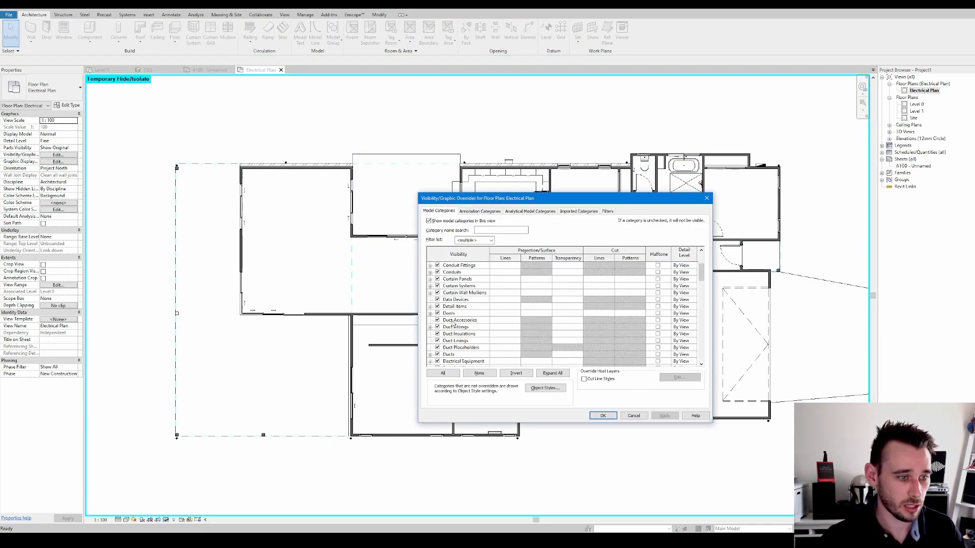
scroll("down", 3)
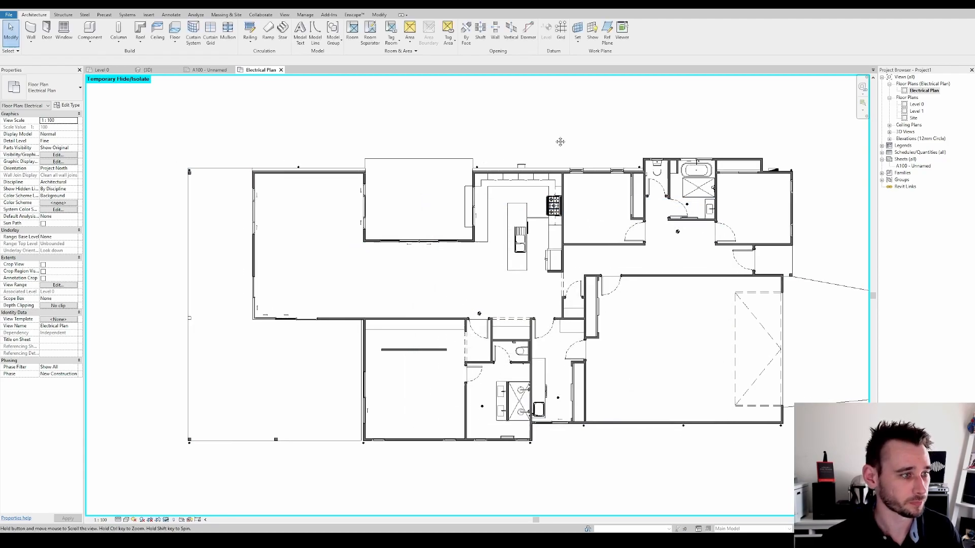
mouse_move(310, 171)
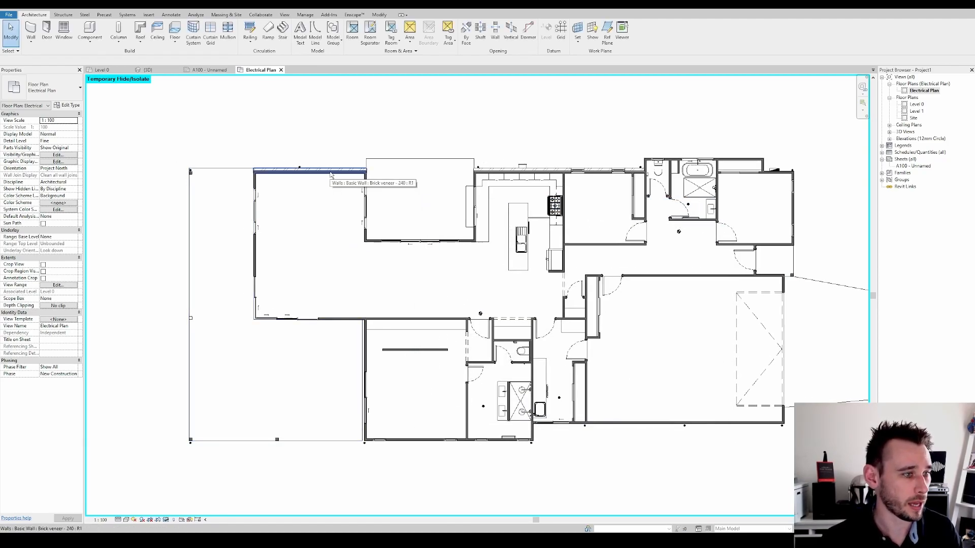
Set the walls and cabinetry to halftone through a By Category graphics override
left_click(419, 199)
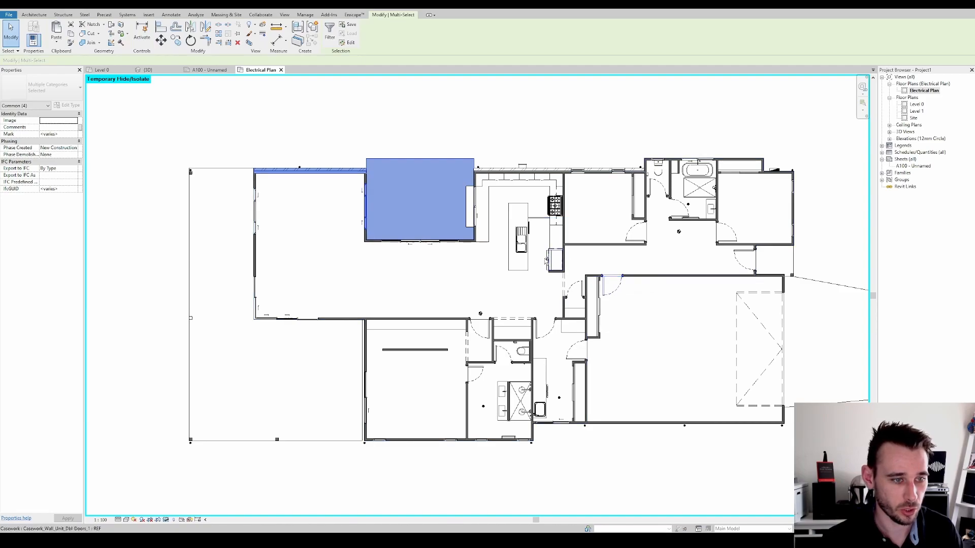
left_click(518, 249)
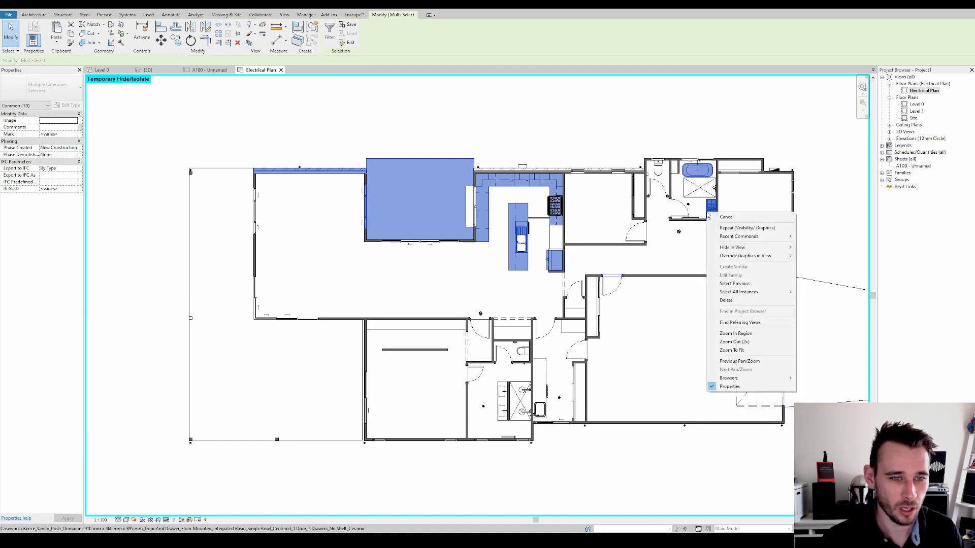
left_click(481, 202)
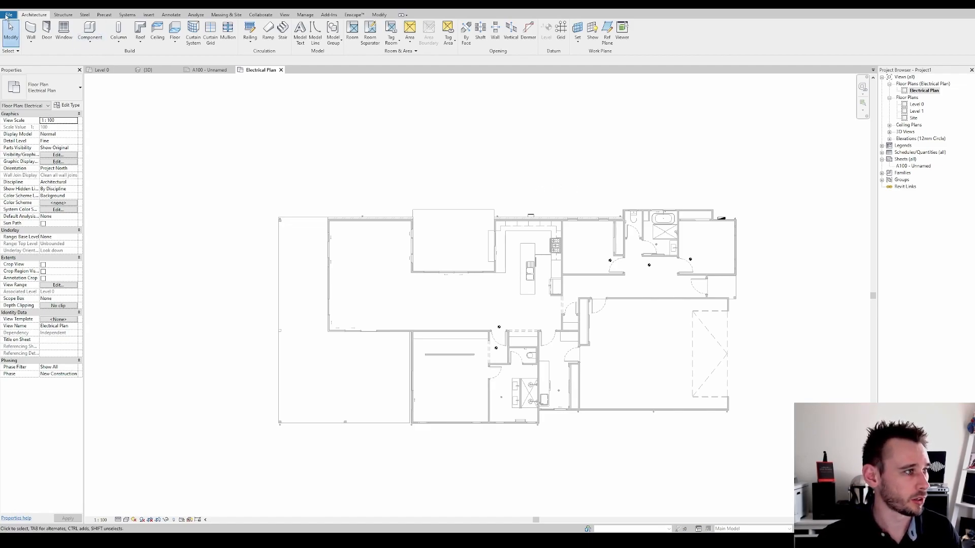
Start a new family from the Metric Detail Item template
left_click(9, 14)
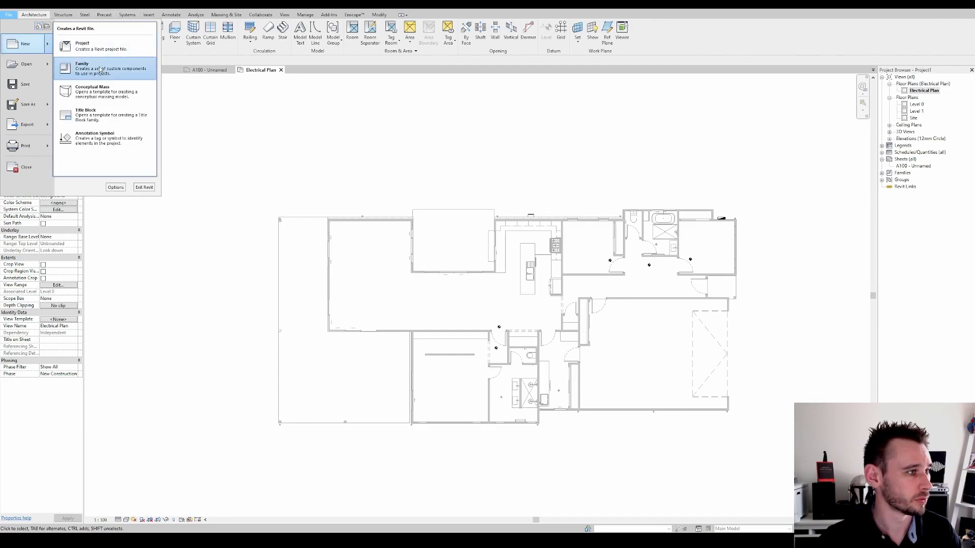
left_click(81, 68)
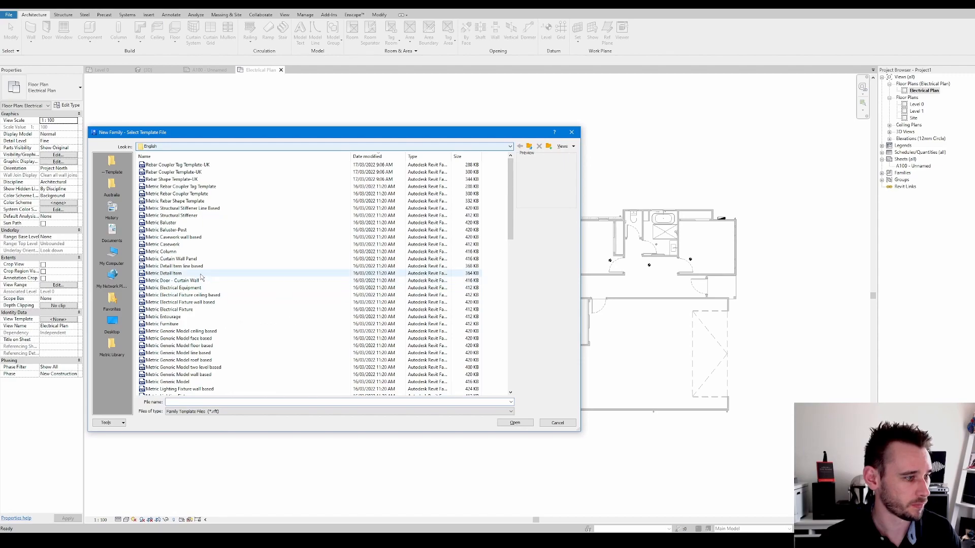
left_click(162, 273)
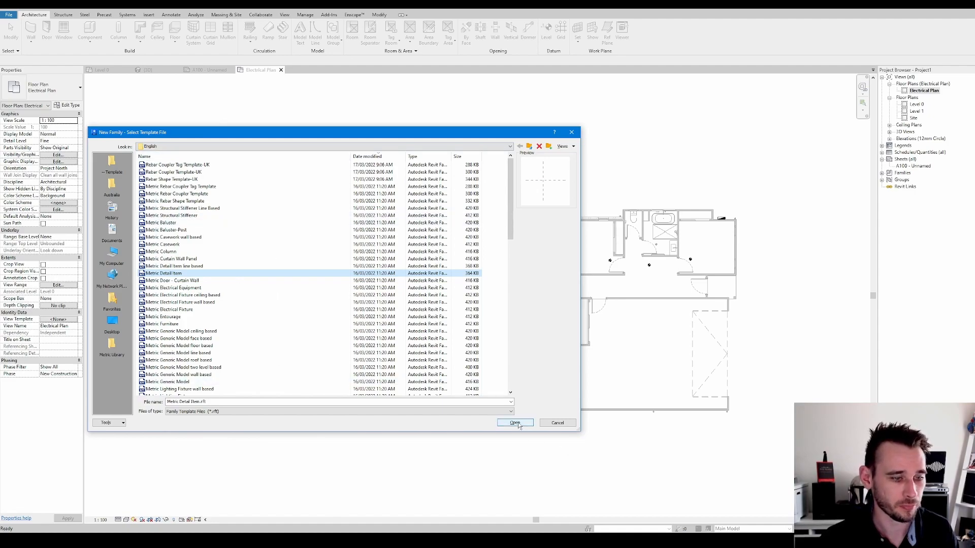
left_click(514, 423)
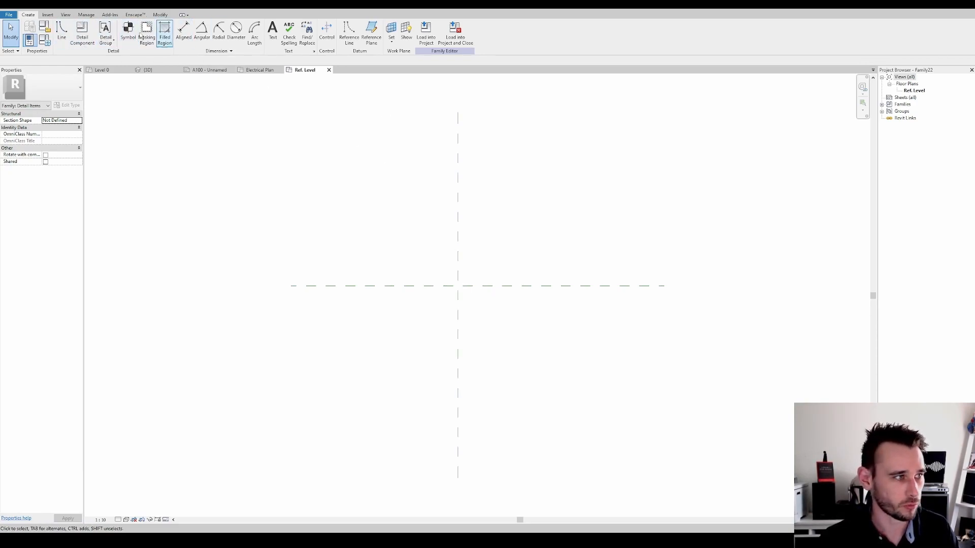
Draw a filled-region circle at the reference plane intersection and load it into the project
left_click(163, 34)
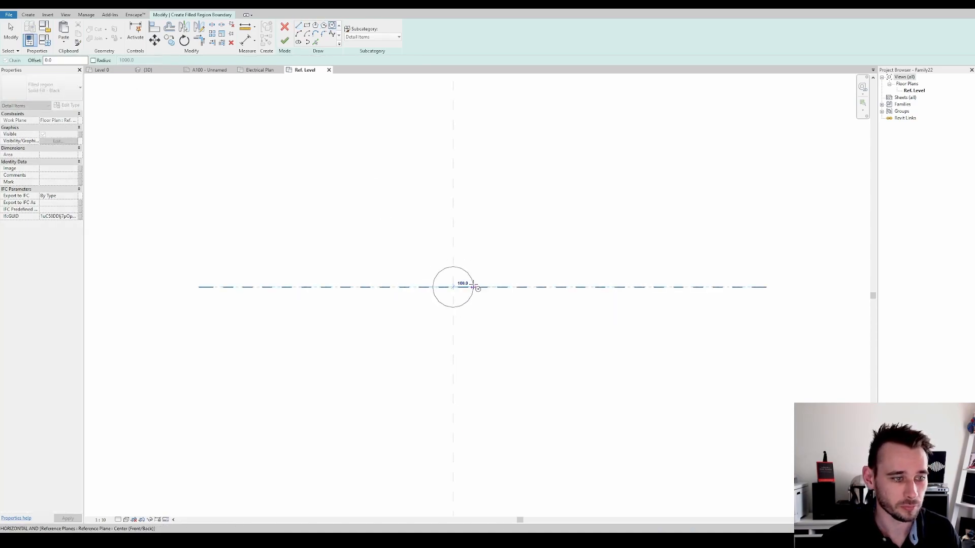
left_click(284, 27)
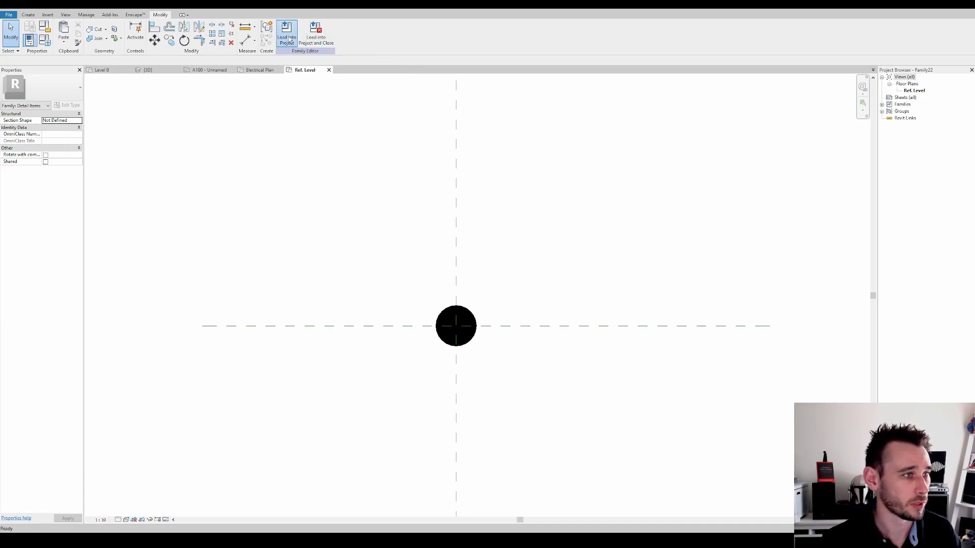
left_click(286, 35)
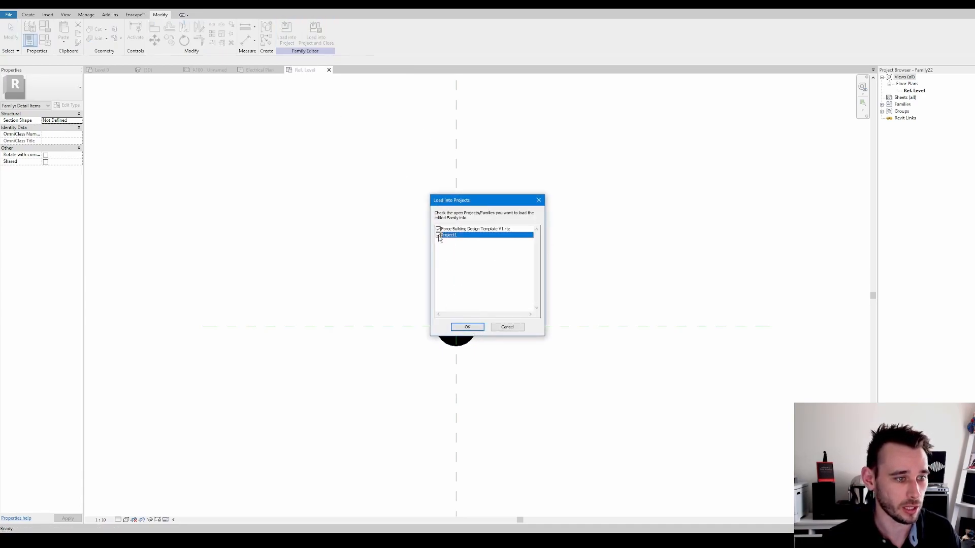
left_click(467, 327)
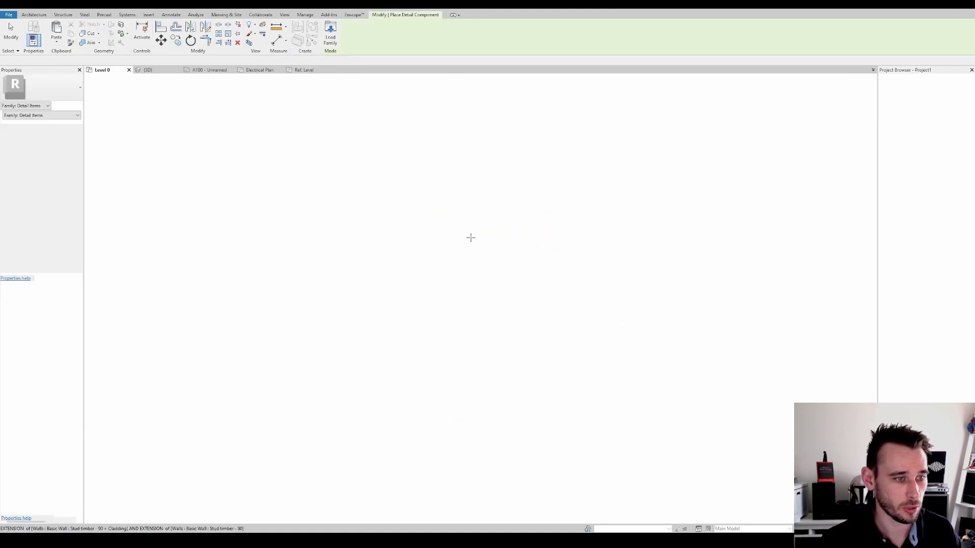
Place the dot symbol in the large room and rename its type to Downlight
left_click(259, 70)
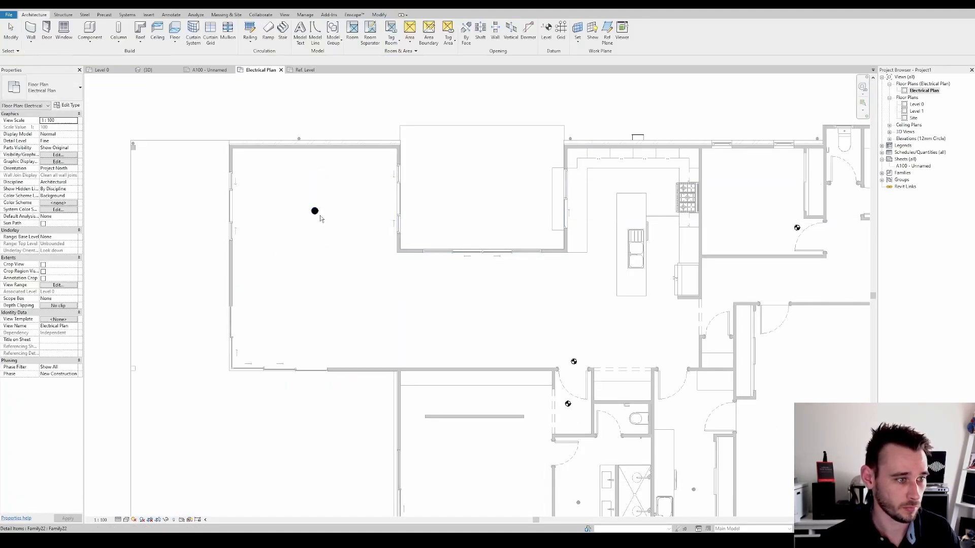
left_click(315, 211)
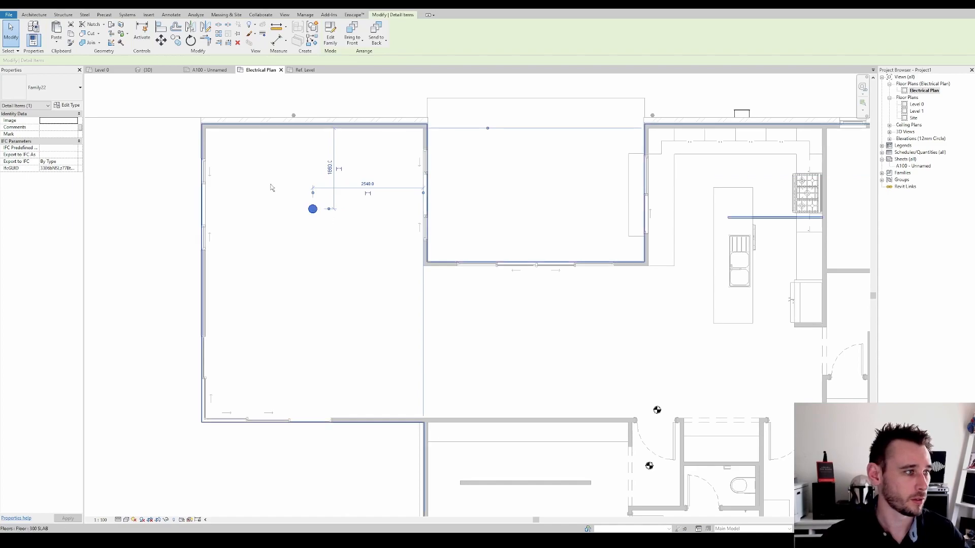
left_click(531, 192)
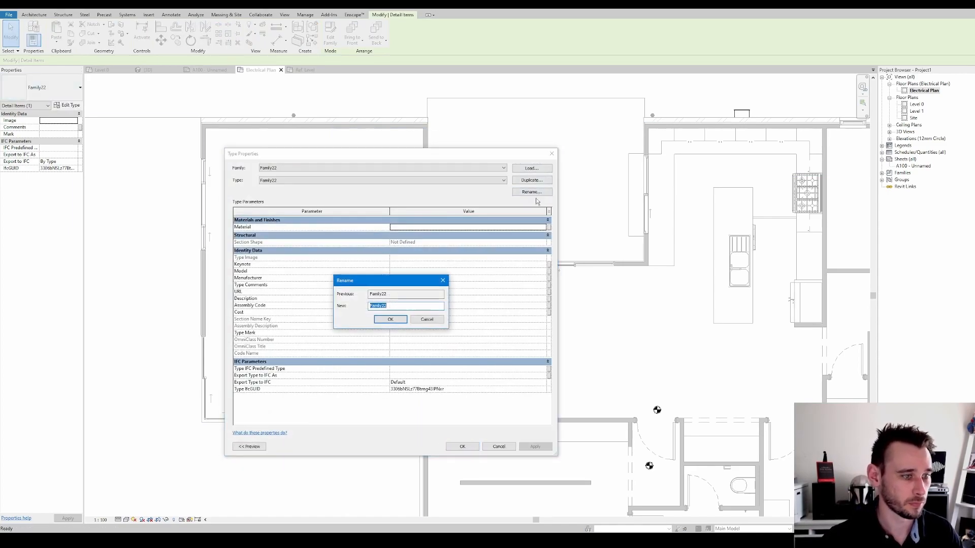
type("Downli")
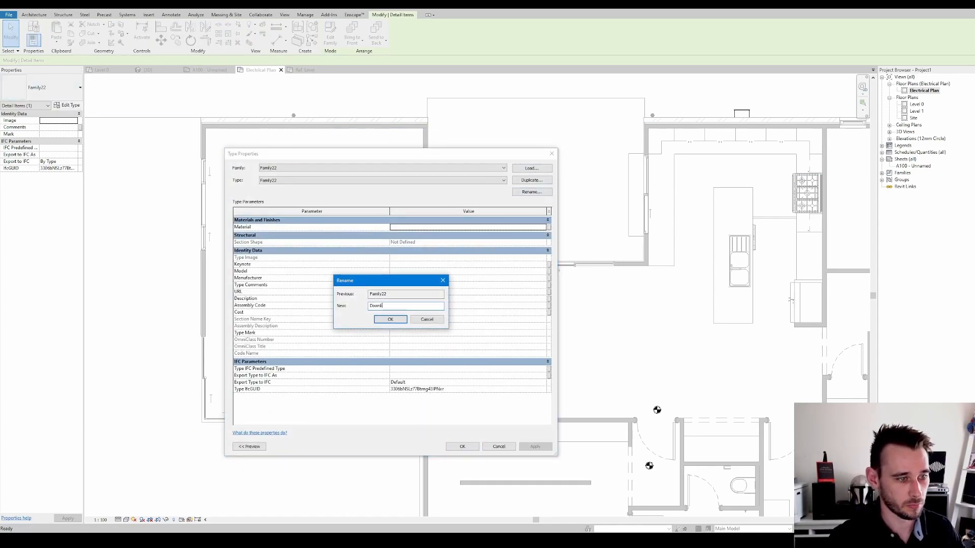
left_click(390, 319)
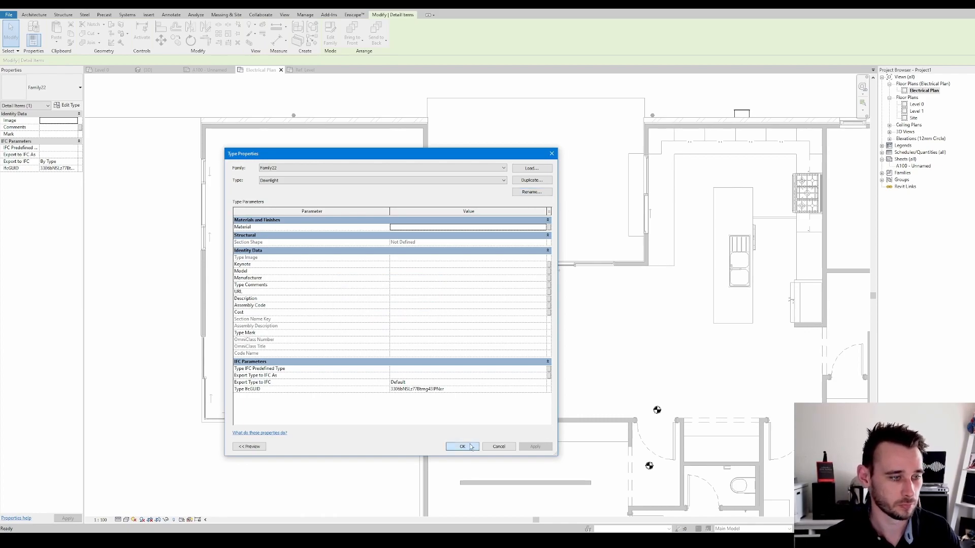
left_click(463, 447)
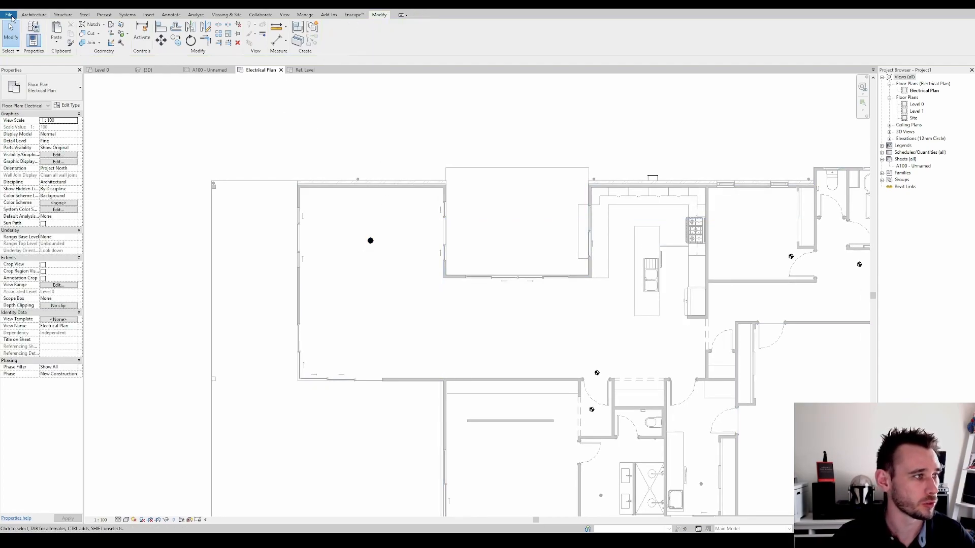
left_click(9, 14)
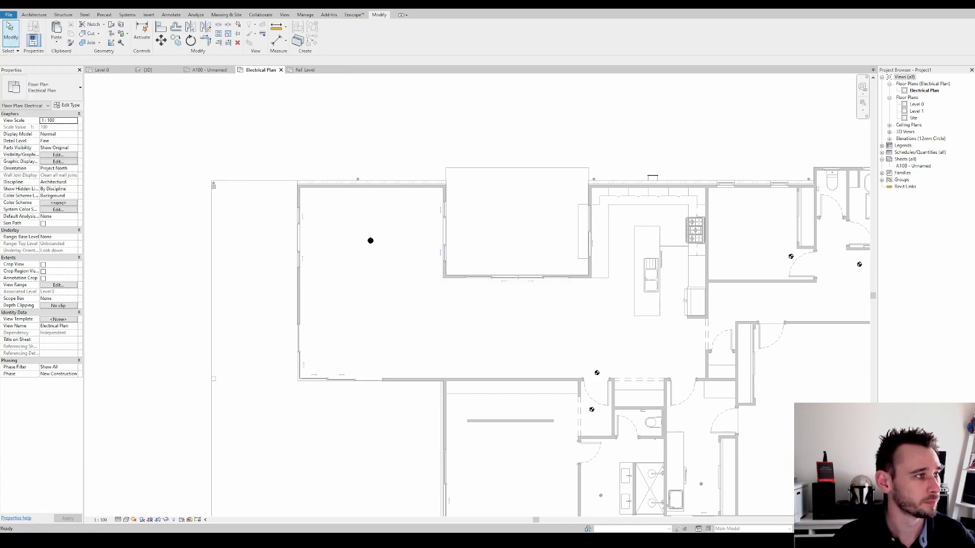
Start another family from the Metric Detail Item template for the X symbol
left_click(10, 14)
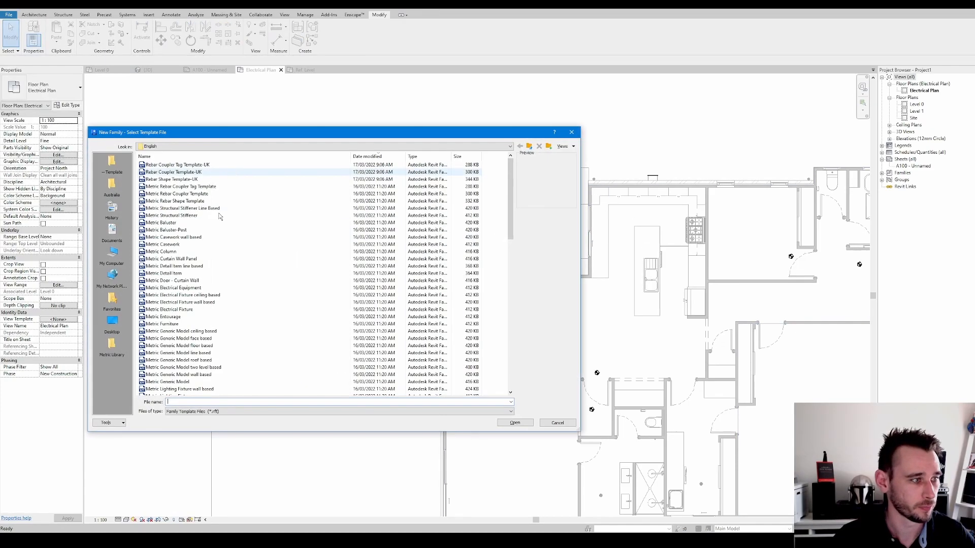
left_click(166, 309)
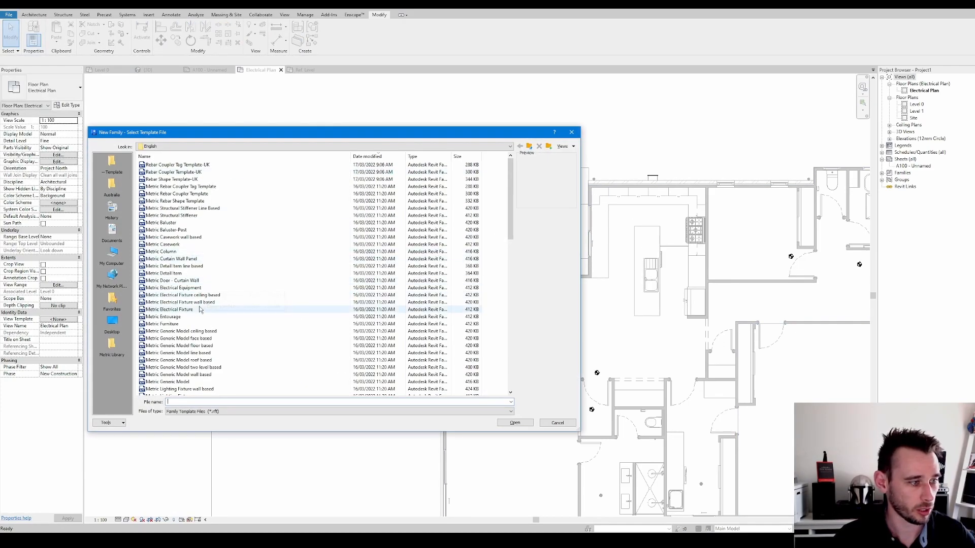
left_click(165, 273)
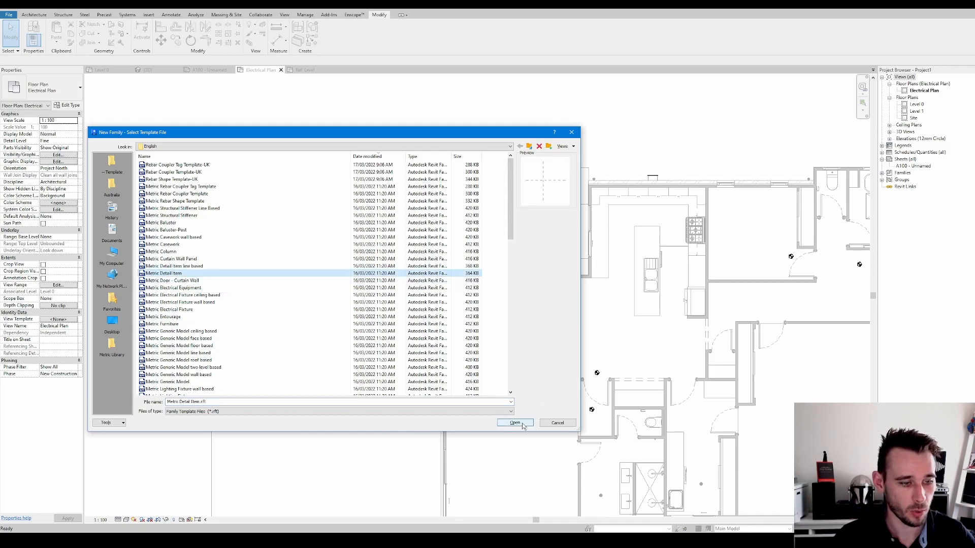
left_click(514, 423)
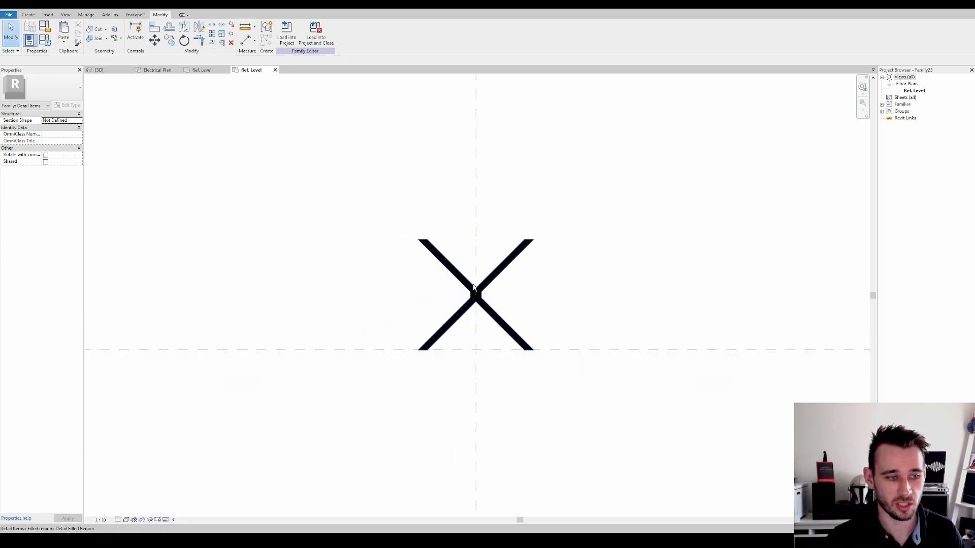
Load the X symbol into the project, place it and duplicate its type as Power Point
left_click(287, 30)
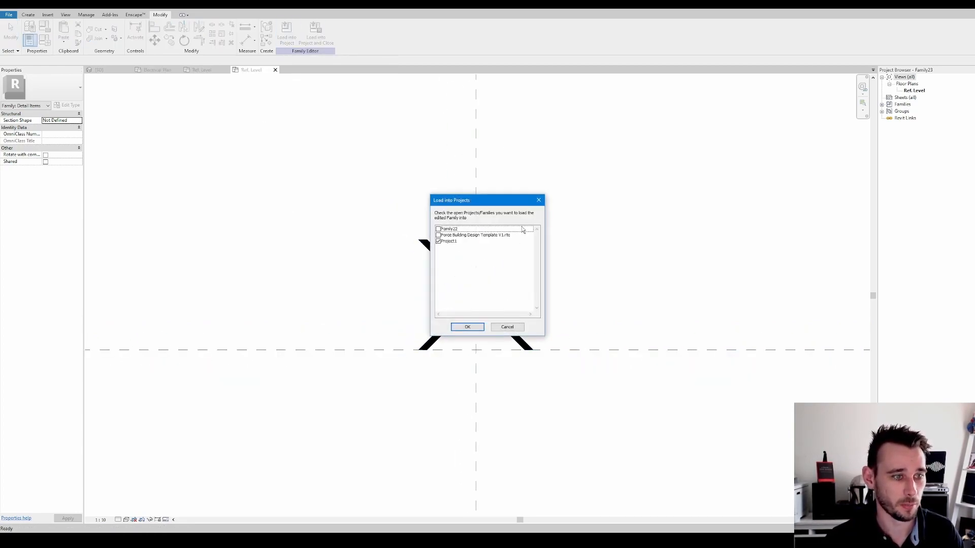
left_click(467, 327)
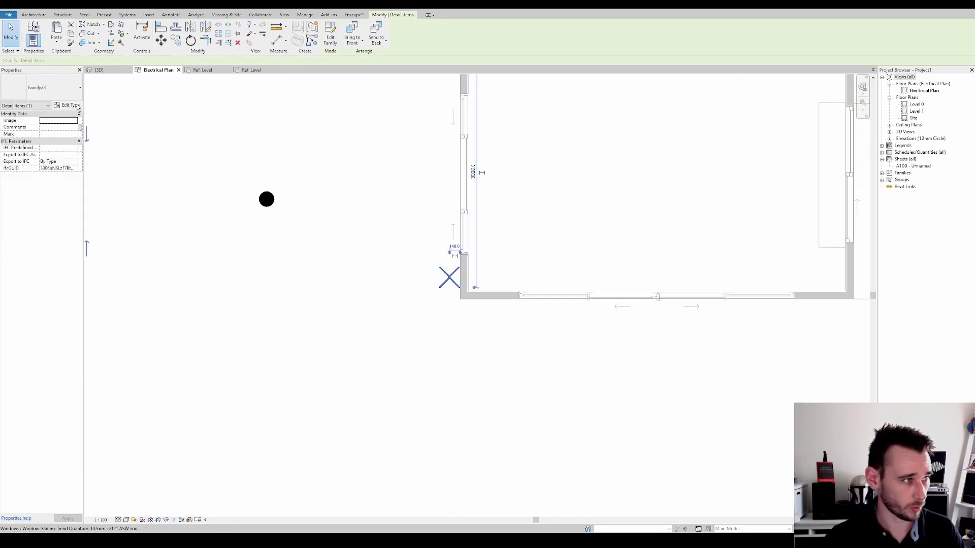
left_click(530, 180)
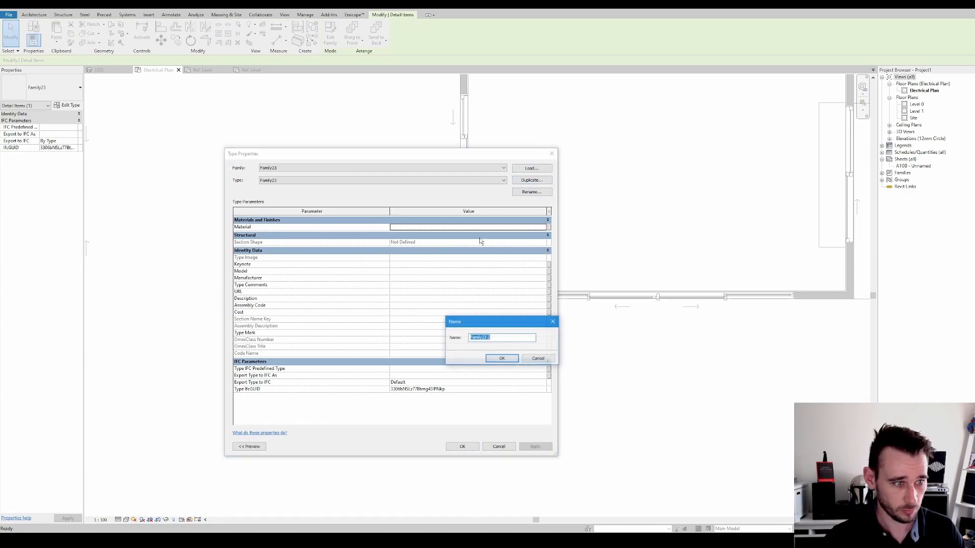
type("P")
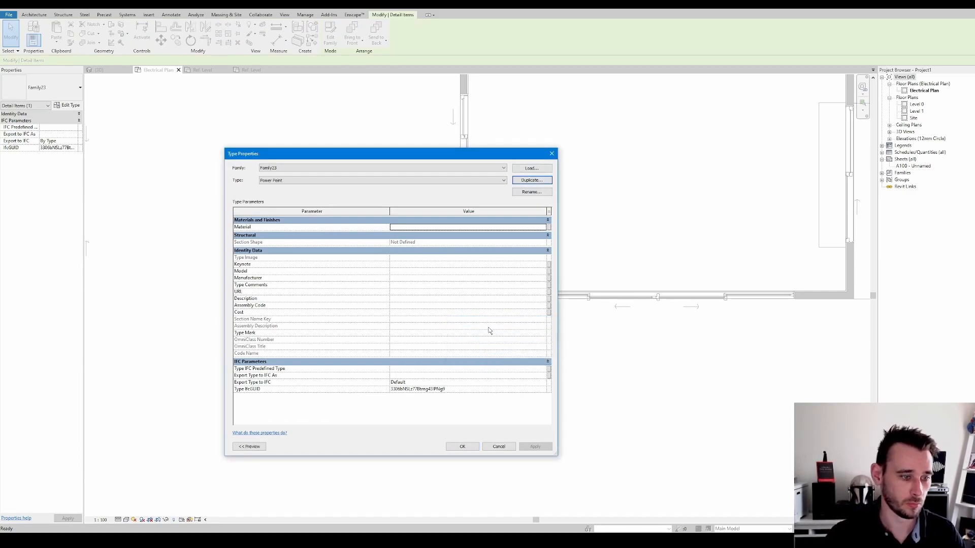
left_click(462, 447)
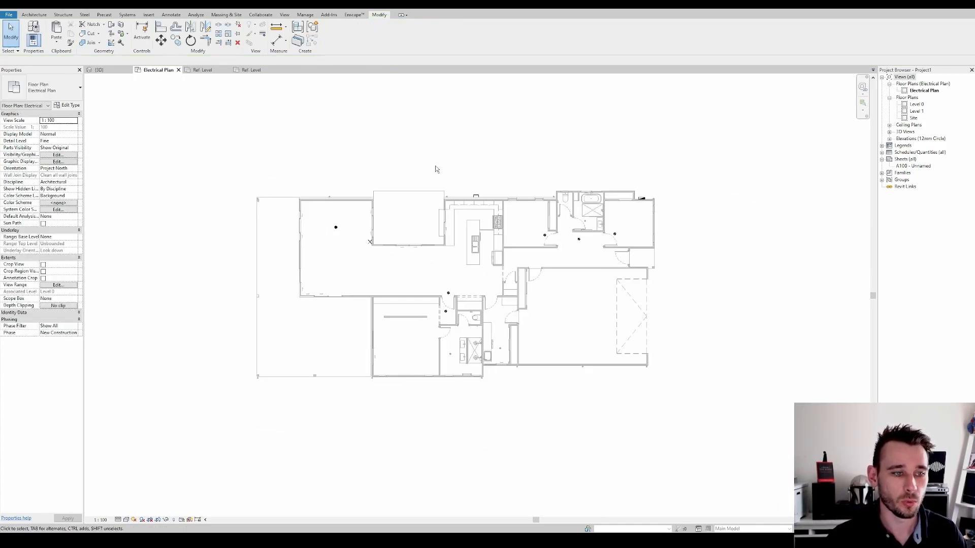
Create a legend view named Electrical listing the X as POWER POINT and the dot as DOWNLIGHT
left_click(882, 145)
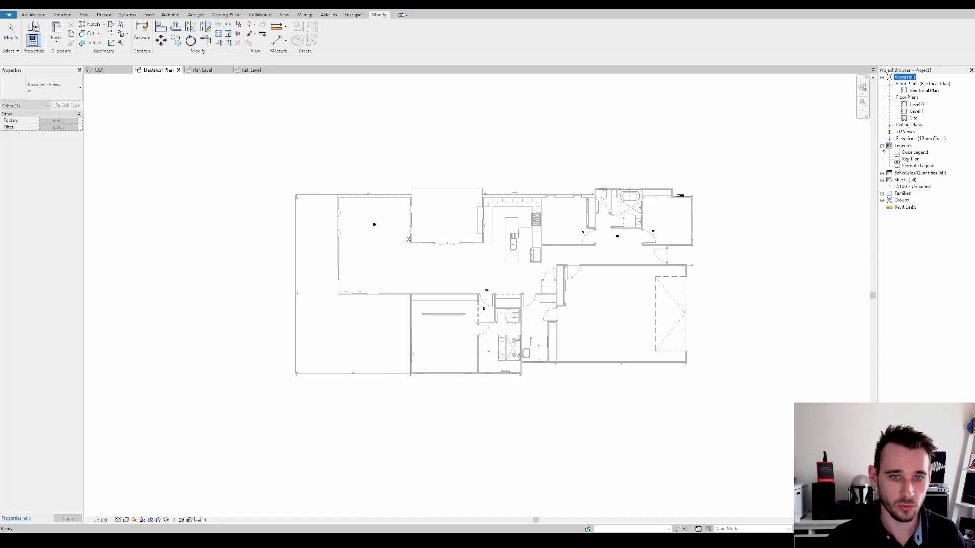
right_click(903, 145)
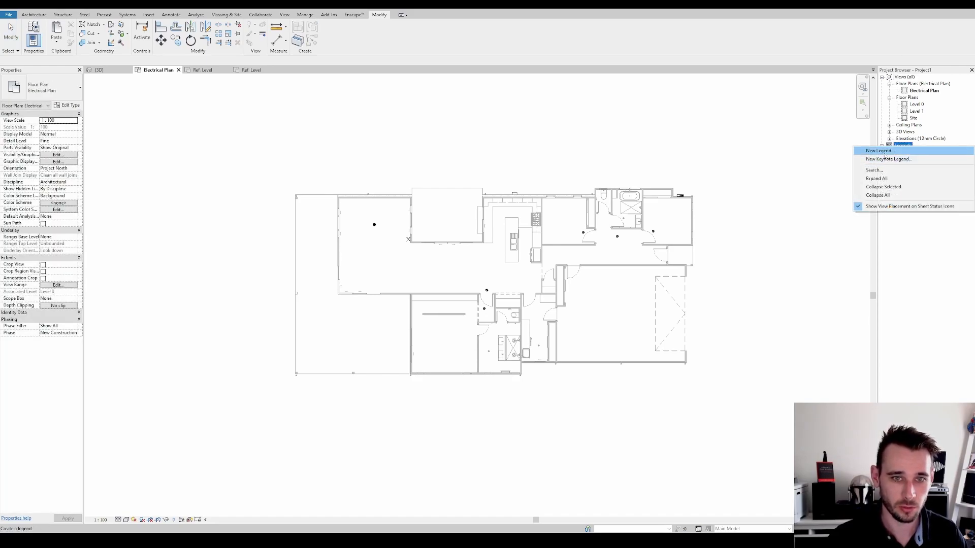
left_click(878, 150)
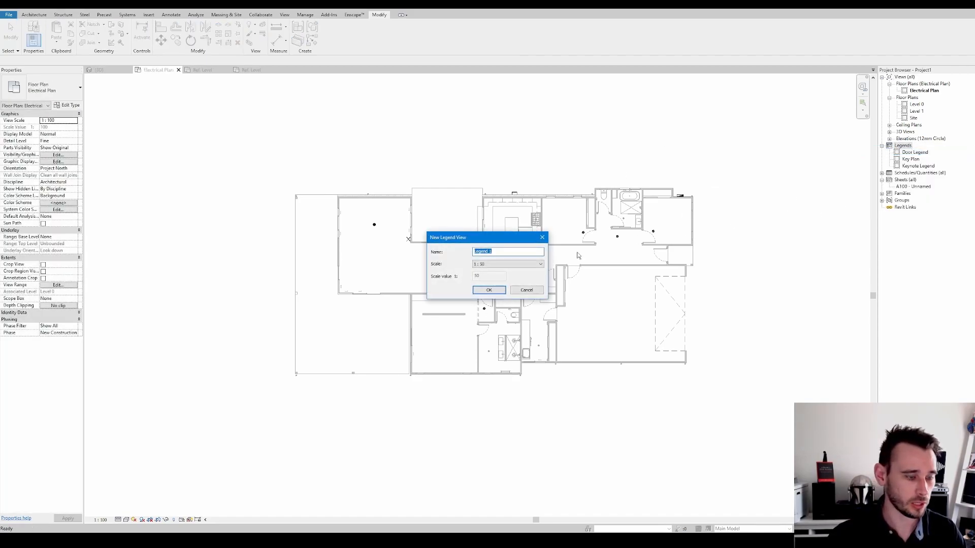
type("Electrical")
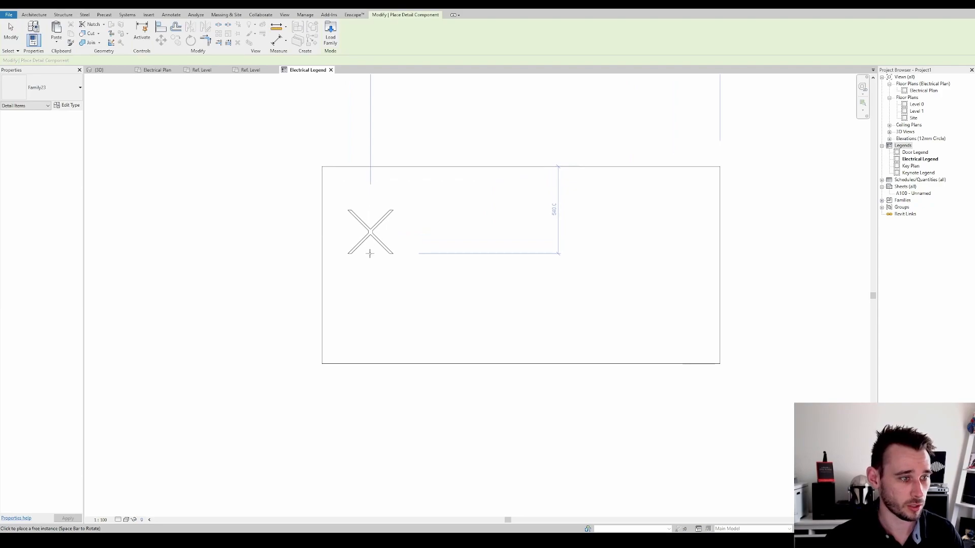
left_click(55, 88)
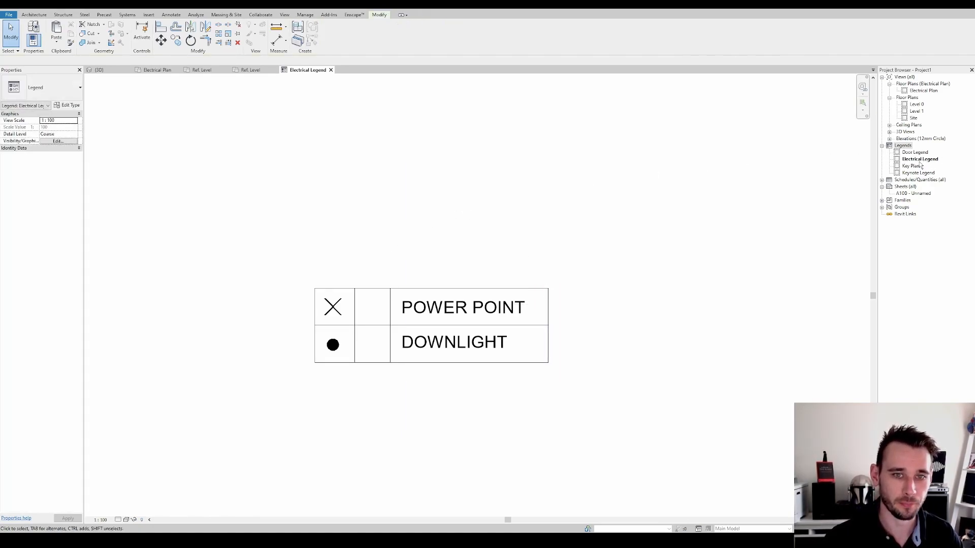
left_click(156, 69)
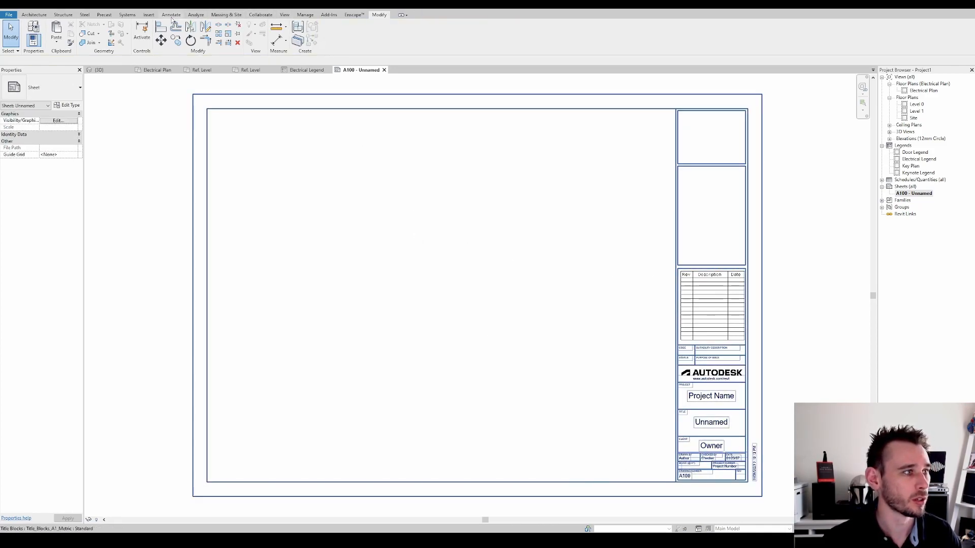
Search the Autodesk family library for 'light', then position the legend on sheet A100
left_click(323, 34)
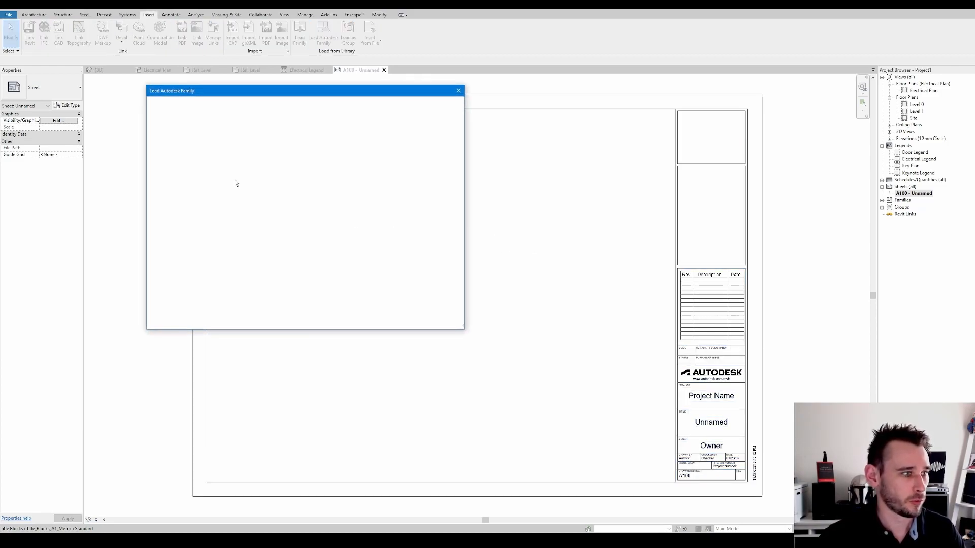
type("light")
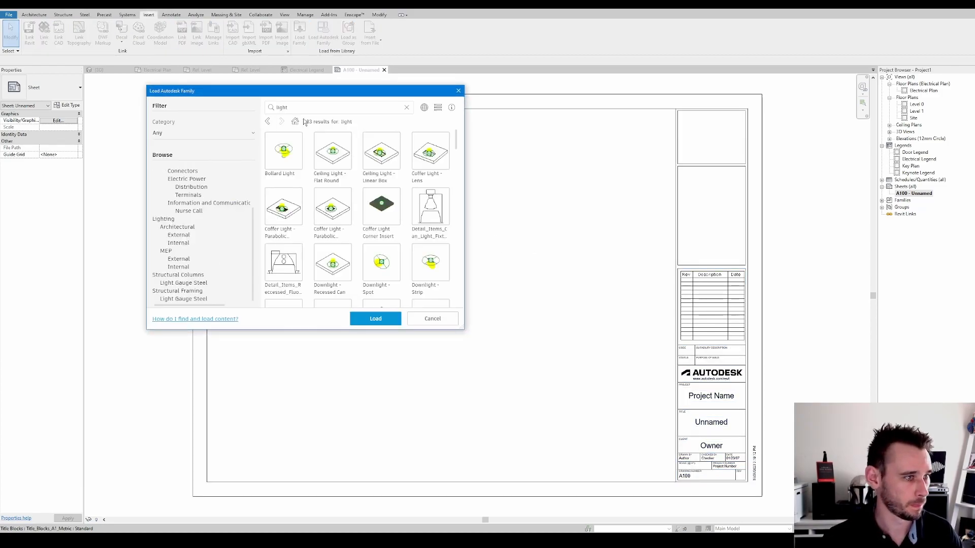
left_click(433, 318)
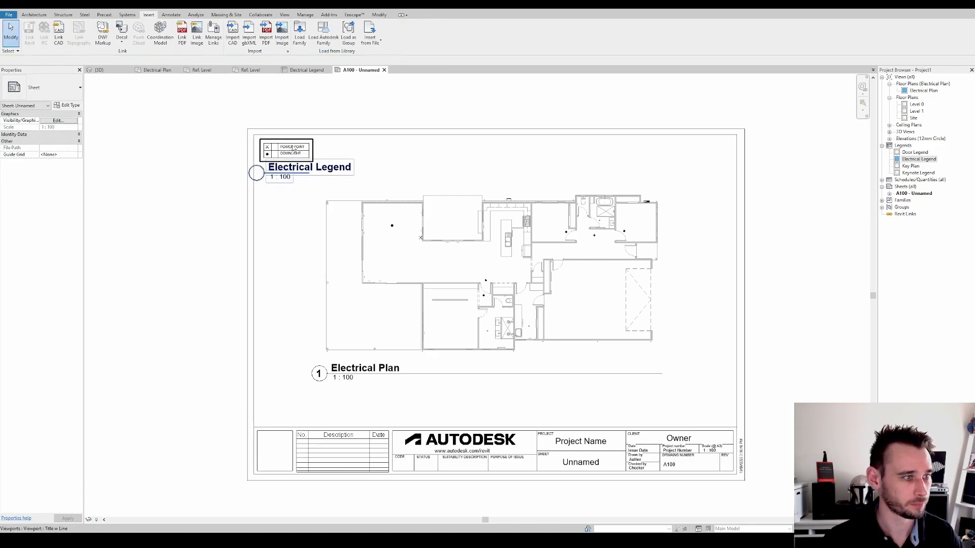
left_click(285, 150)
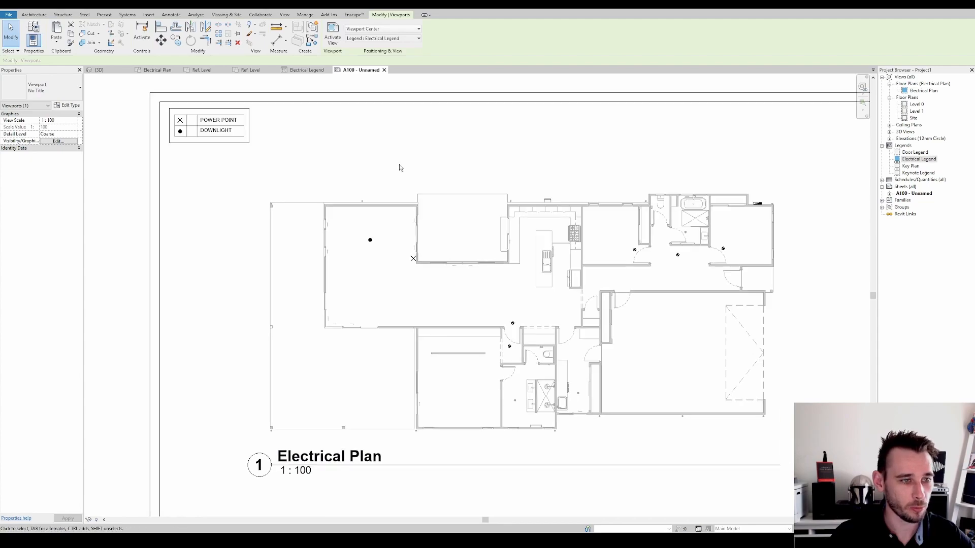
Start a new schedule using Detail Items as its category
left_click(918, 159)
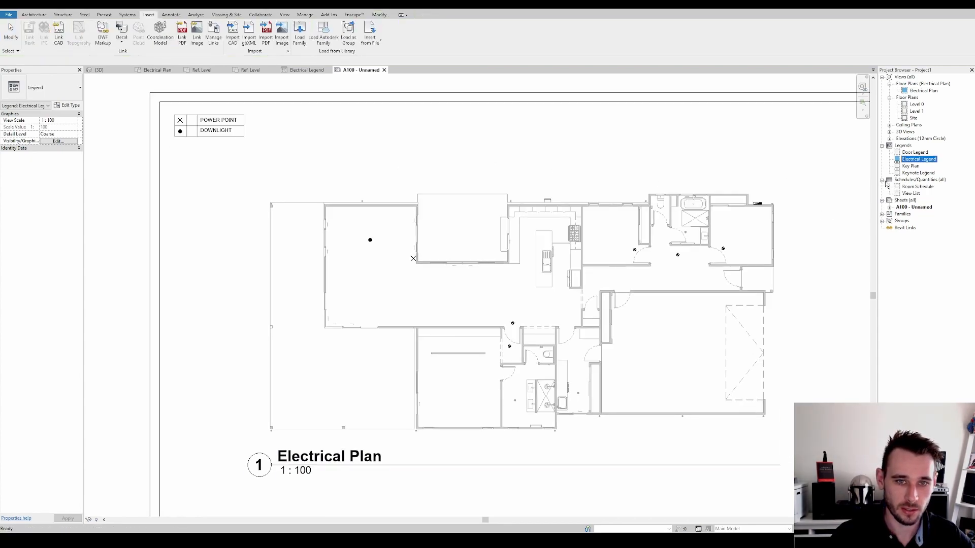
right_click(921, 180)
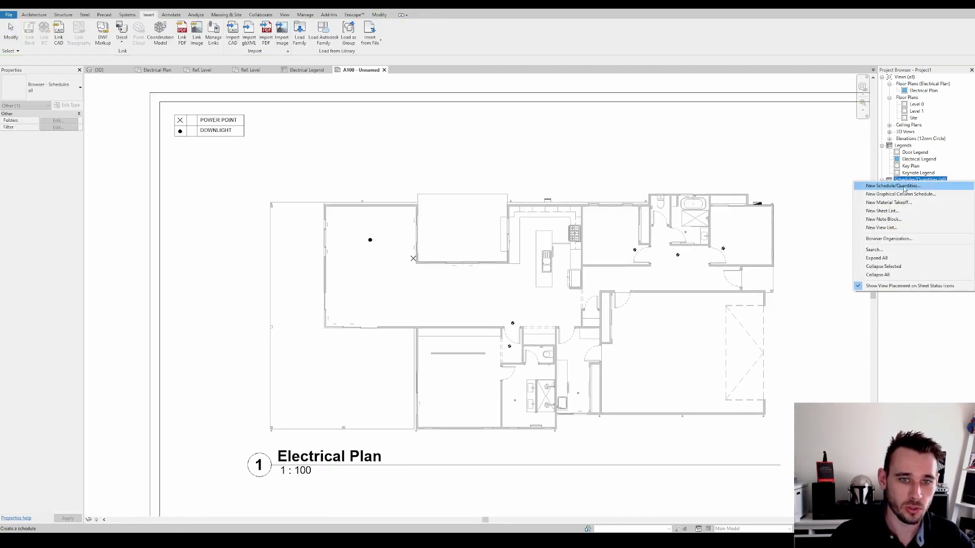
left_click(893, 185)
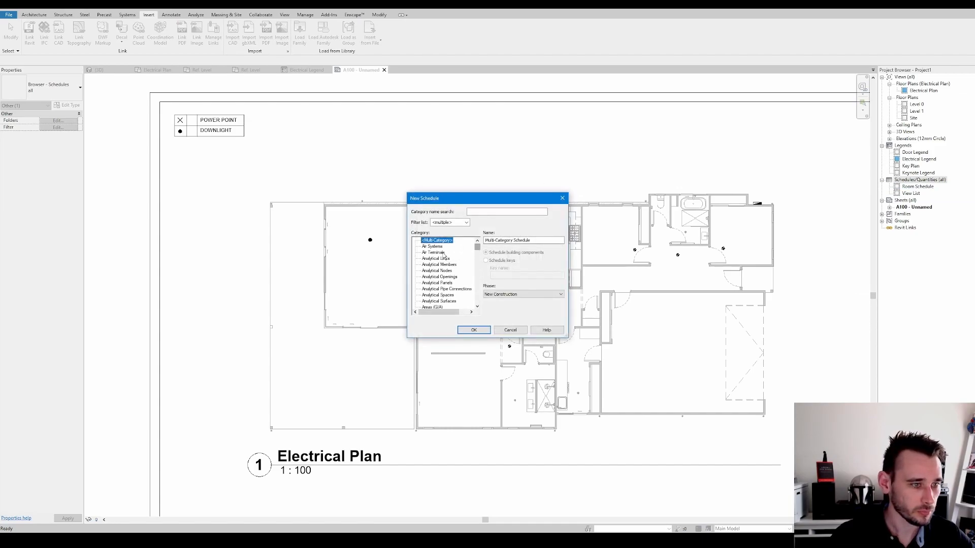
scroll("down", 3)
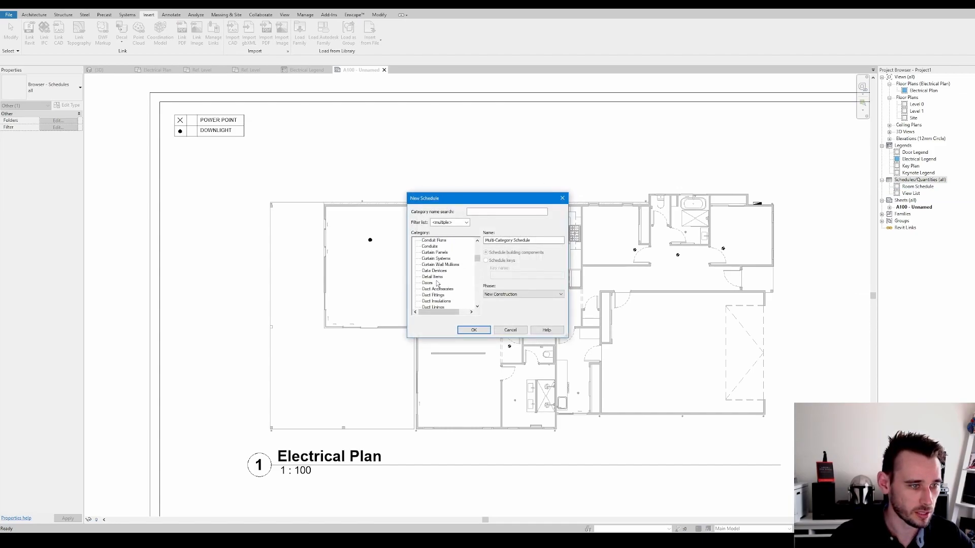
left_click(433, 277)
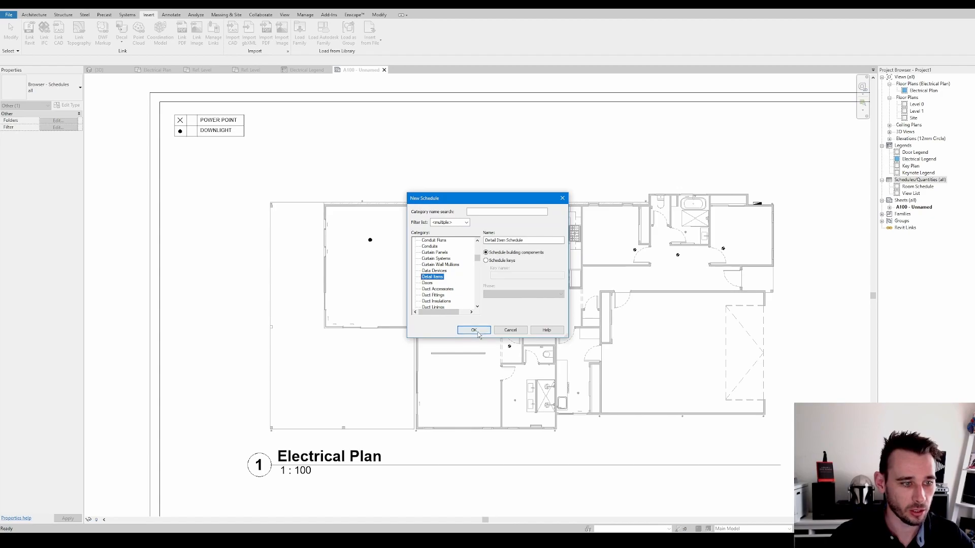
left_click(473, 329)
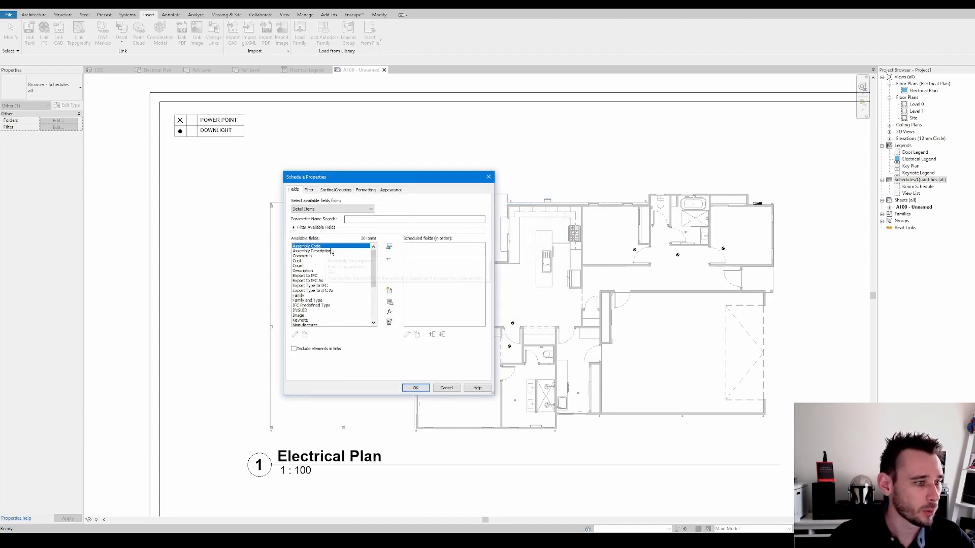
Add the Count and Type Mark fields and finish the schedule
left_click(301, 265)
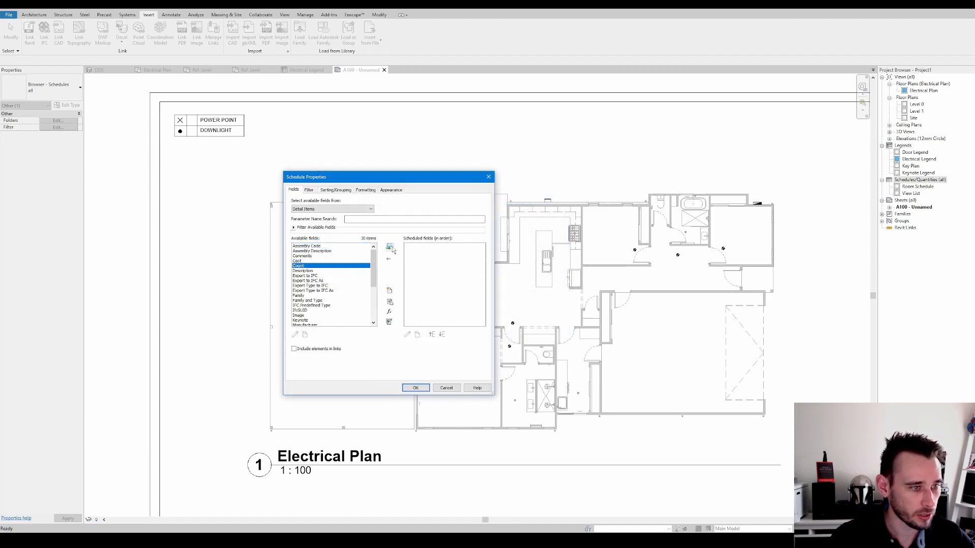
left_click(389, 247)
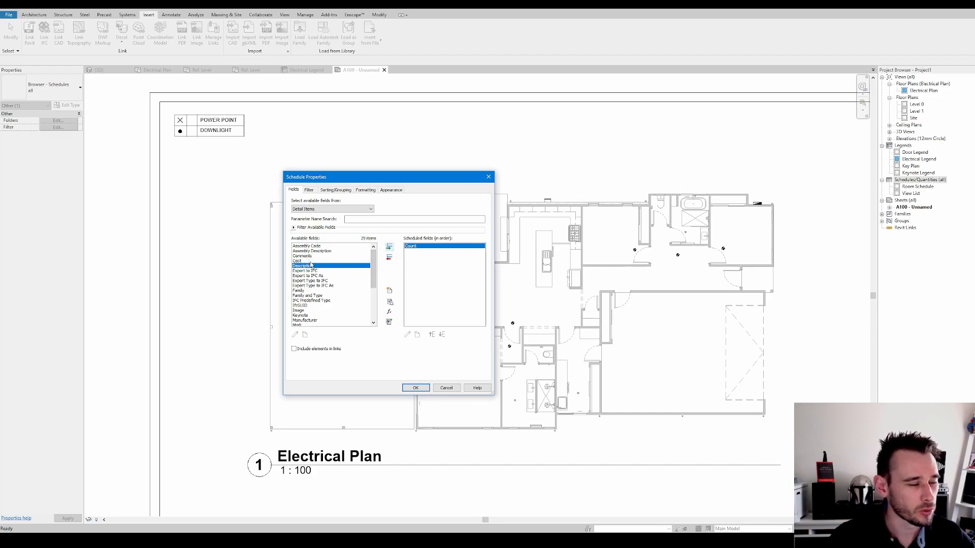
scroll("down", 3)
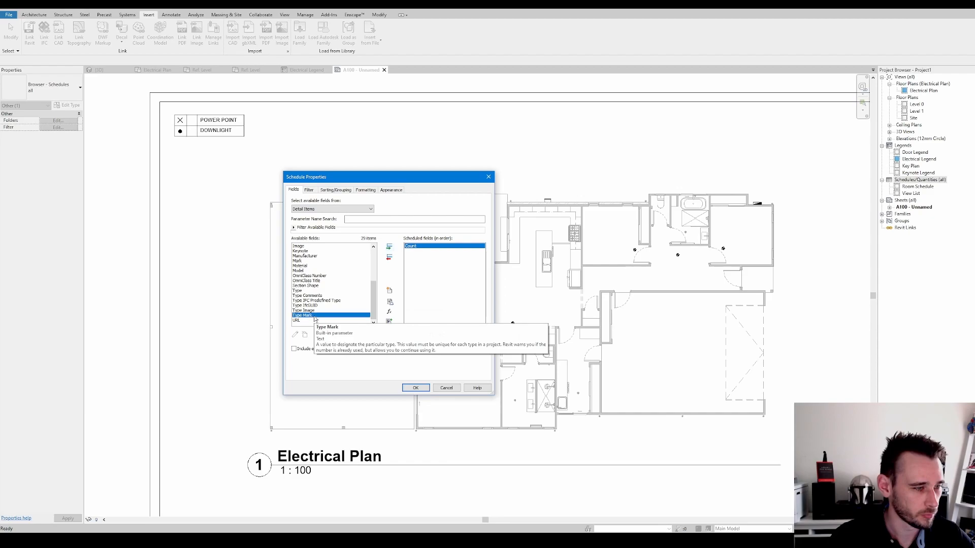
left_click(389, 246)
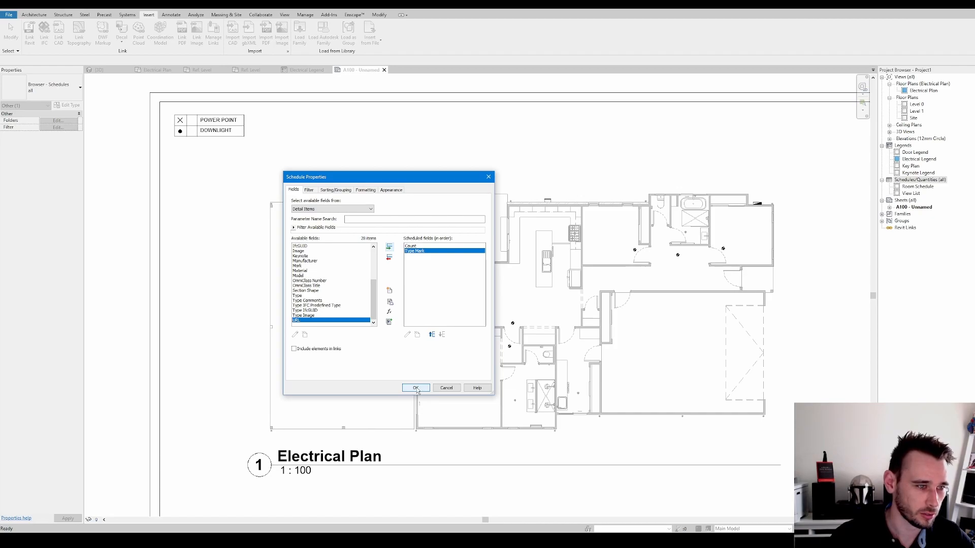
left_click(415, 387)
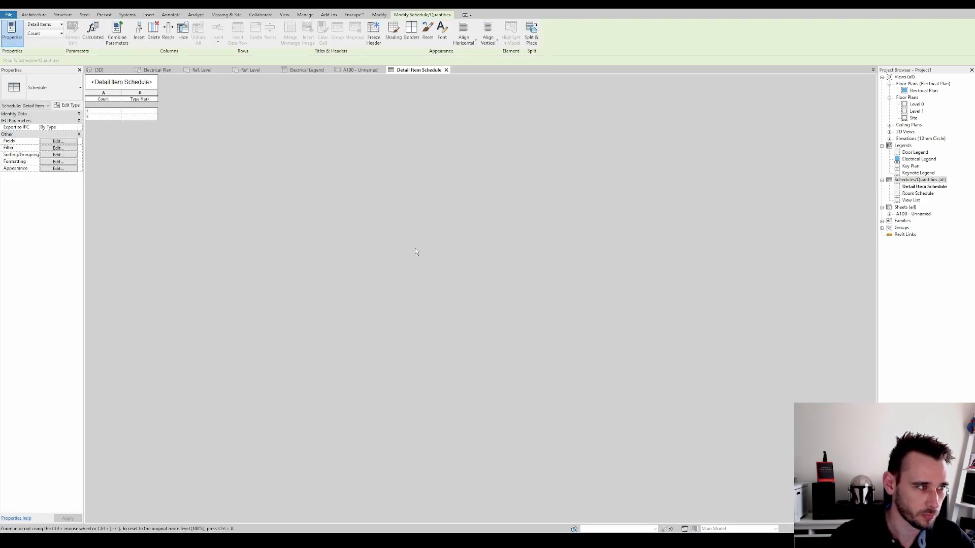
mouse_move(358, 70)
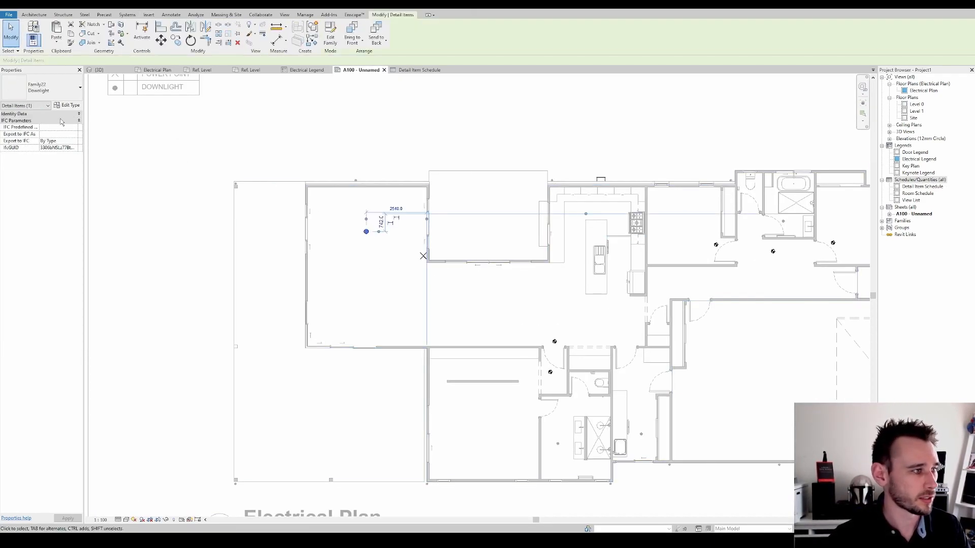
Give the downlight type the Type Mark DOWNLIGHT and the power point type POWERPOINT
left_click(70, 105)
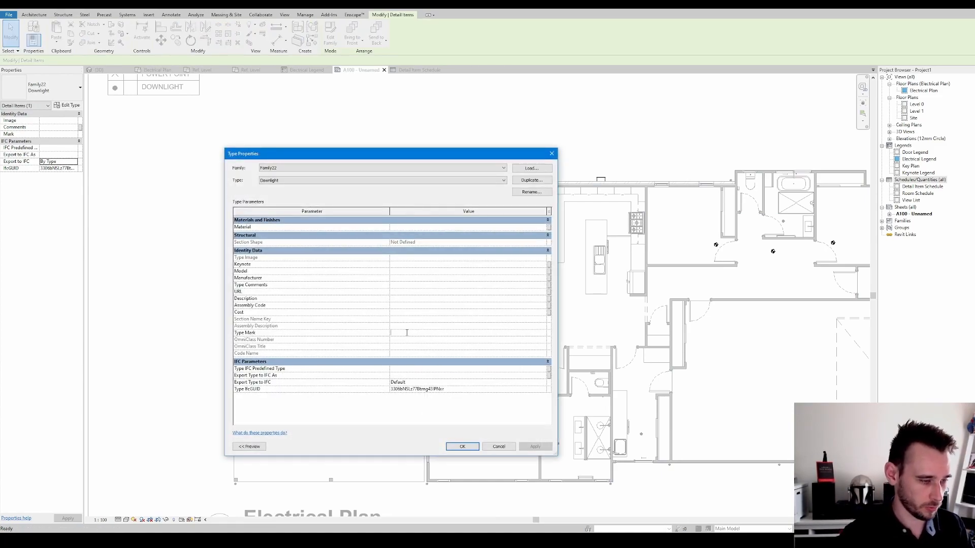
type("down")
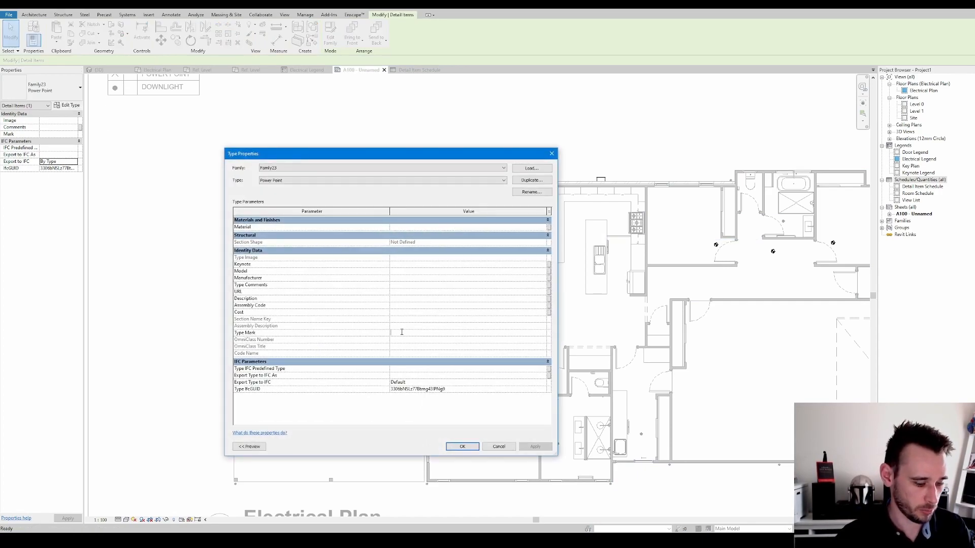
type("POWERPOINT")
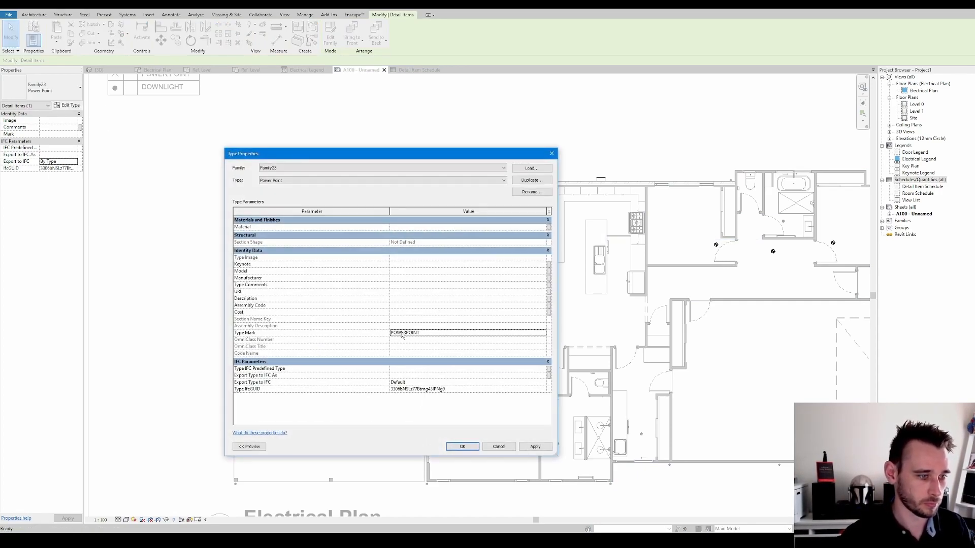
left_click(461, 447)
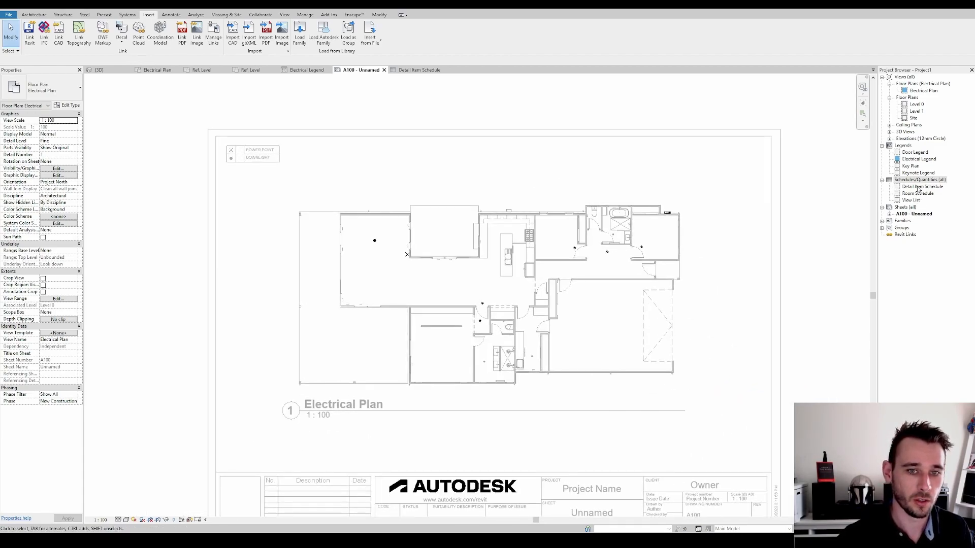
Copy extra downlights into the A100 plan and check the Detail Item Schedule lists DOWNLIGHT and POWERPOINT rows
left_click(921, 187)
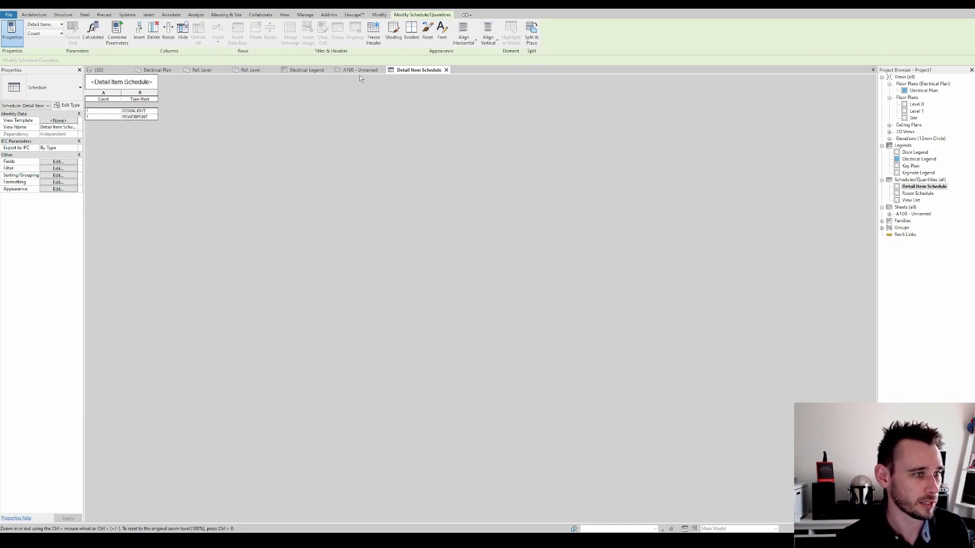
left_click(358, 70)
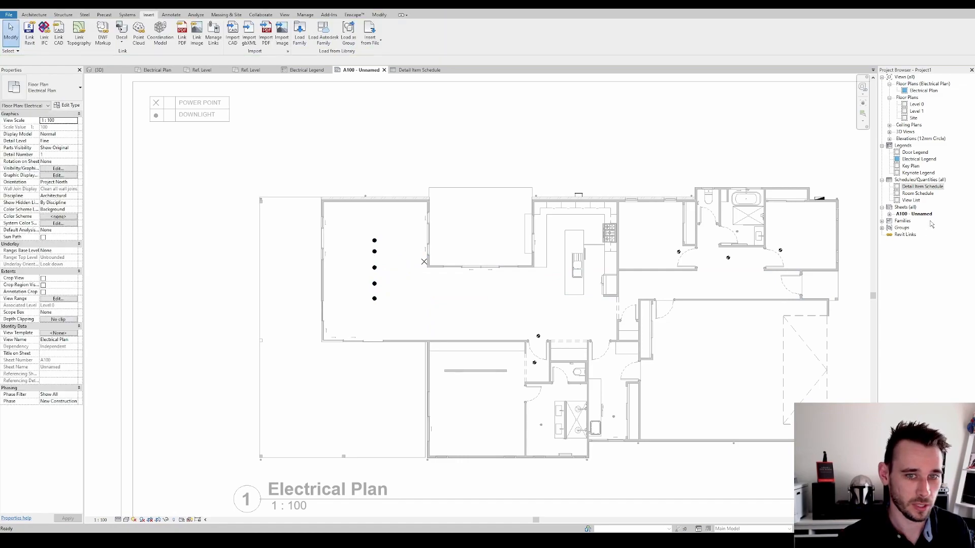
left_click(417, 69)
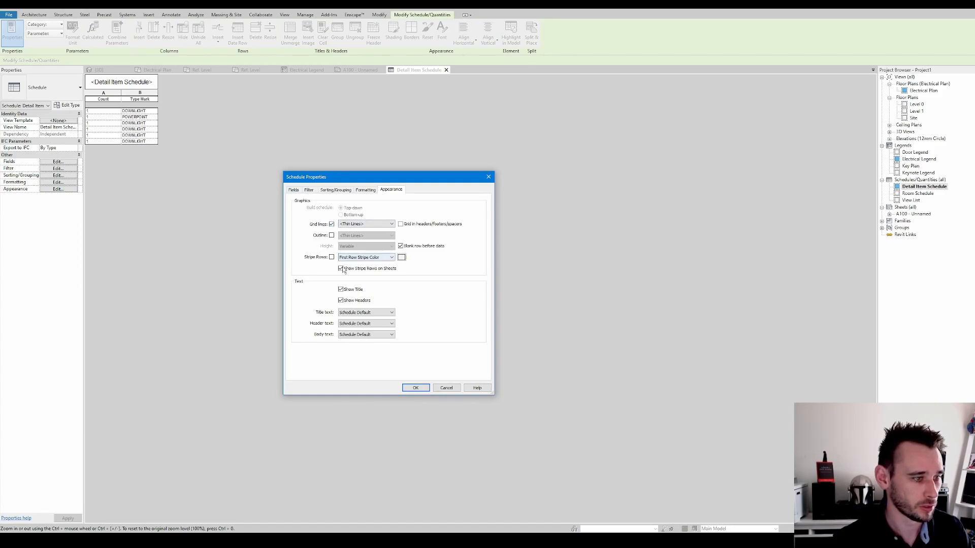
Switch off Show Title and Show Headers and mark the Type Mark field as a Hidden field
left_click(341, 289)
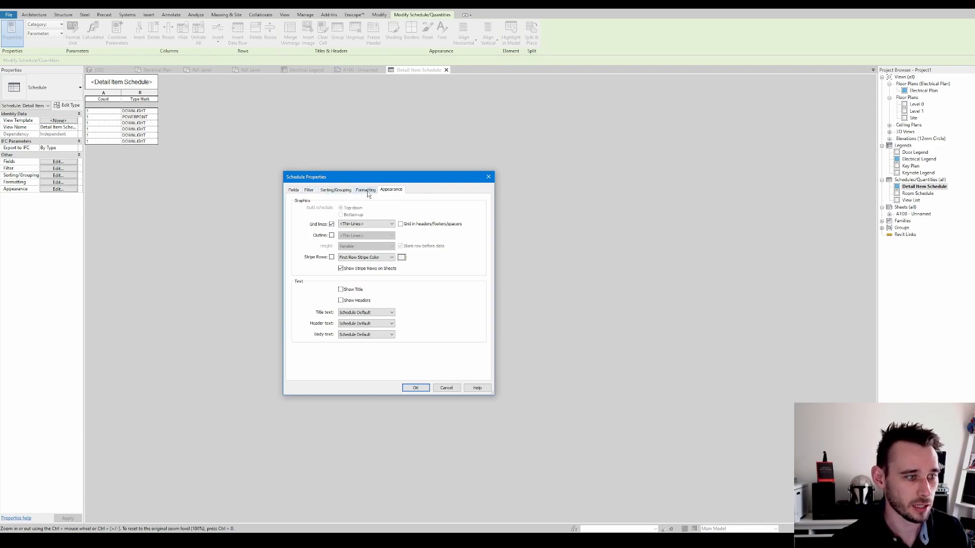
left_click(365, 190)
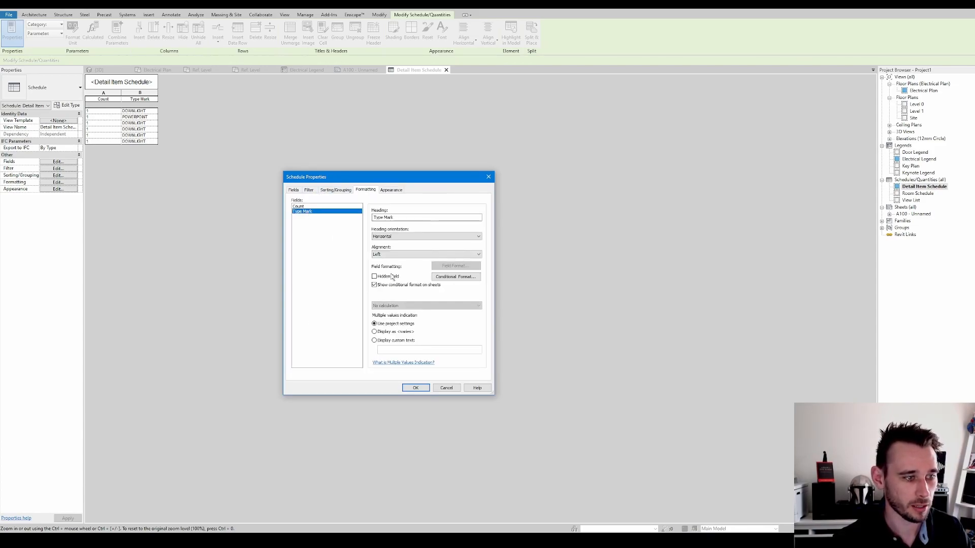
left_click(375, 276)
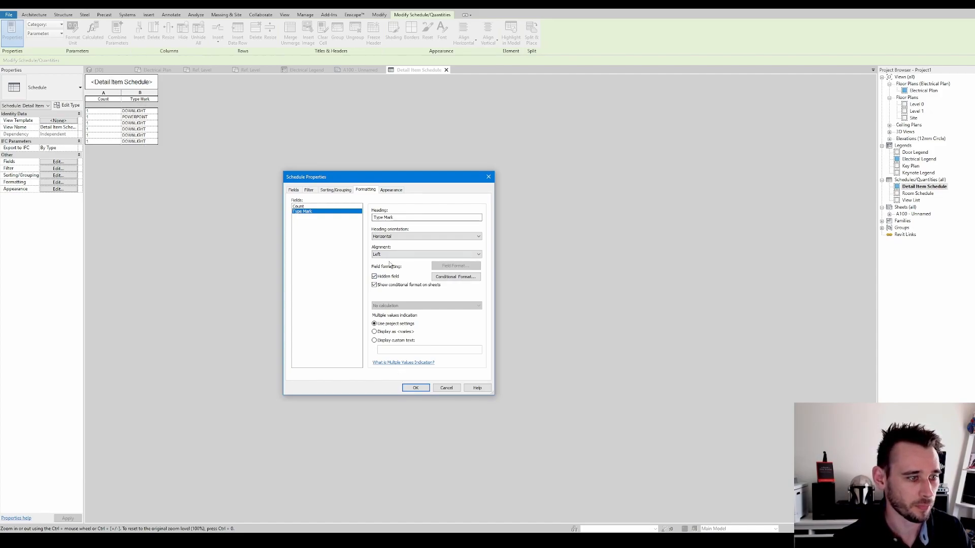
left_click(415, 387)
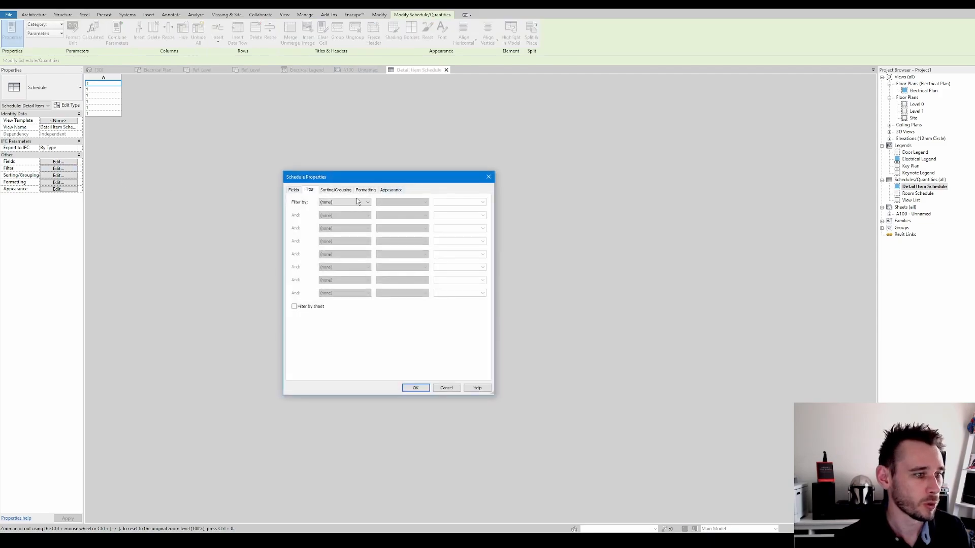
Filter the schedule by Type Mark equals DOWNLIGHT
left_click(344, 201)
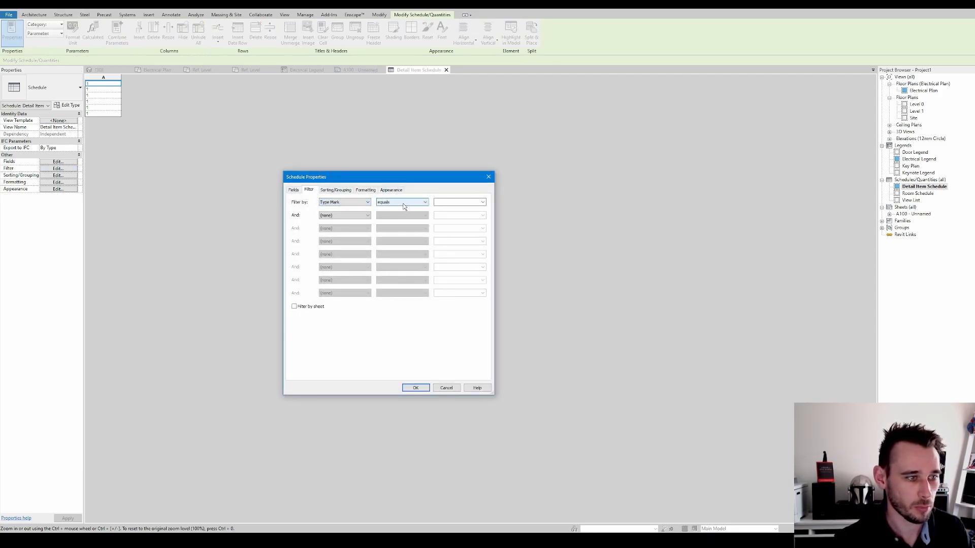
left_click(423, 201)
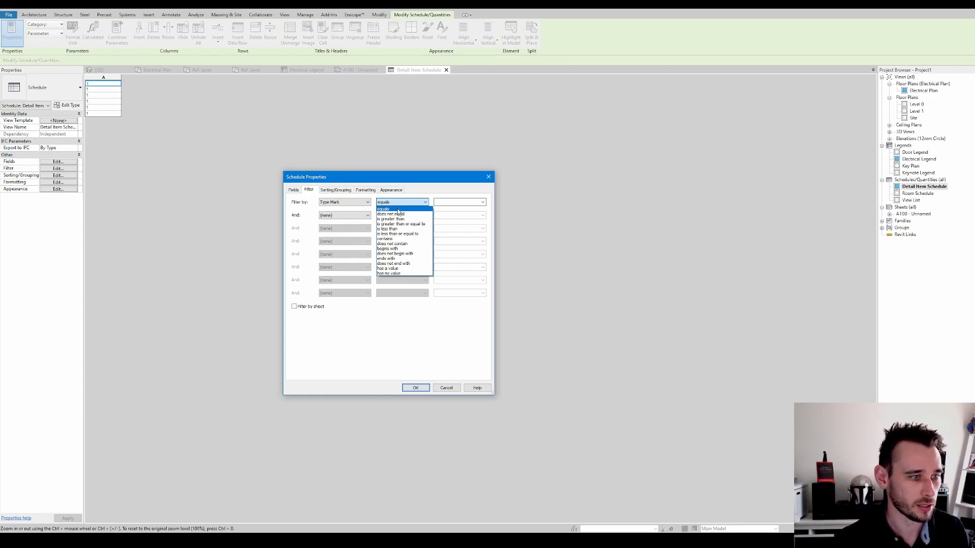
left_click(384, 208)
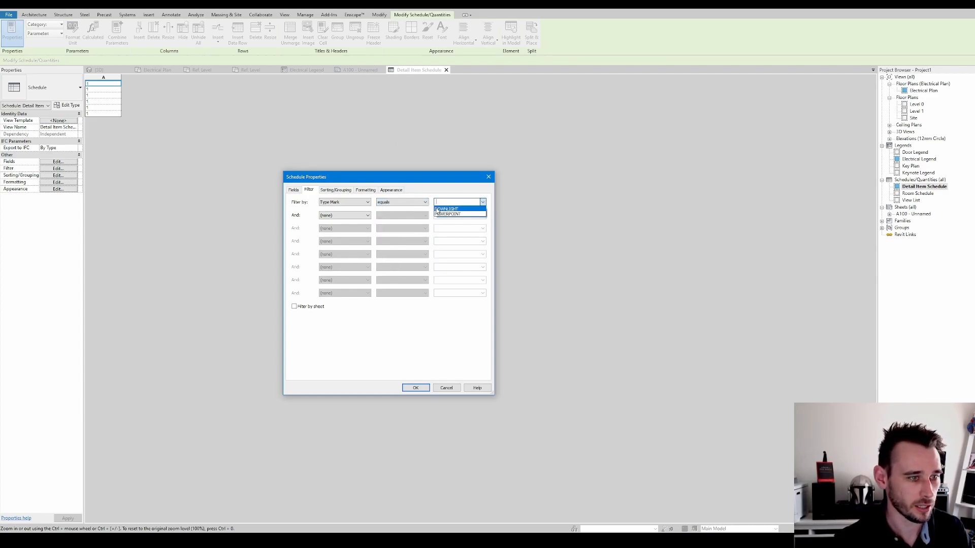
left_click(447, 207)
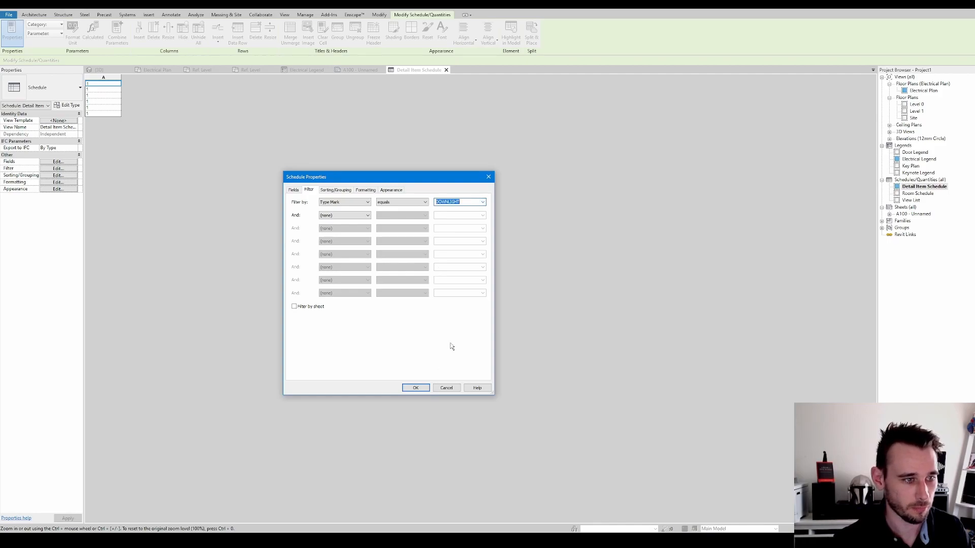
left_click(415, 387)
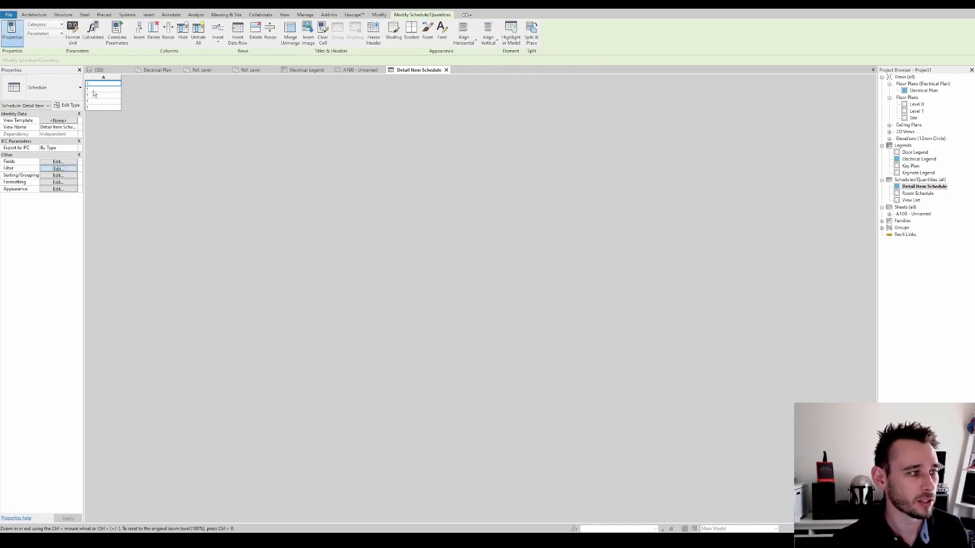
Untick Itemize every instance and tick Filter by sheet so the downlights total in one row
left_click(58, 168)
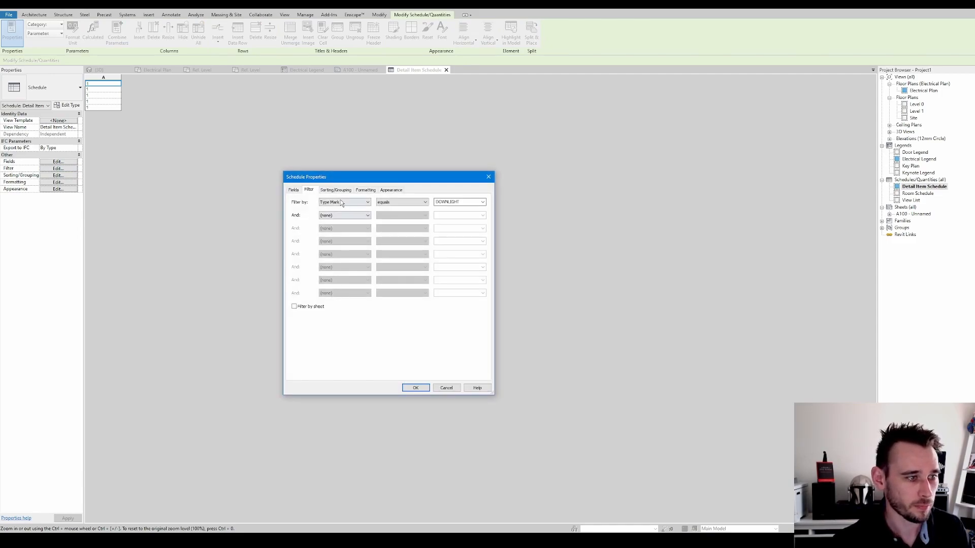
left_click(335, 190)
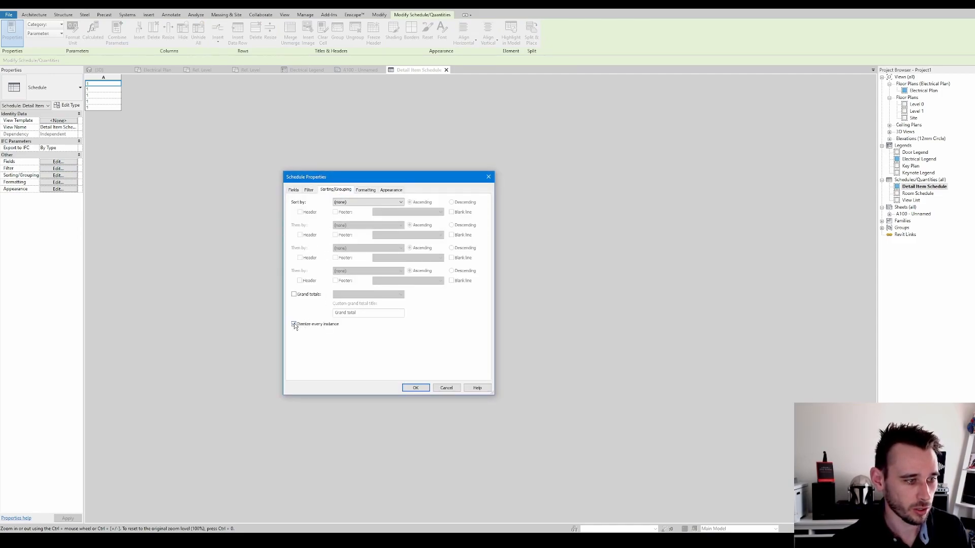
left_click(294, 324)
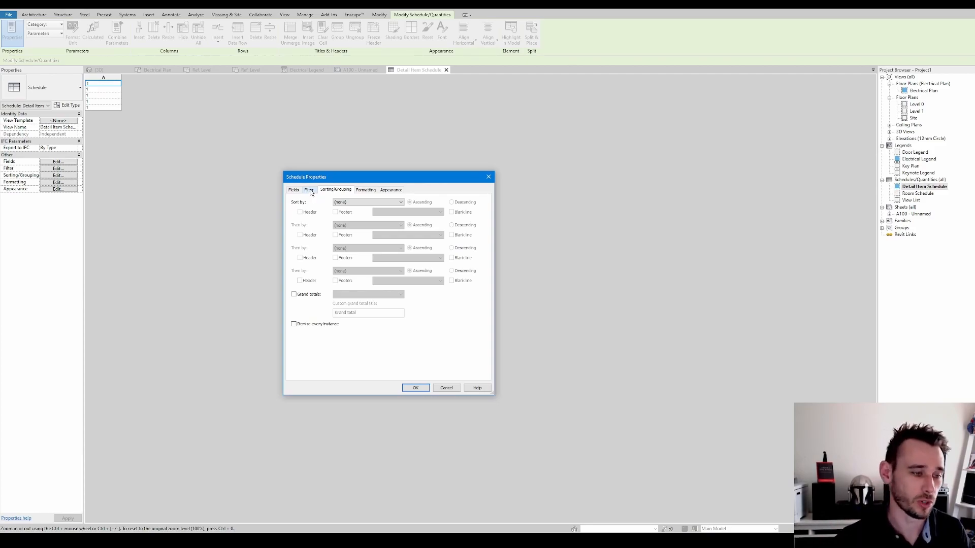
left_click(309, 190)
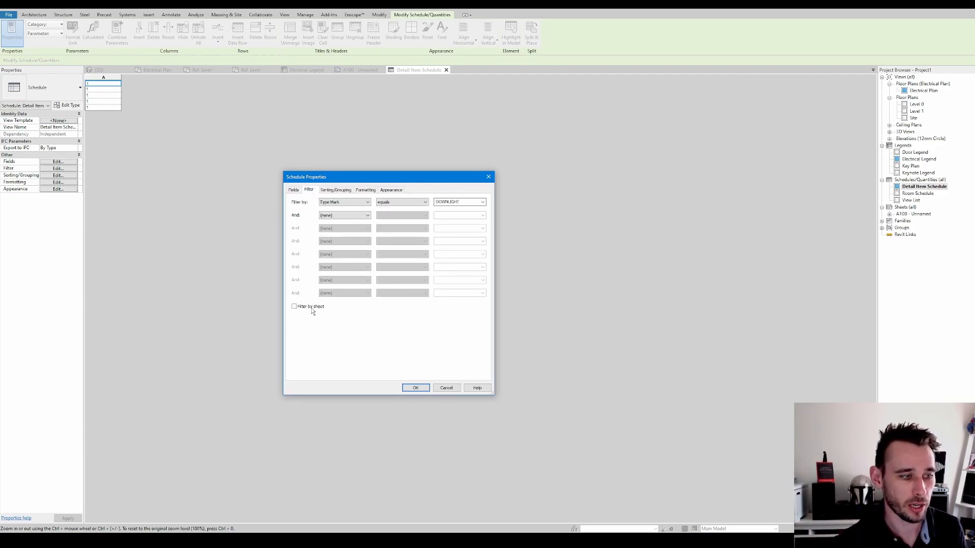
left_click(295, 306)
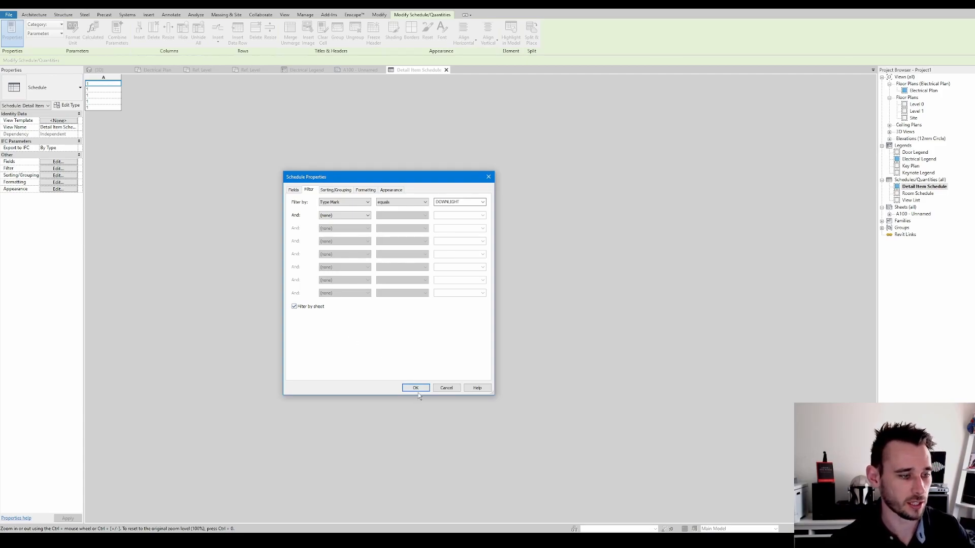
left_click(415, 387)
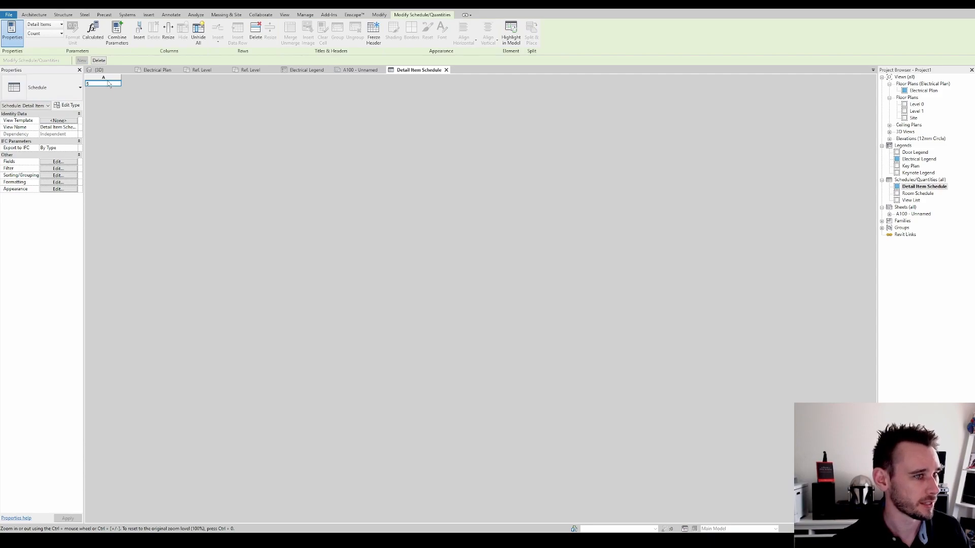
Rename the detail item schedule to Downlight from the Project Browser
left_click(464, 30)
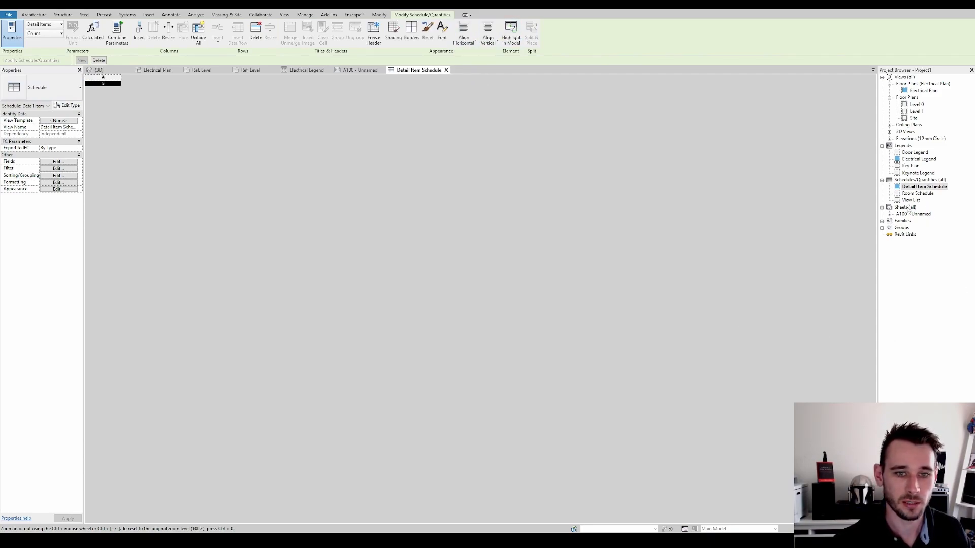
left_click(357, 69)
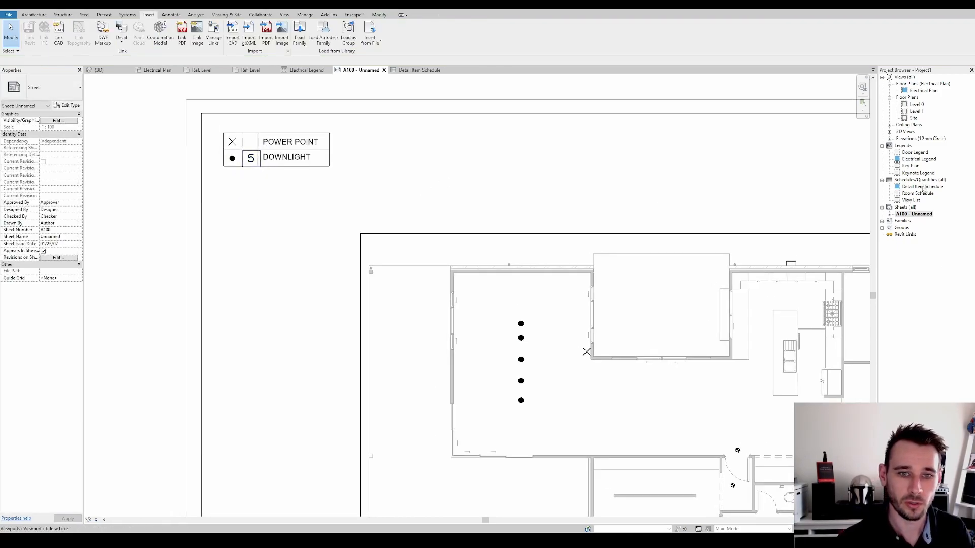
right_click(923, 187)
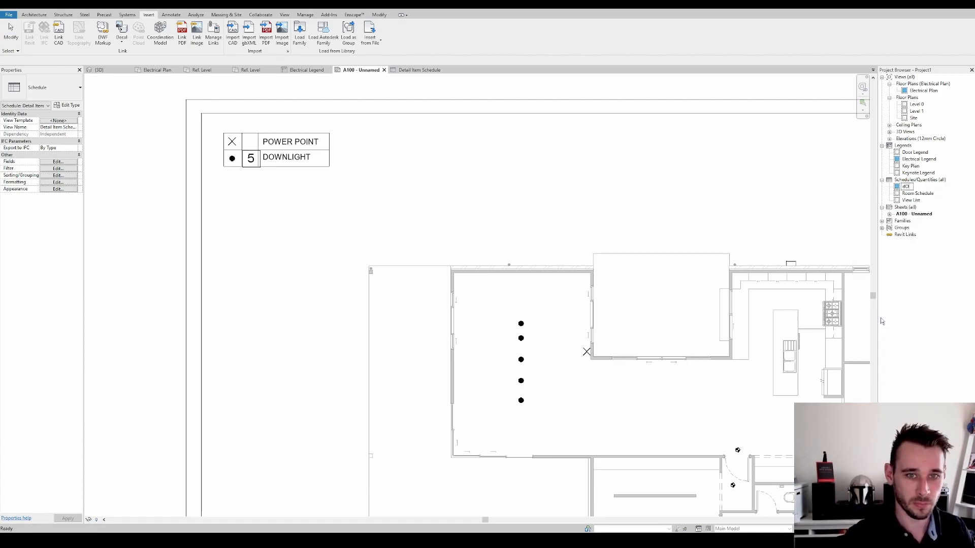
left_click(912, 187)
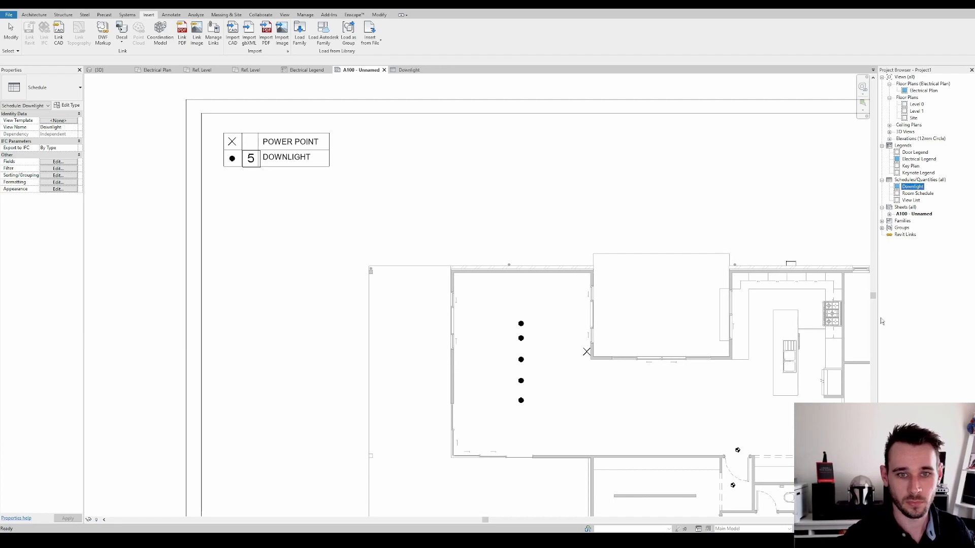
Check the Downlight schedule's filter, confirm its count of 5 on A100, and duplicate it
right_click(912, 187)
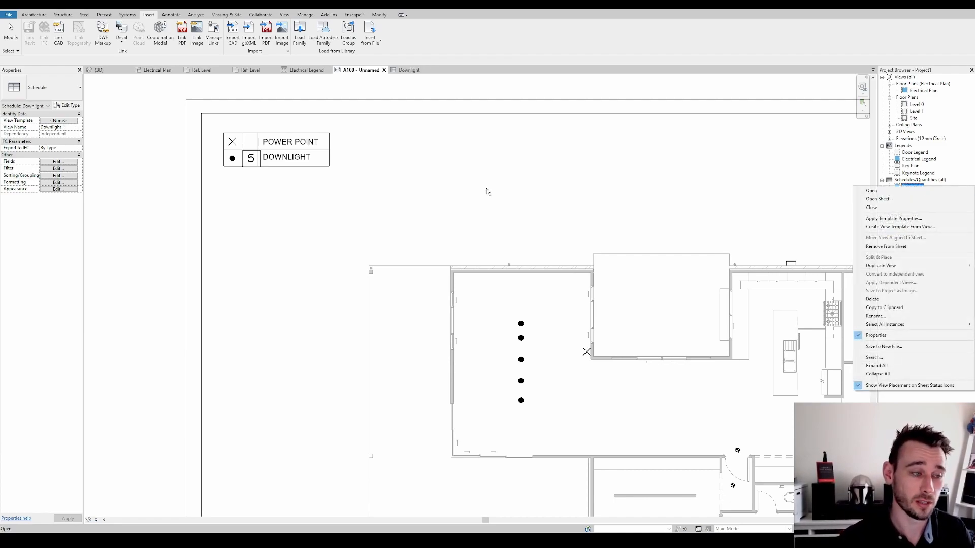
left_click(878, 198)
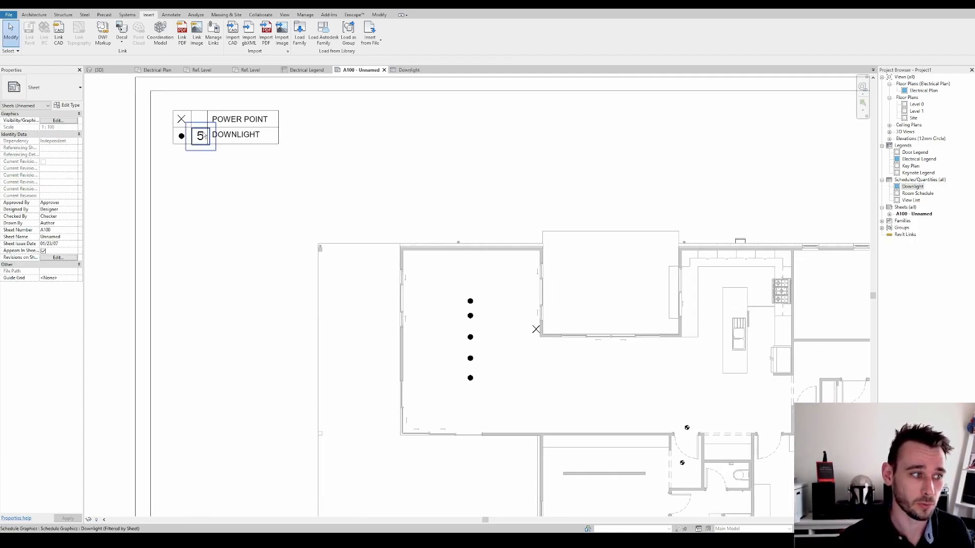
left_click(200, 136)
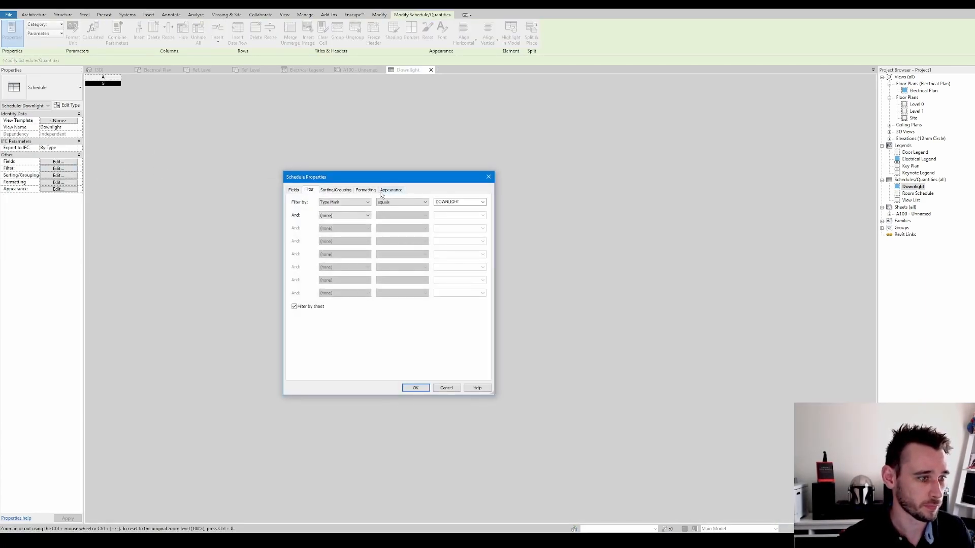
left_click(390, 192)
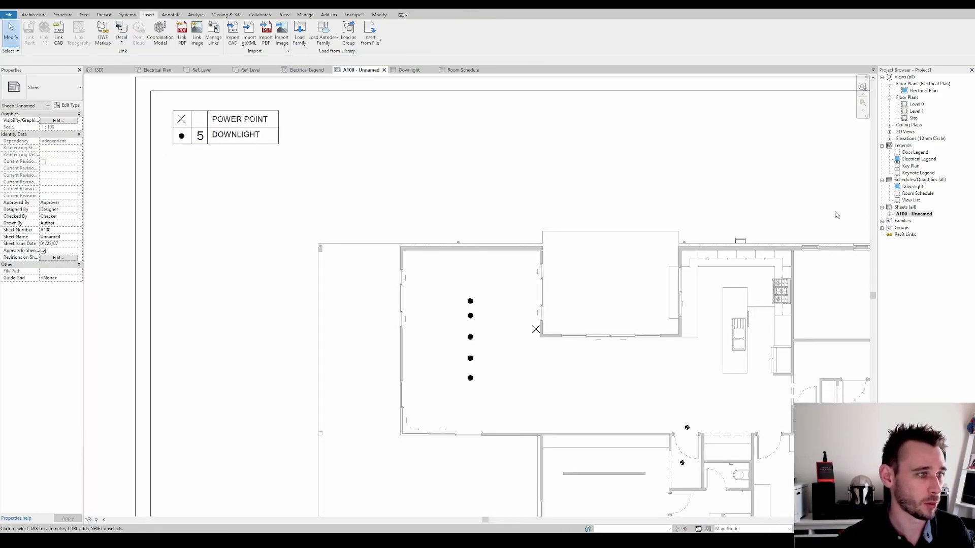
right_click(912, 186)
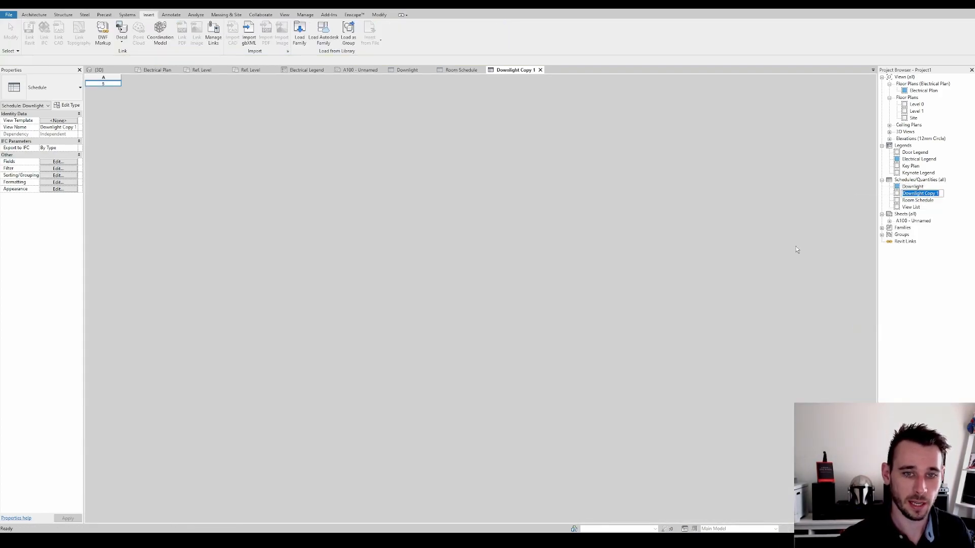
Name the duplicate Powerpoint, change its filter value to POWERPOINT, and view both counts on sheet A100
type("Powerpoint")
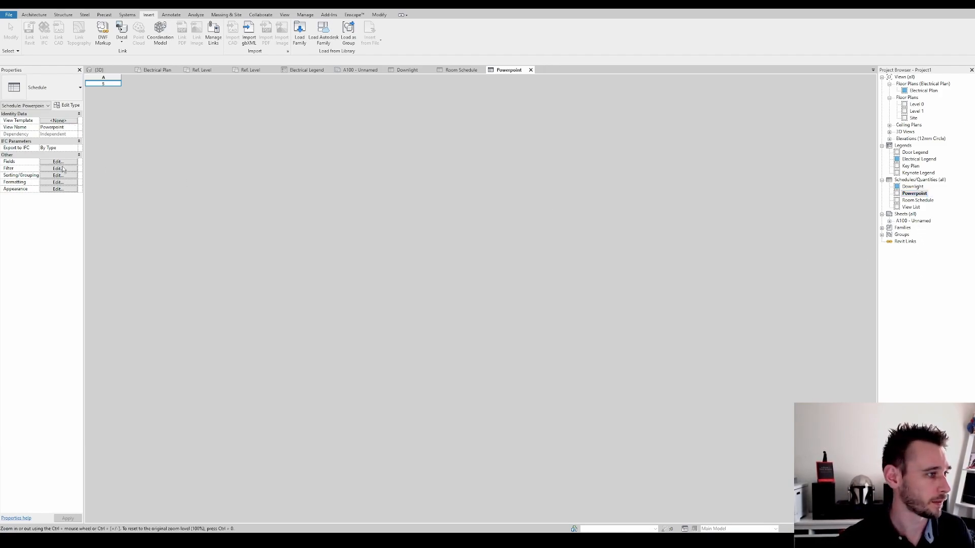
left_click(57, 168)
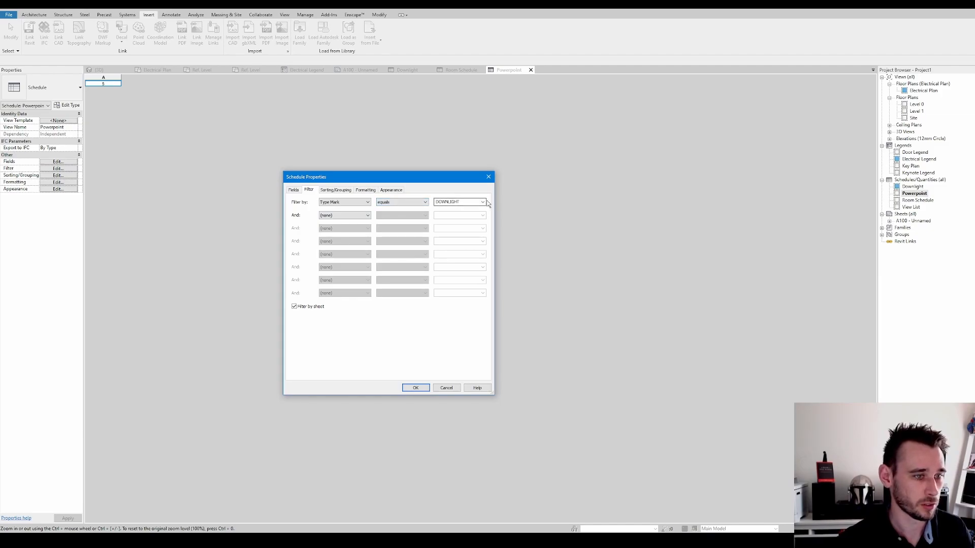
type("POWERPOINT")
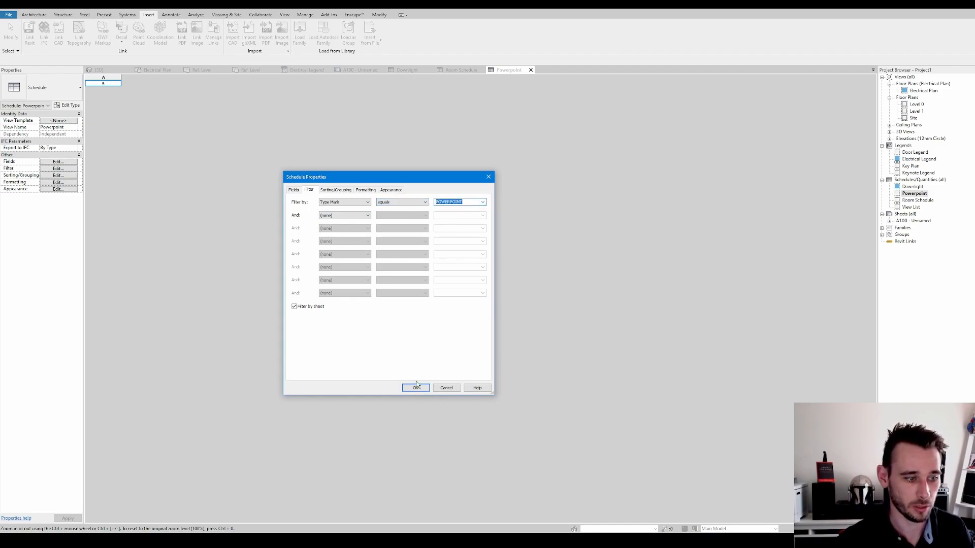
left_click(416, 387)
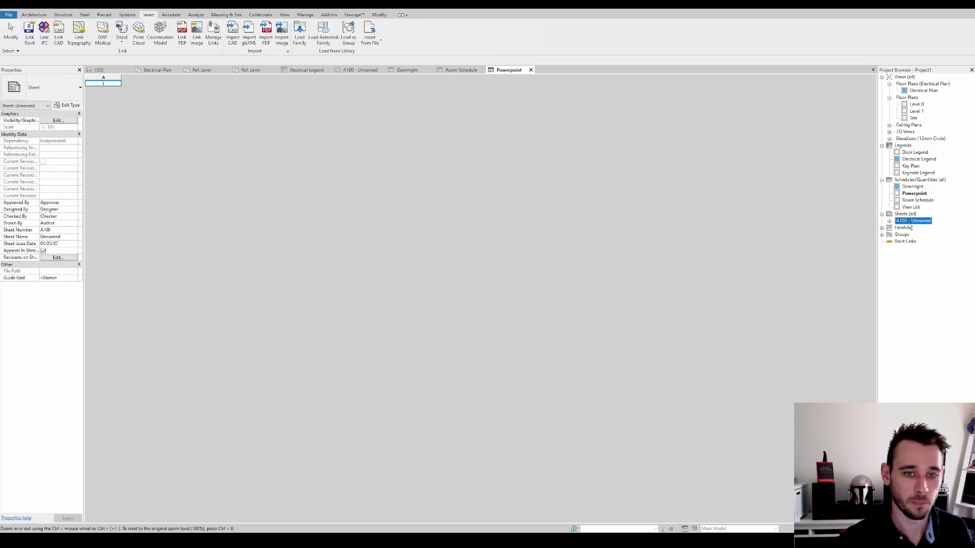
left_click(360, 70)
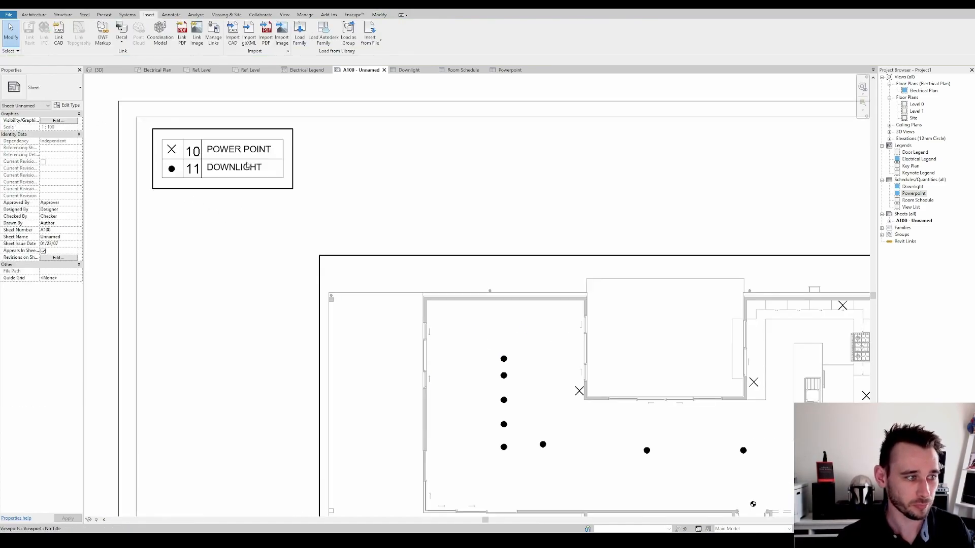
Select a fixture in the sheet viewport, visit the 3D view, then bring up the Electrical Plan view
left_click(172, 169)
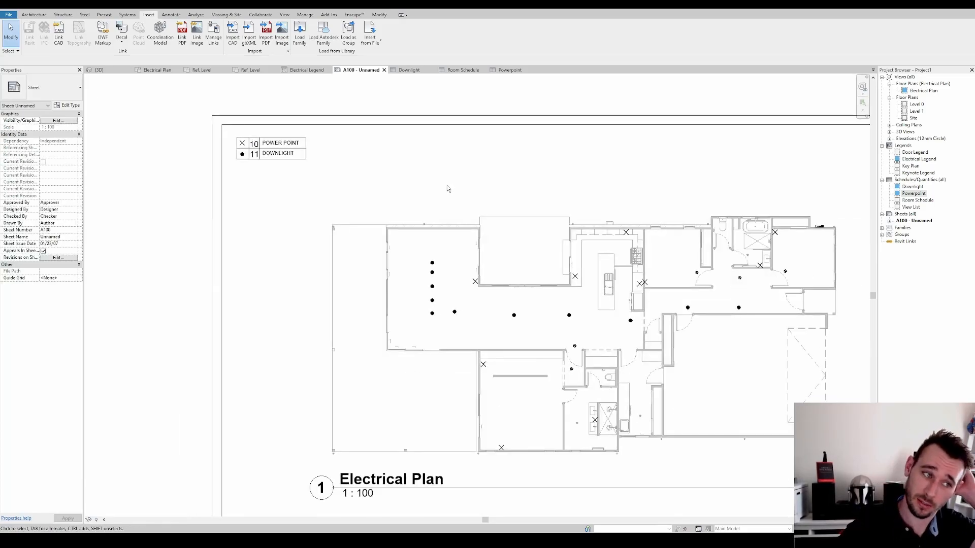
left_click(270, 148)
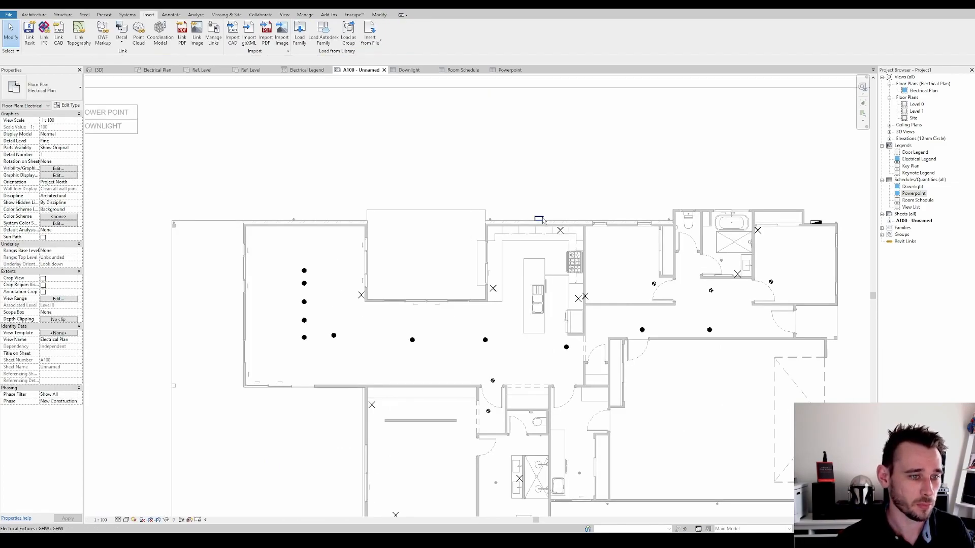
left_click(539, 218)
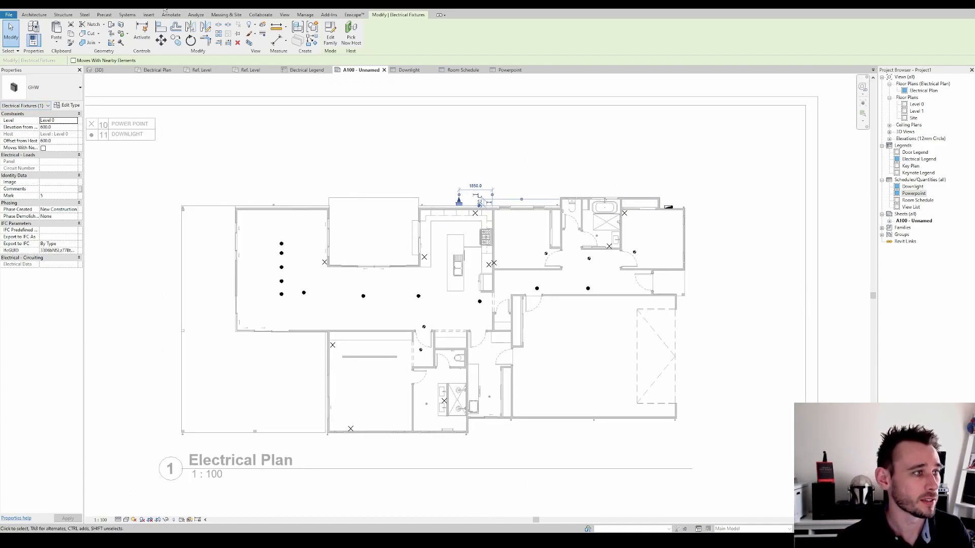
left_click(549, 70)
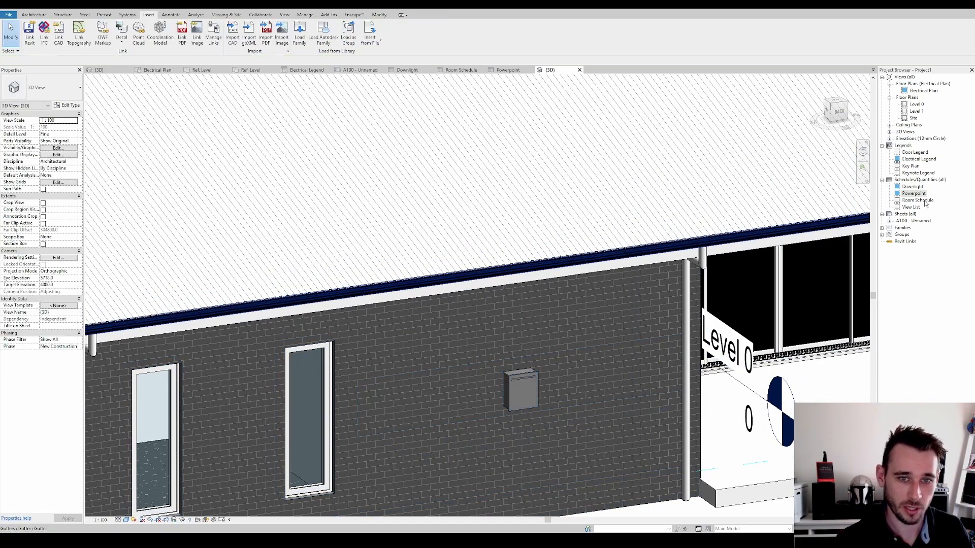
left_click(156, 70)
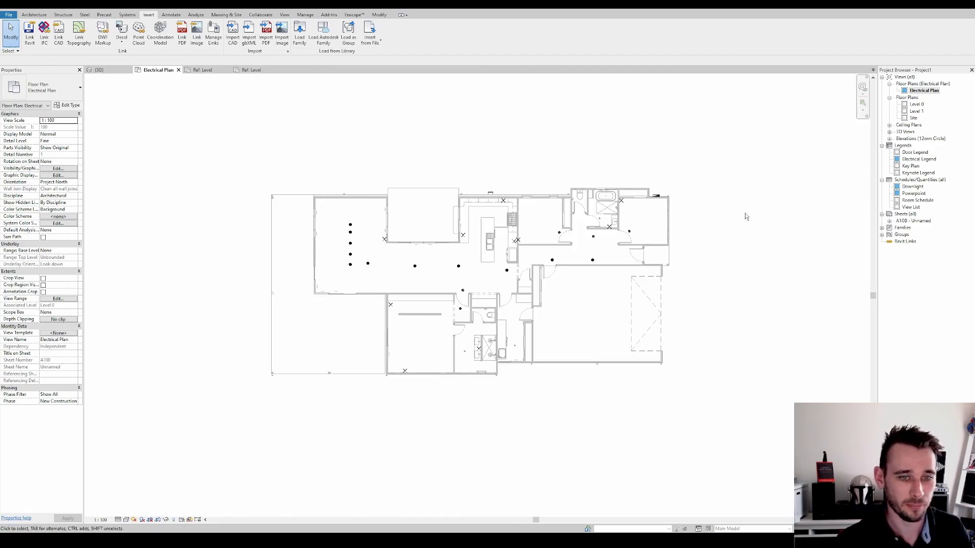
Start a new schedule for the Electrical Fixtures category
right_click(921, 180)
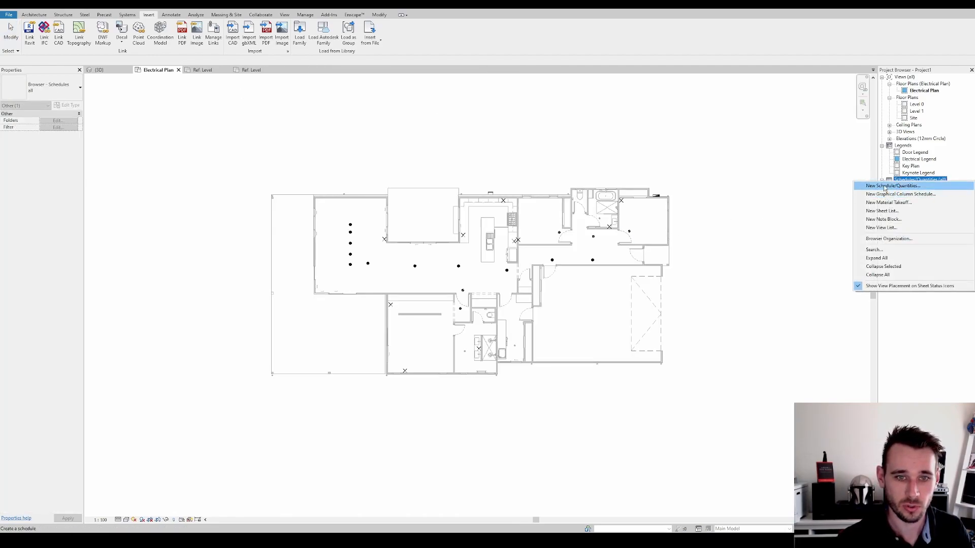
left_click(893, 185)
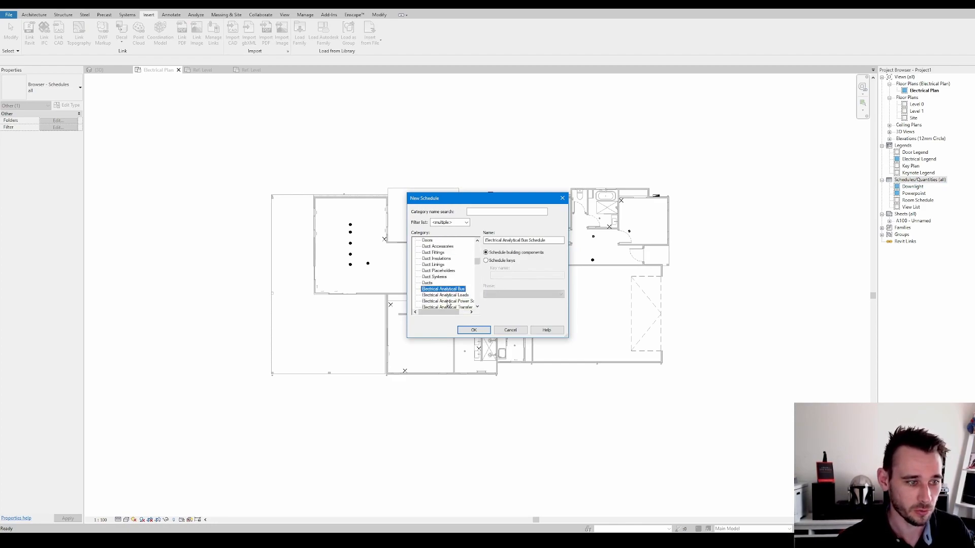
left_click(438, 295)
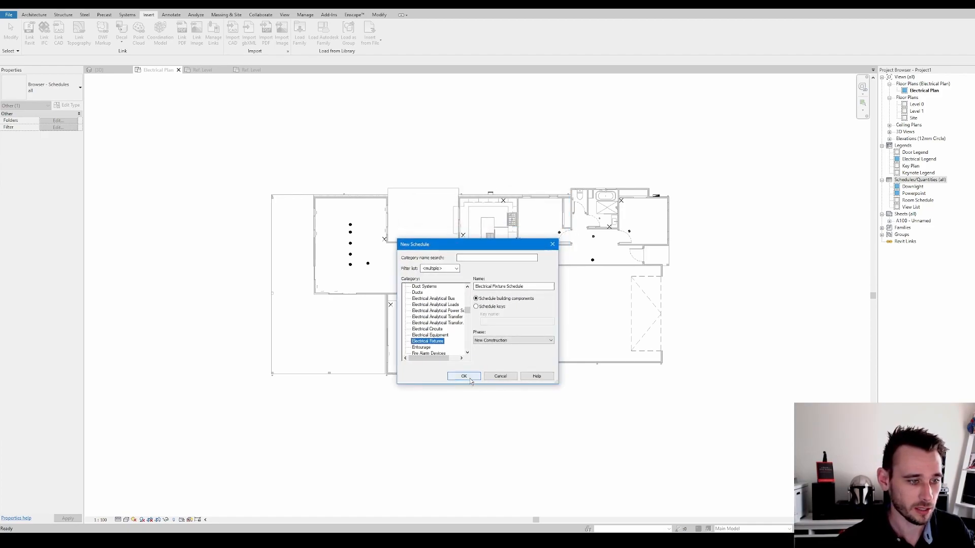
left_click(463, 376)
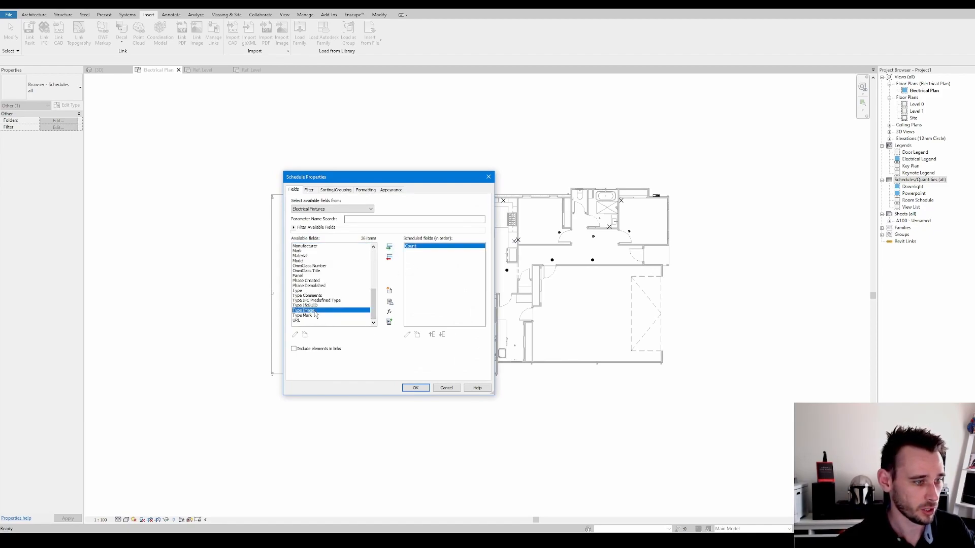
Add Type Mark to the scheduled fields, create the Electrical Fixture Schedule, and return to the plan view
left_click(388, 246)
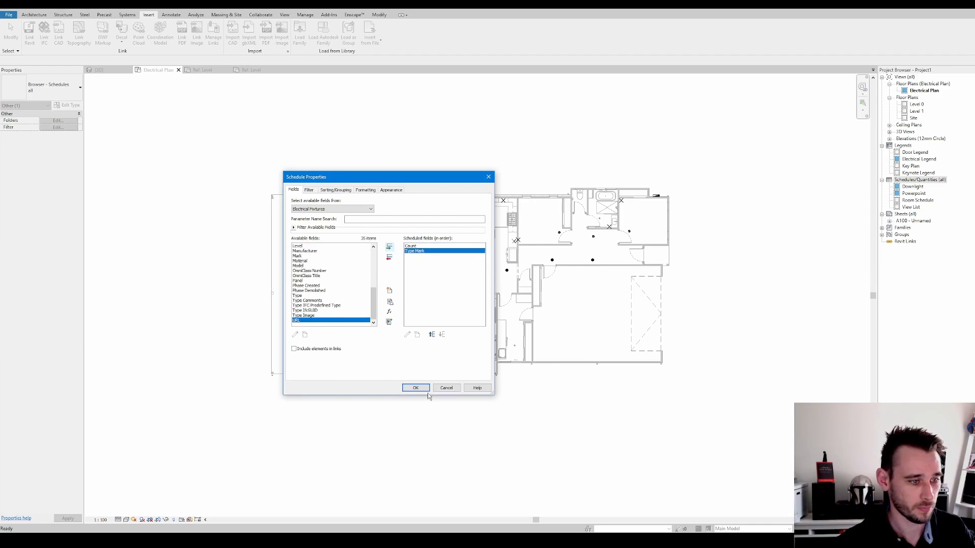
left_click(415, 387)
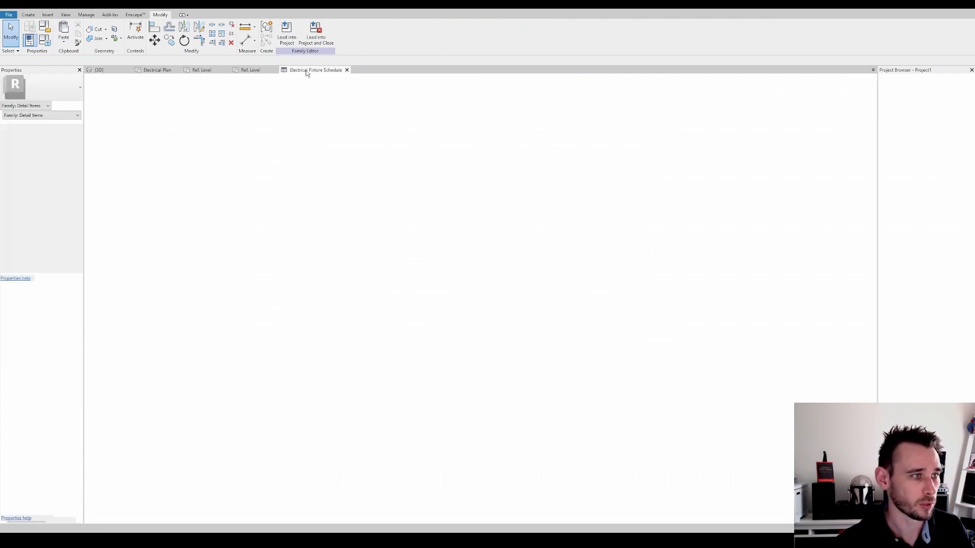
left_click(156, 70)
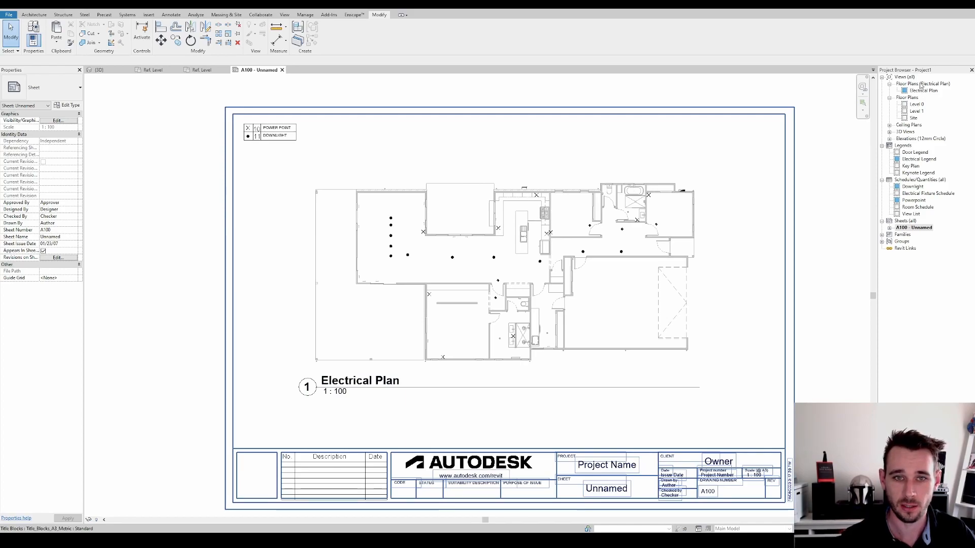
Zoom into the viewport, select a downlight, and reopen the Downlight schedule with its Type Mark equals DOWNLIGHT filter
scroll("down", 3)
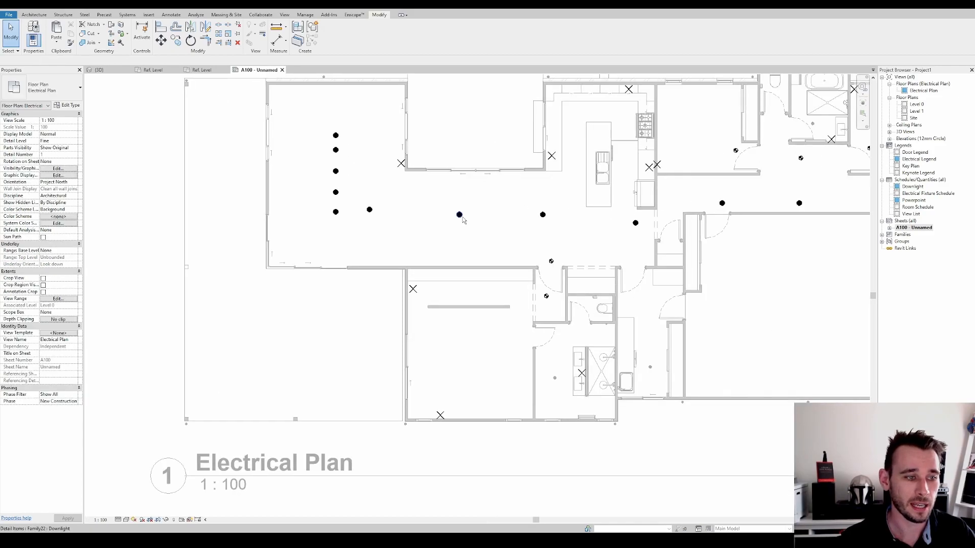
left_click(458, 217)
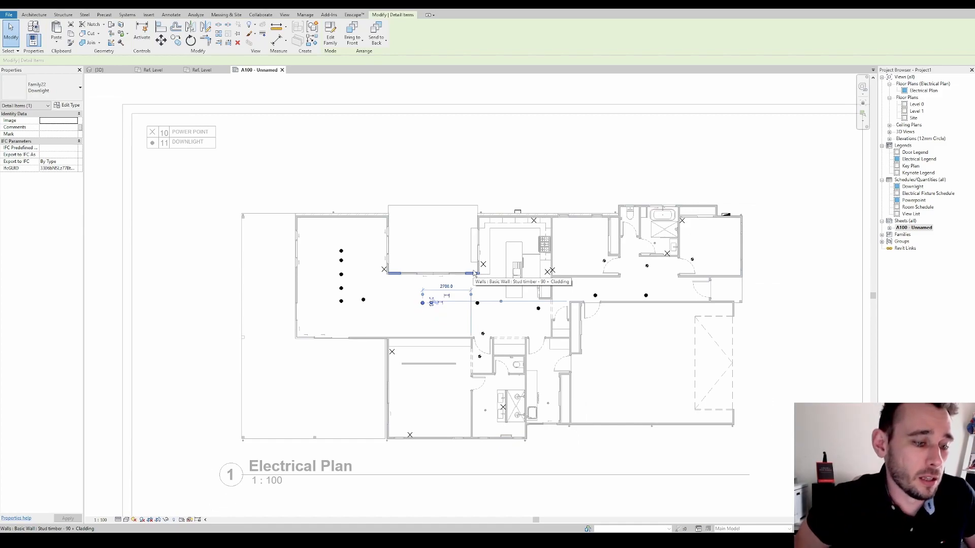
mouse_move(500, 162)
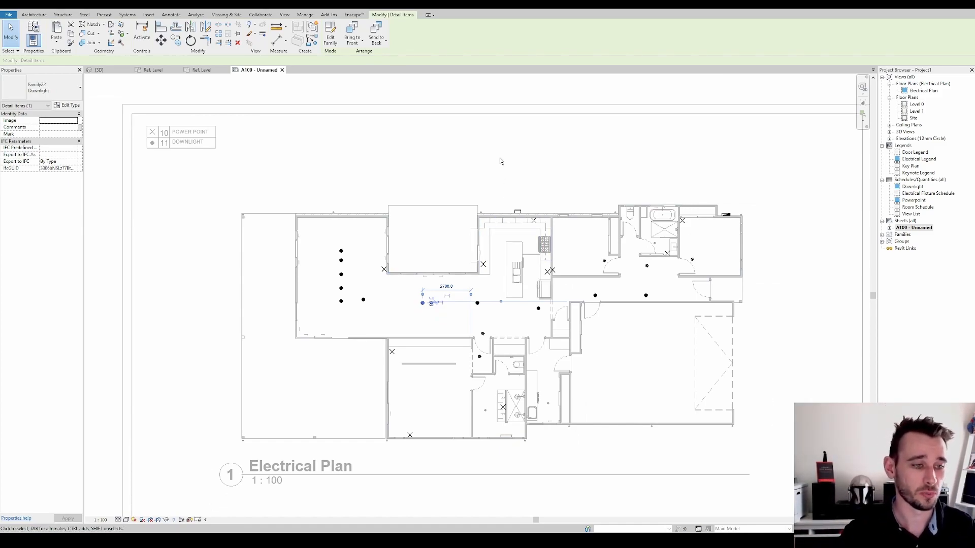
mouse_move(539, 173)
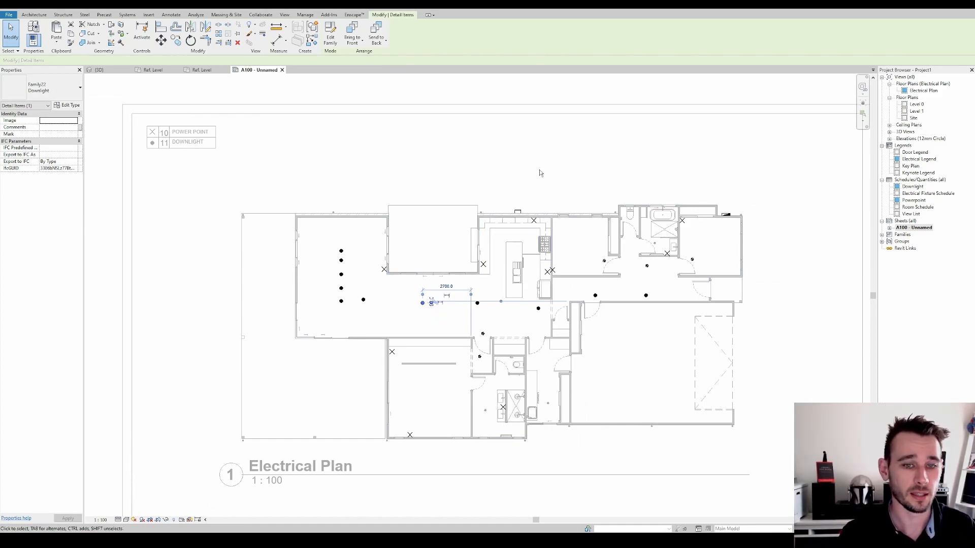
mouse_move(533, 196)
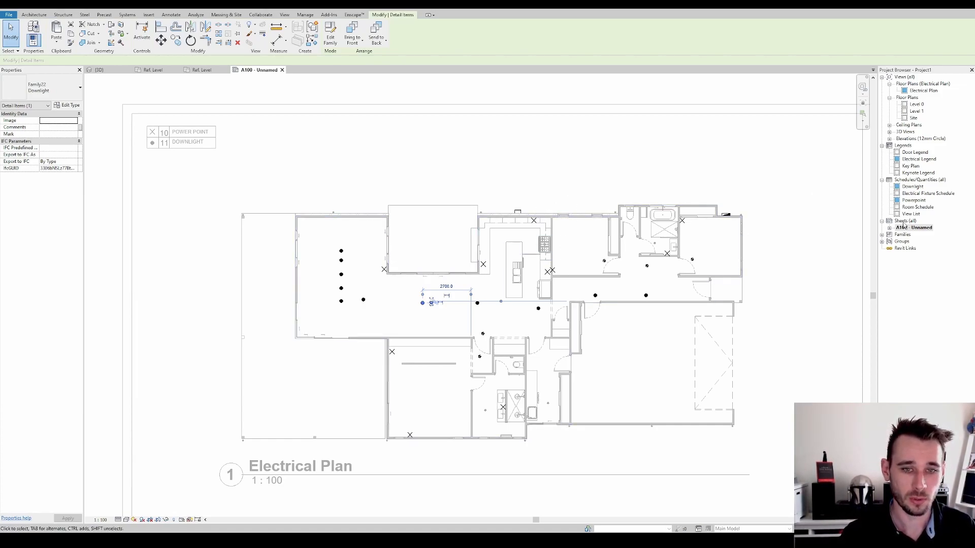
left_click(913, 186)
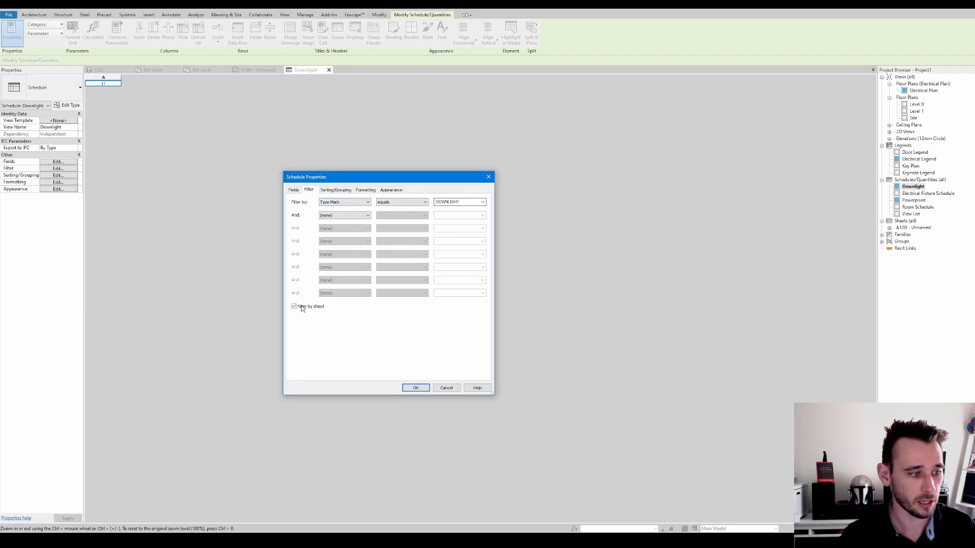
Tick Filter by sheet, review Sorting/Grouping, Formatting and Appearance, apply, and return to sheet A100
left_click(335, 190)
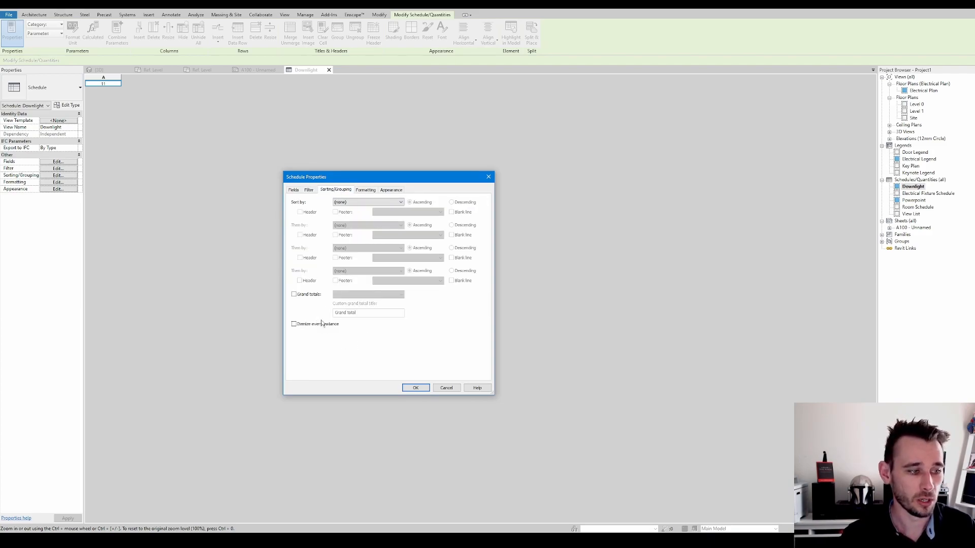
left_click(366, 190)
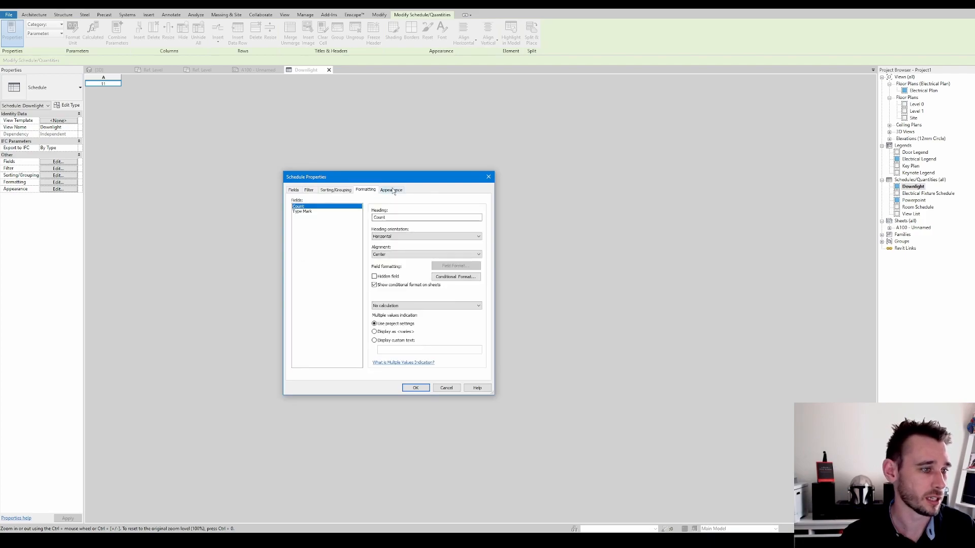
left_click(391, 190)
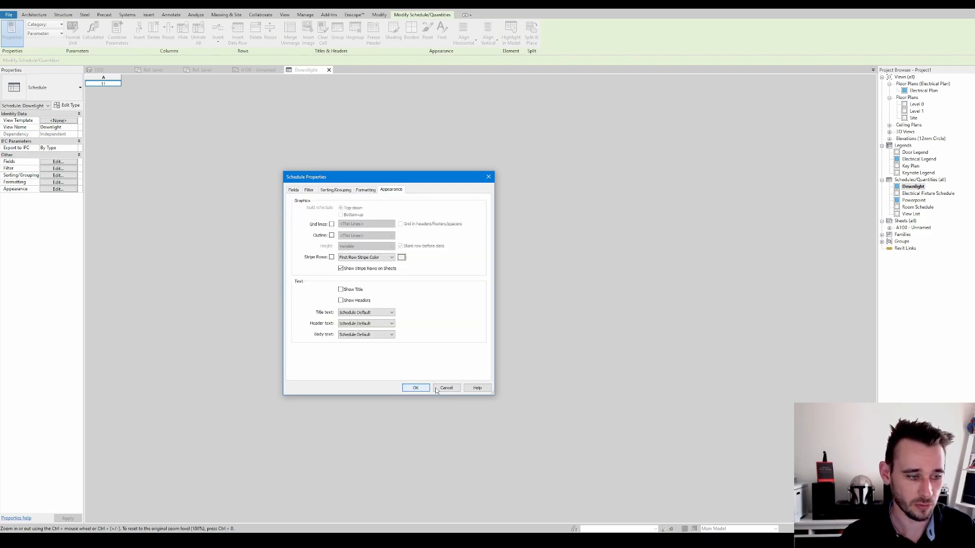
left_click(414, 387)
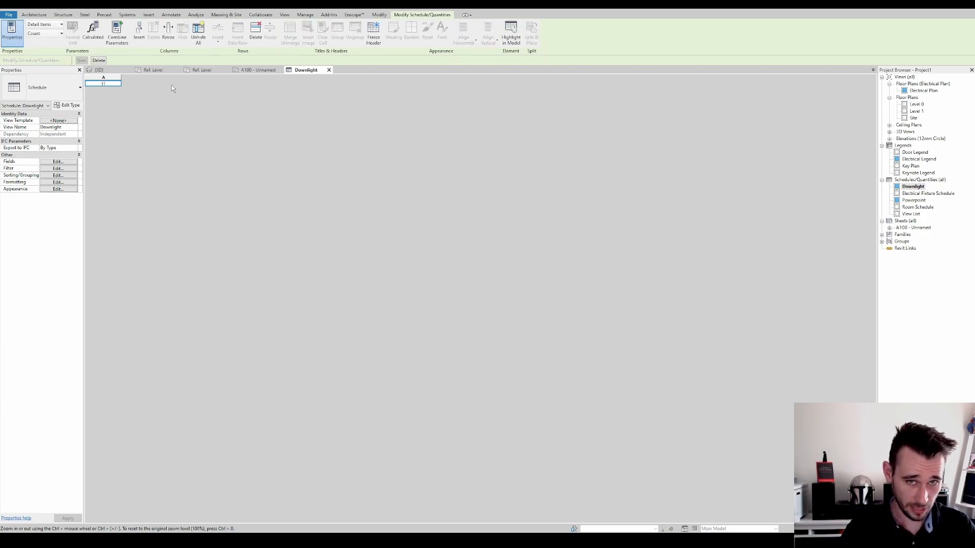
mouse_move(854, 205)
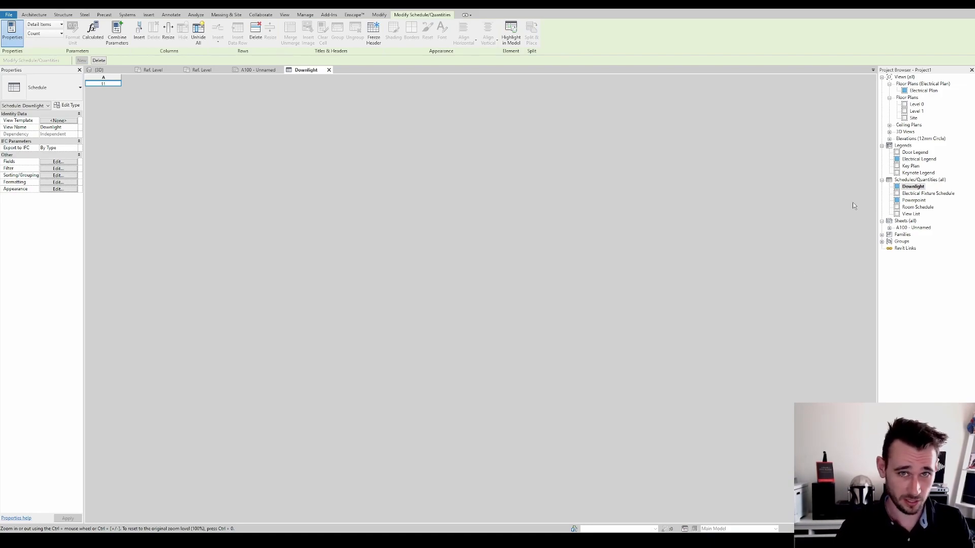
left_click(254, 71)
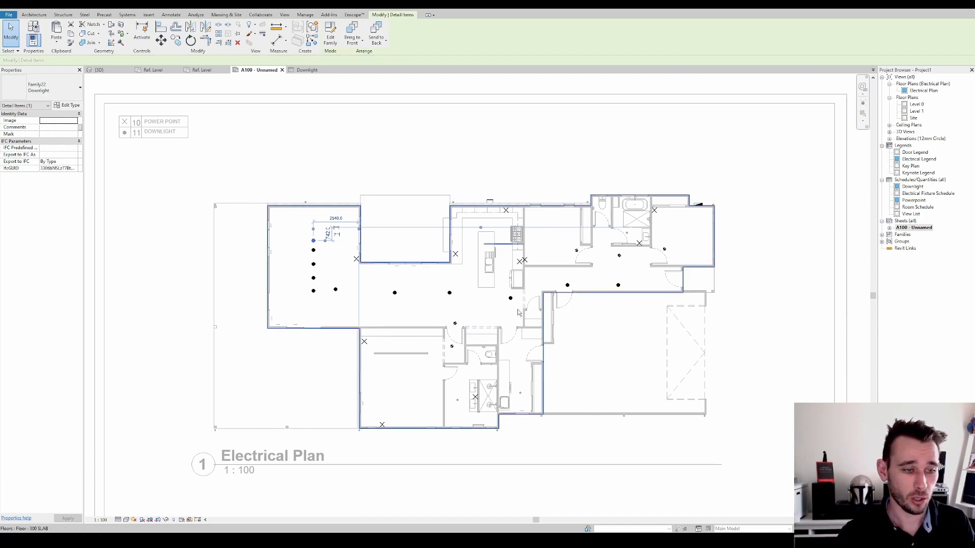
Deselect the downlight, deactivate the plan viewport and select the Electrical Plan viewport on sheet A100
left_click(524, 260)
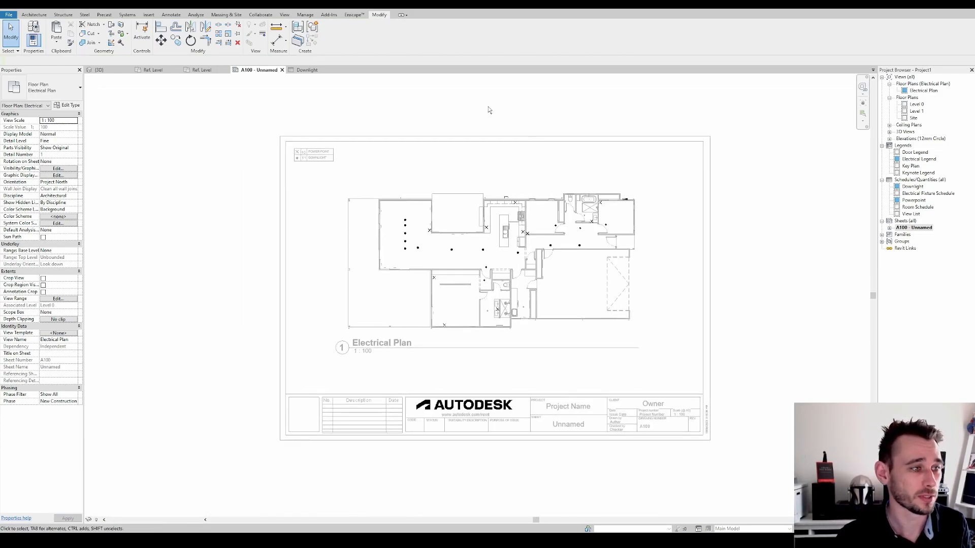
left_click(540, 375)
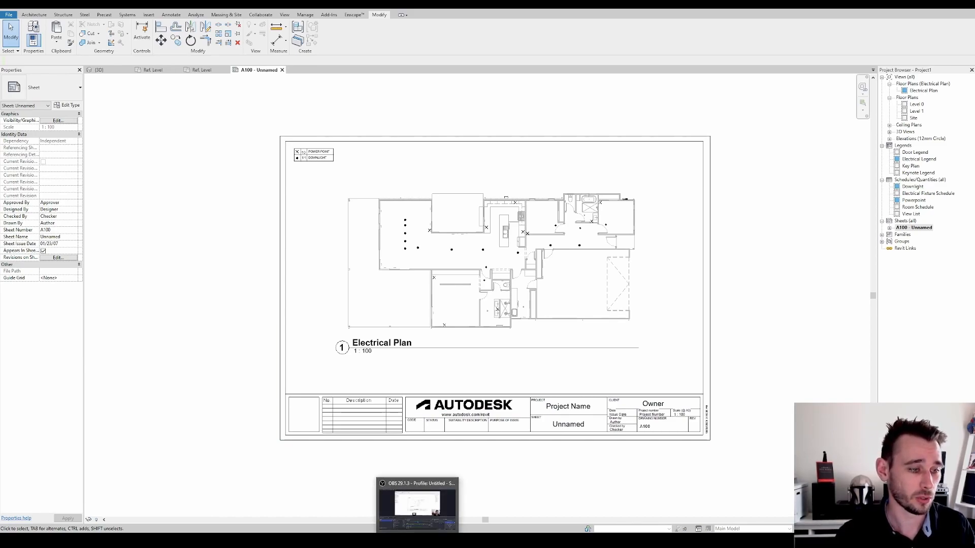
left_click(491, 261)
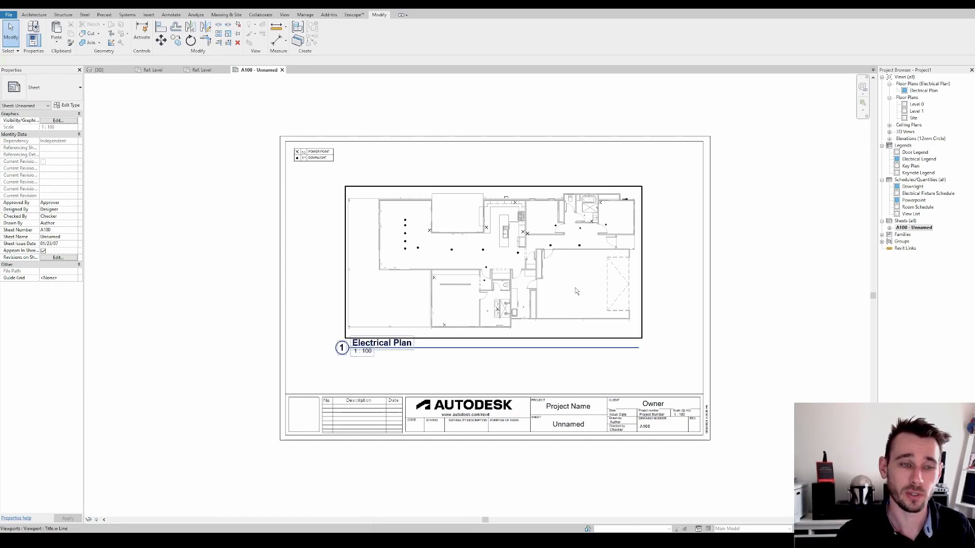